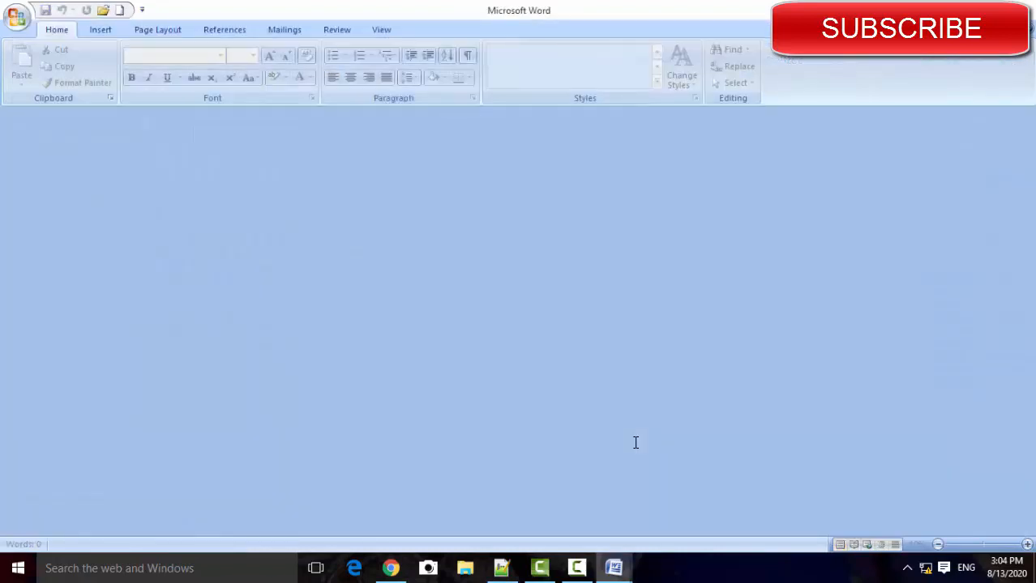
mouse_move(642, 456)
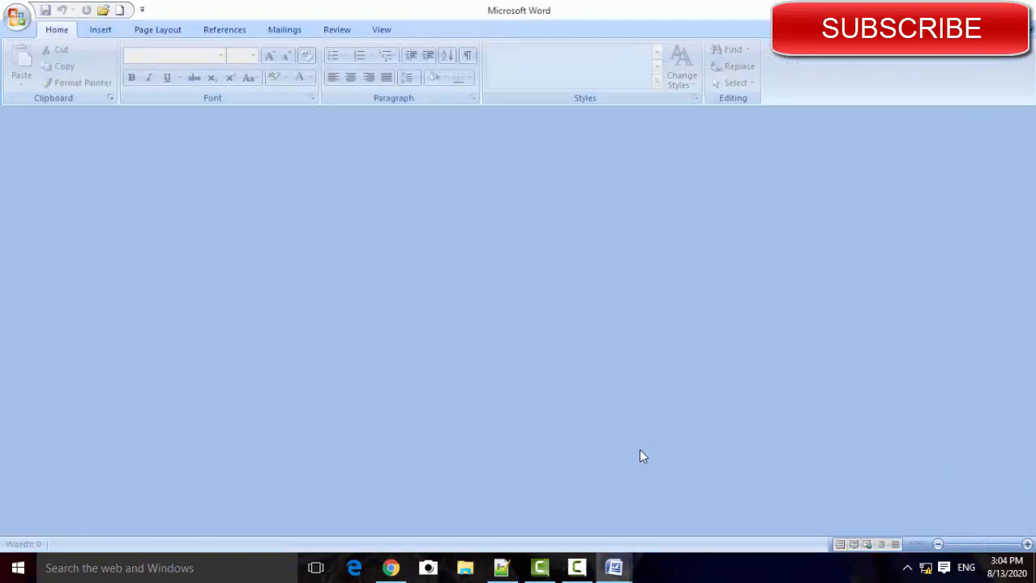
mouse_move(458, 321)
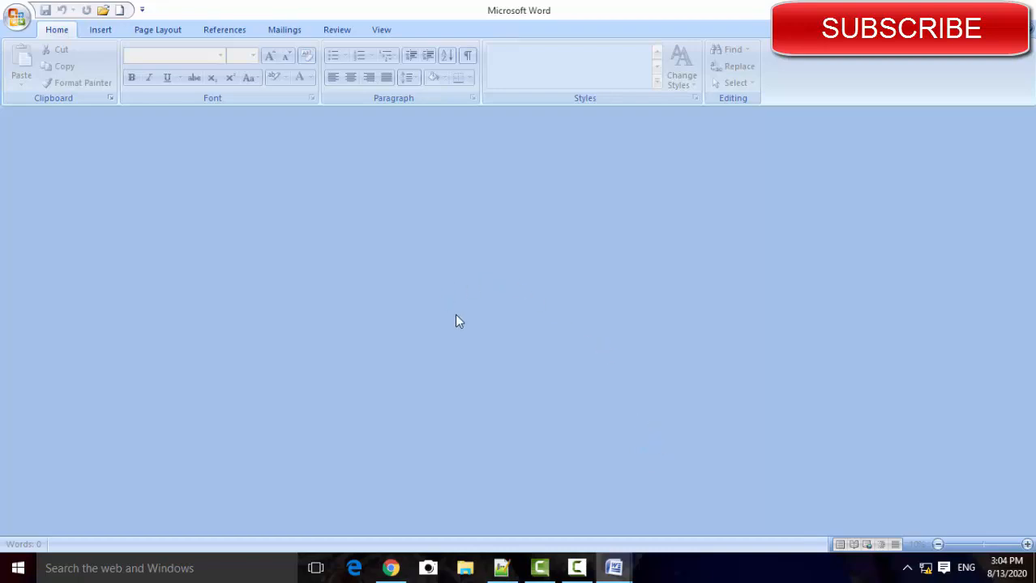
mouse_move(466, 364)
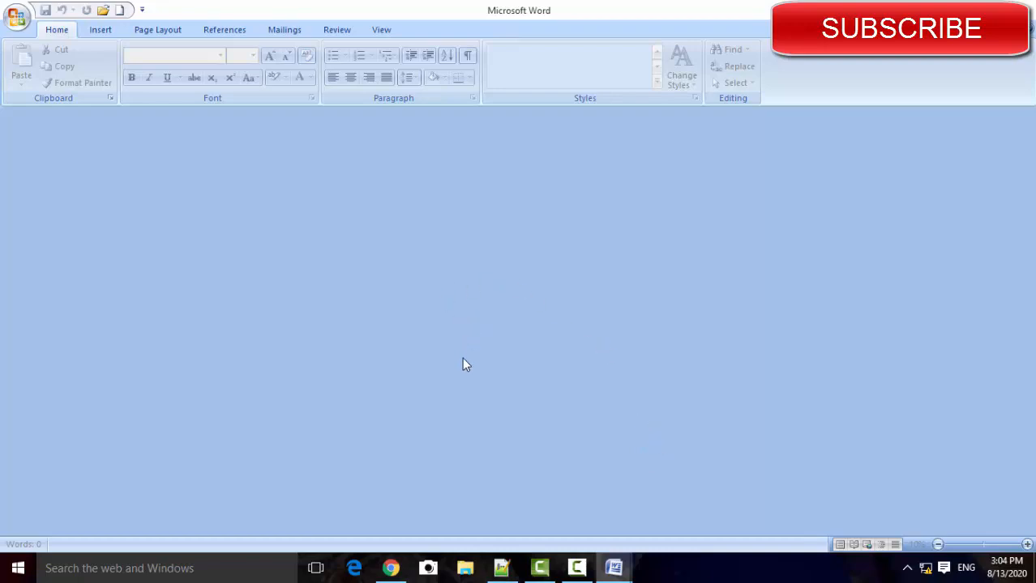
mouse_move(622, 571)
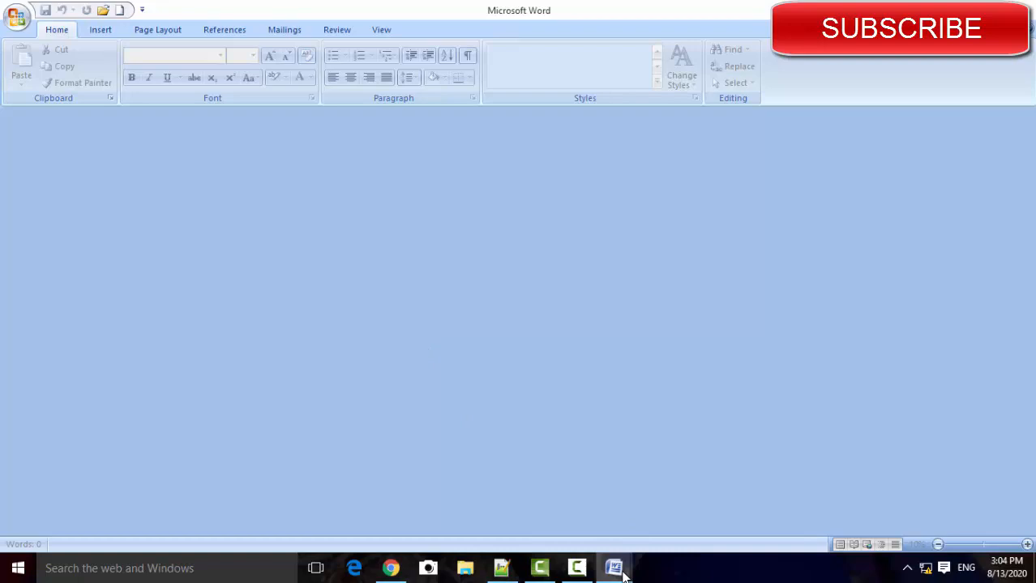
- Restore the Word sample test document and scroll through its multiple-choice questions
left_click(615, 567)
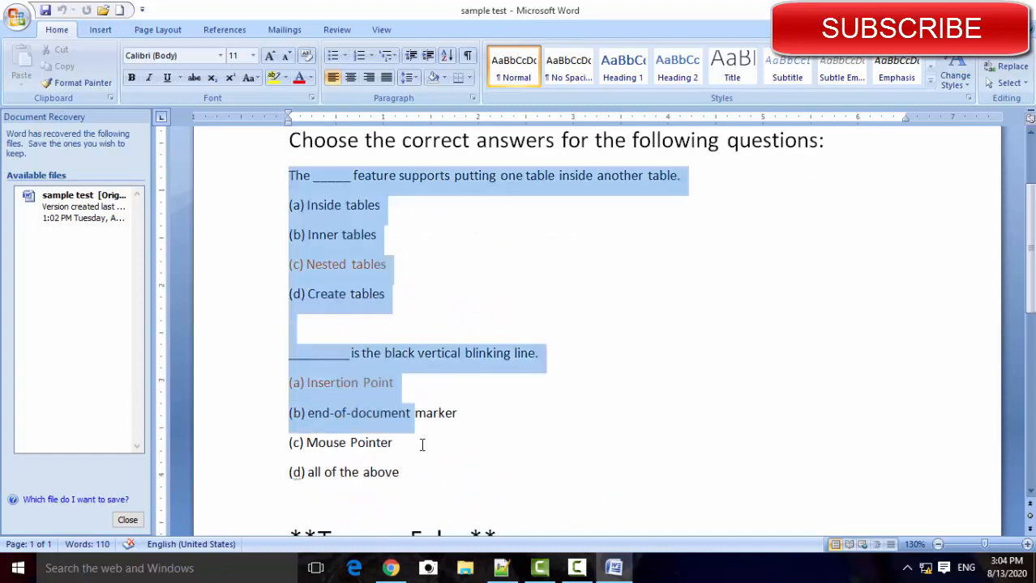
scroll("down", 3)
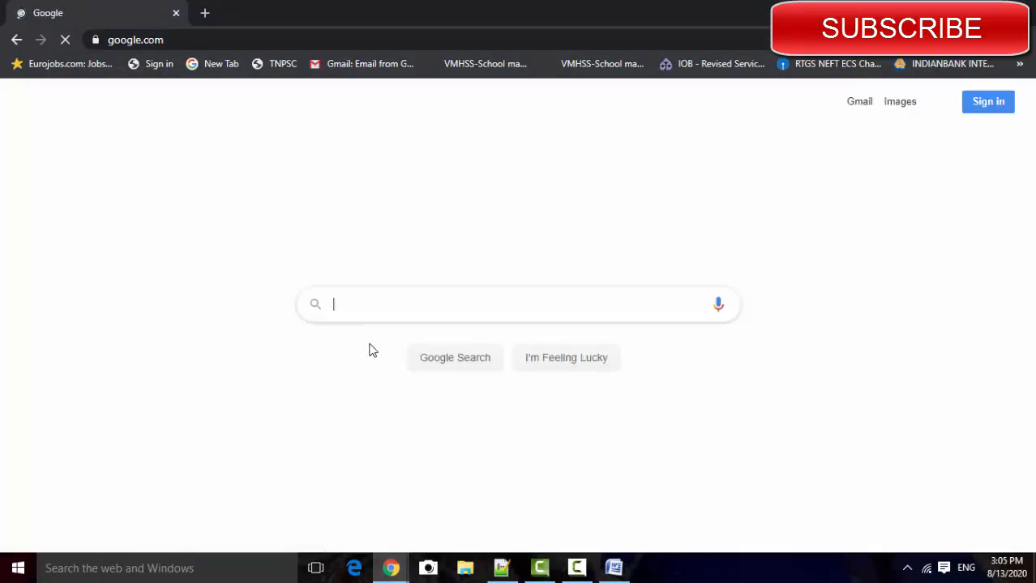
- Search Google for 'google forms' and sign in to reach a blank Untitled form
type("g")
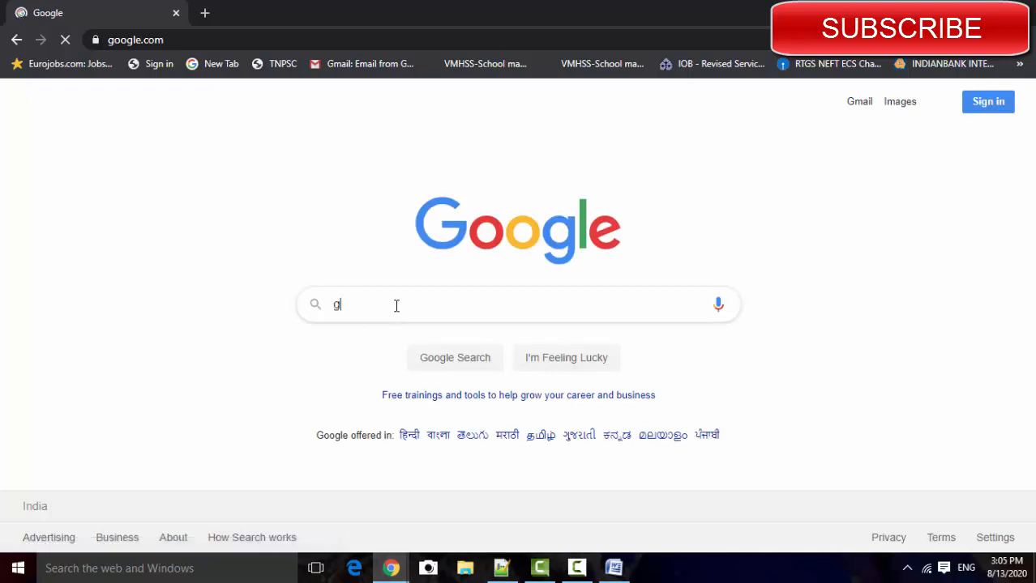
type("oo")
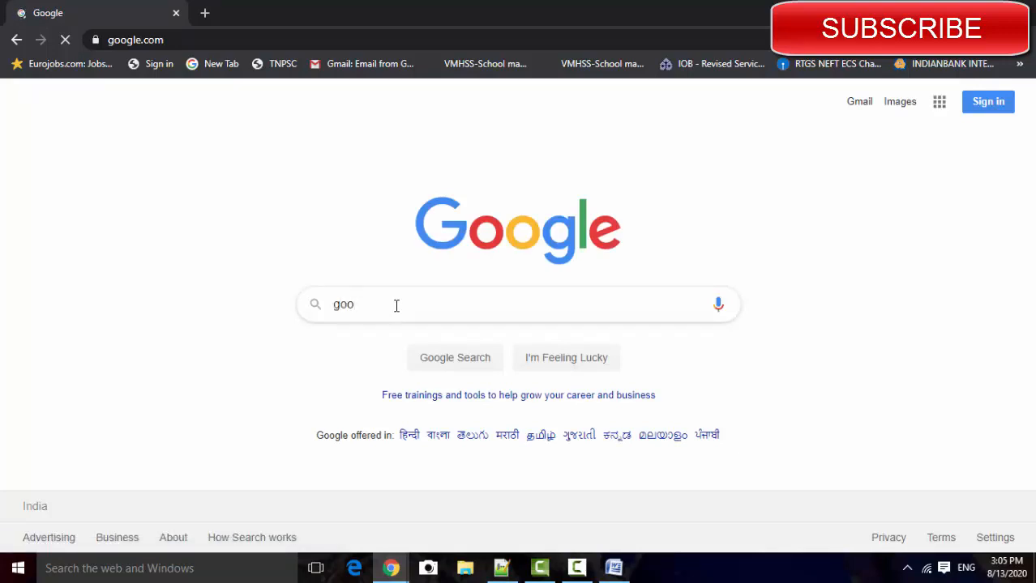
type("gle forms")
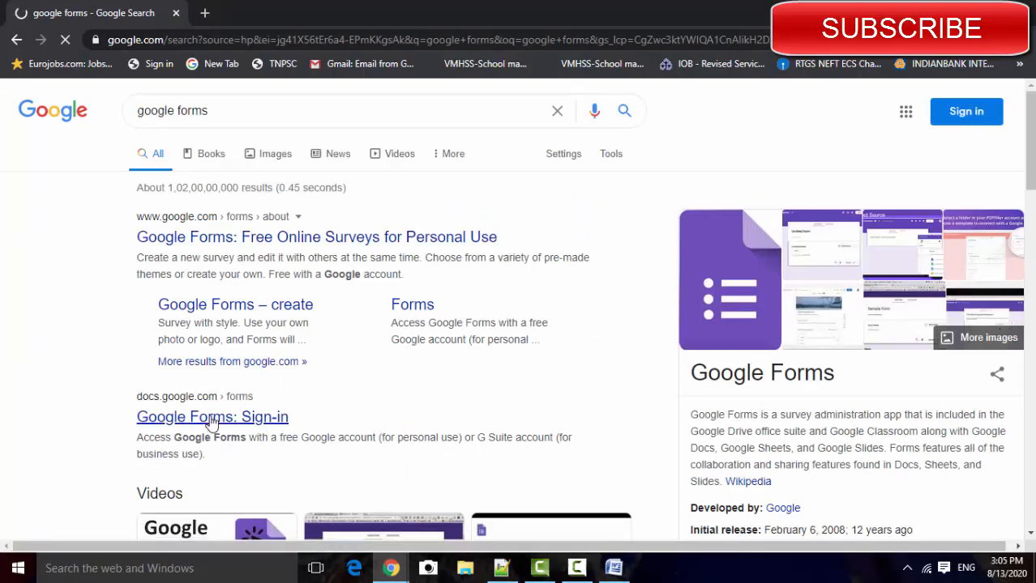
mouse_move(213, 416)
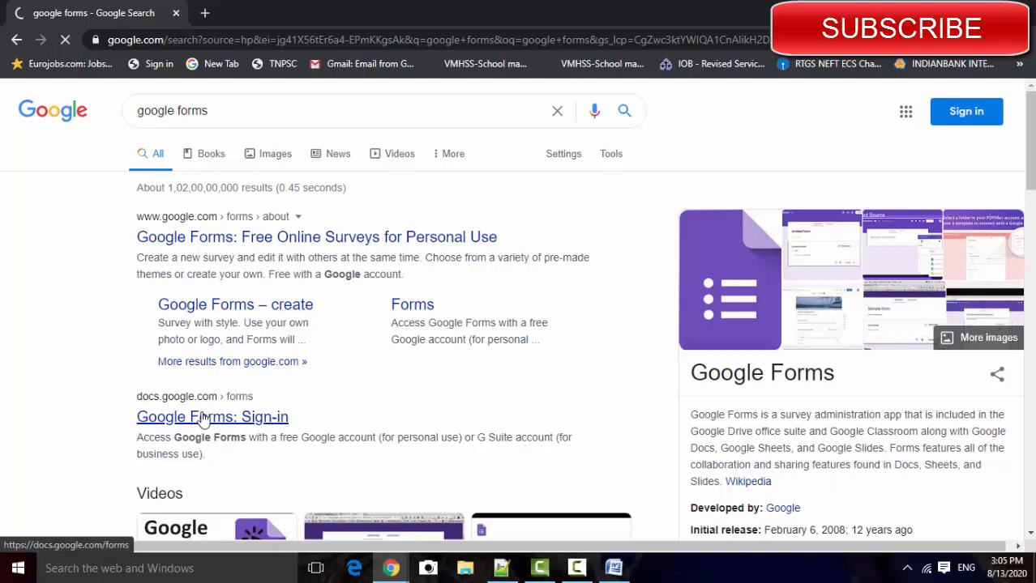
left_click(212, 417)
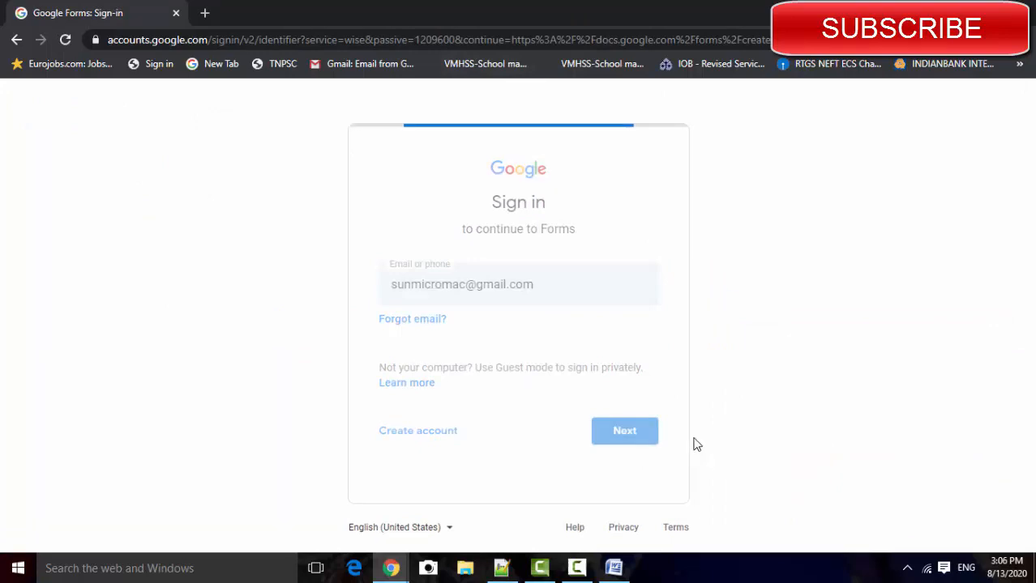
left_click(624, 430)
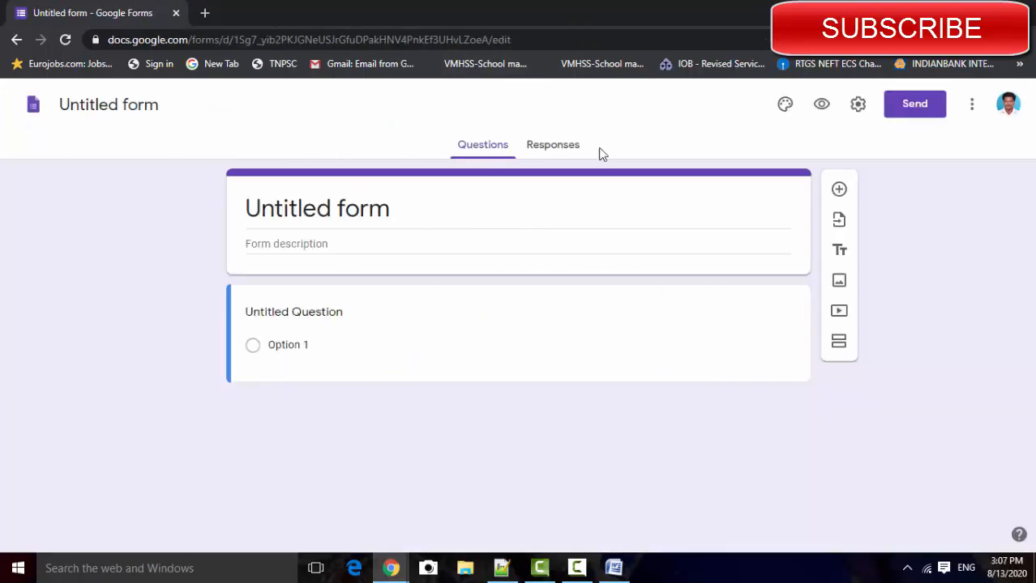
- Select the untitled question card and bring up the form's Settings dialog
left_click(293, 311)
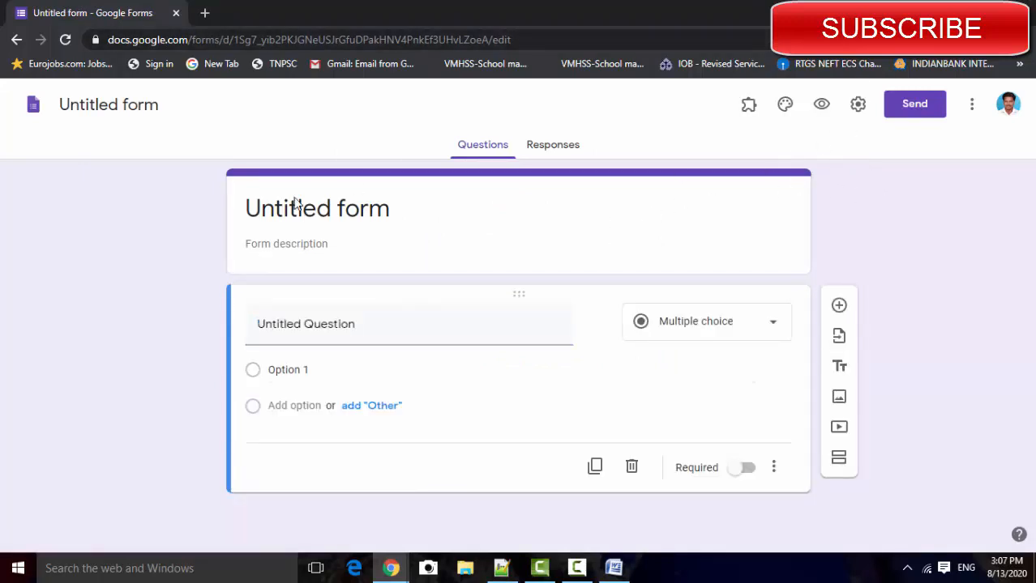
mouse_move(858, 103)
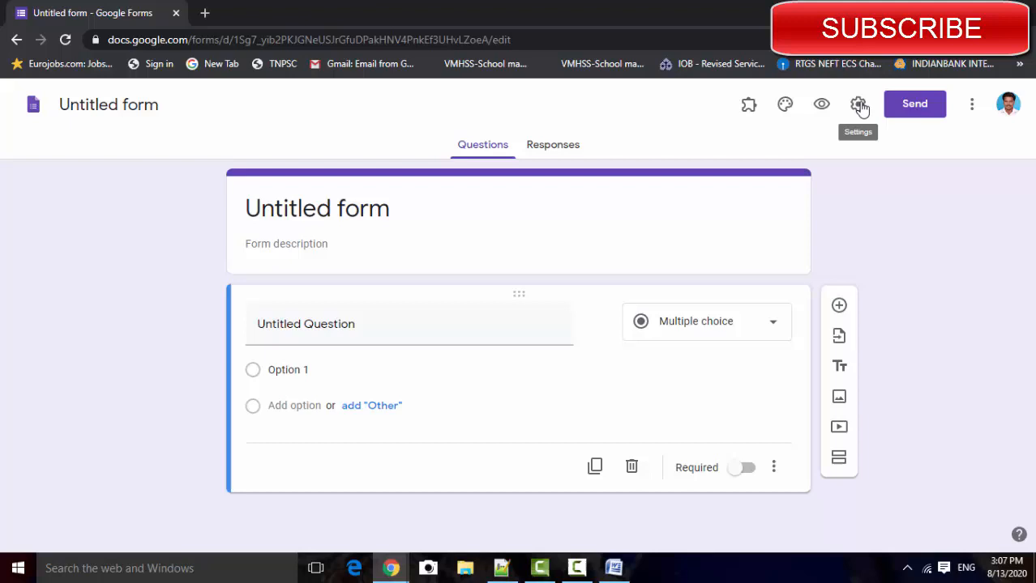
left_click(857, 103)
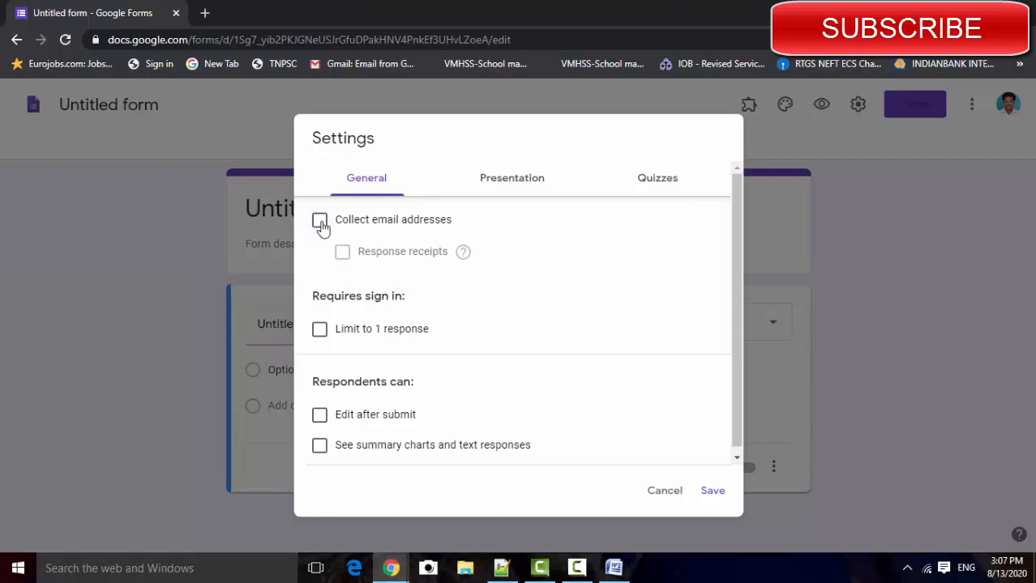
- In General settings, collect email addresses, send response receipts, limit to 1 response, show summary charts
left_click(320, 219)
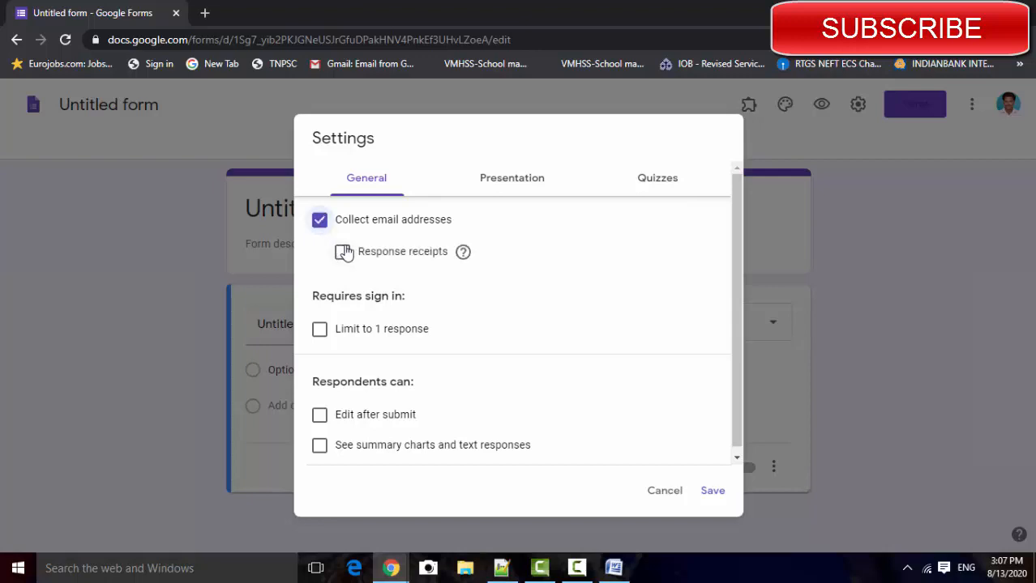
left_click(342, 251)
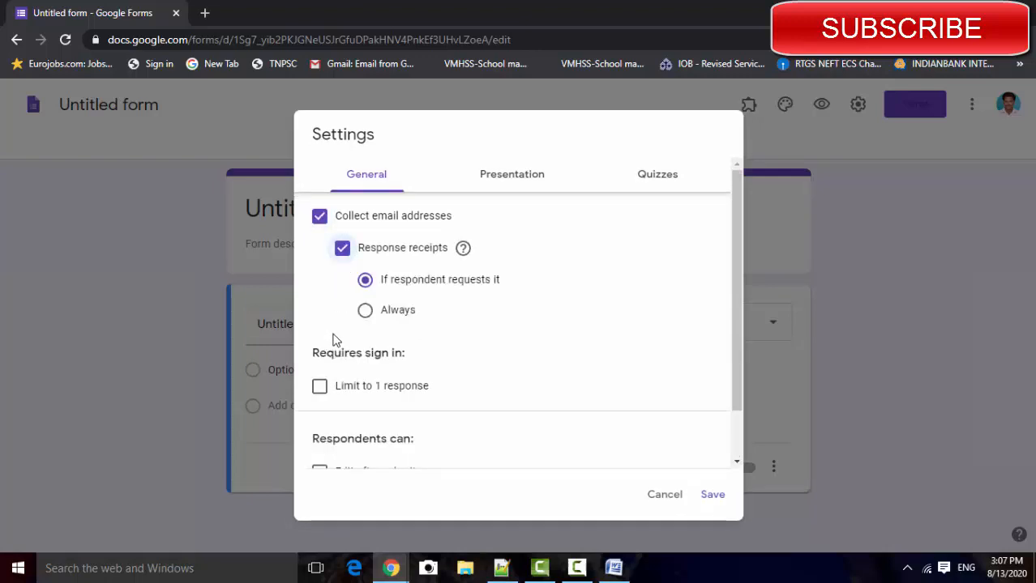
scroll("down", 3)
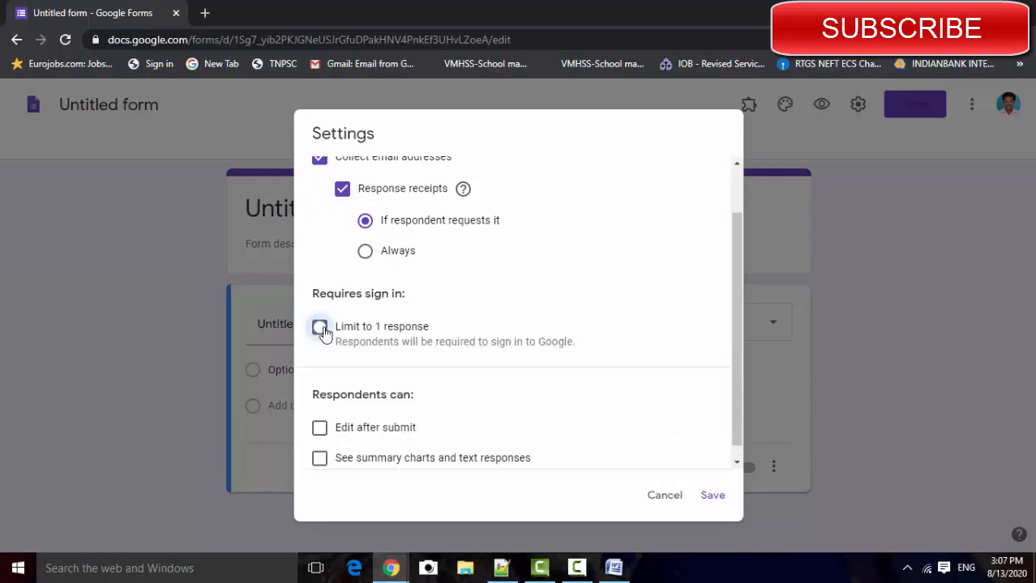
left_click(319, 326)
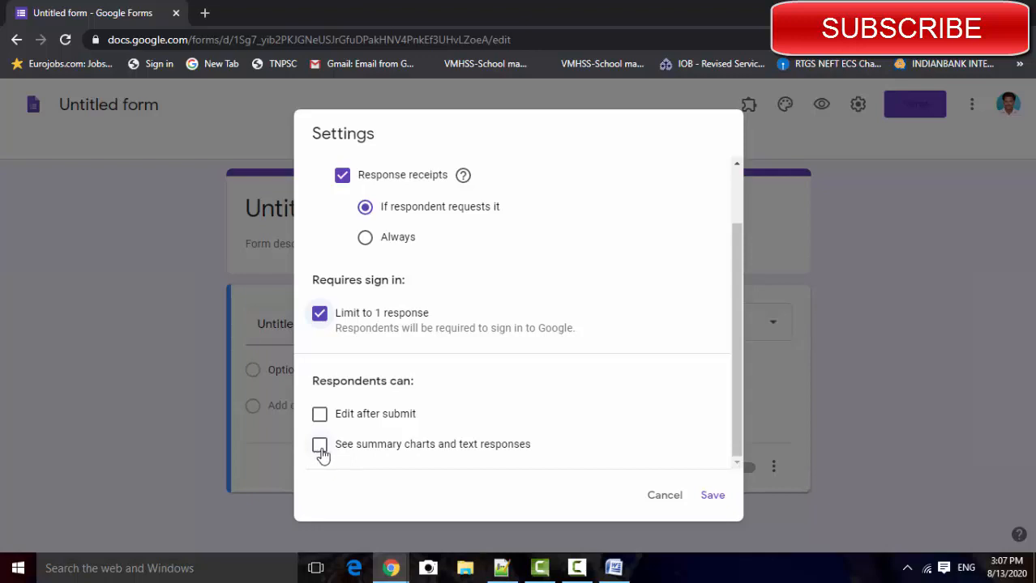
left_click(319, 444)
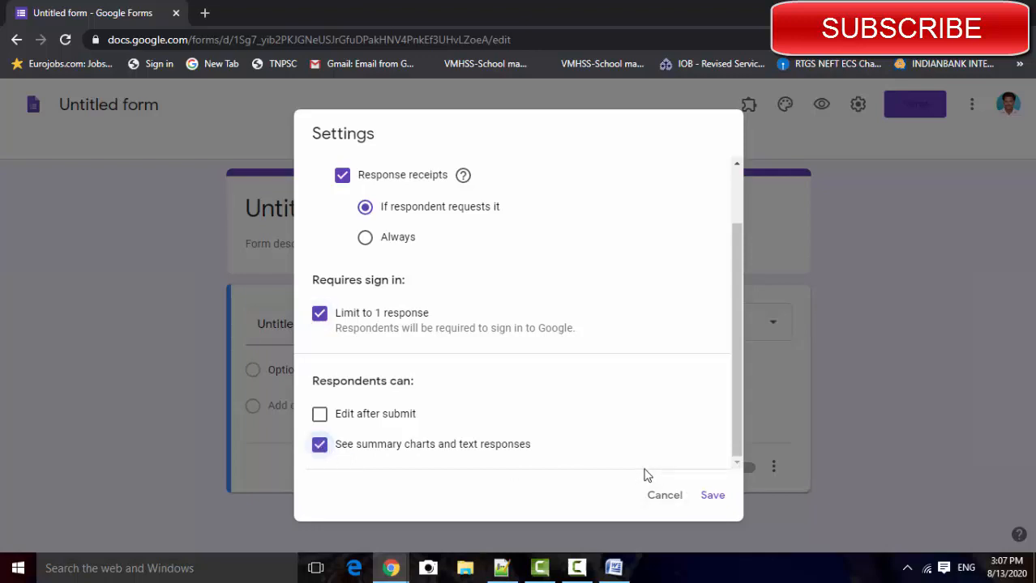
- Show a progress bar, make the form a quiz releasing grades after manual review, and save
left_click(518, 178)
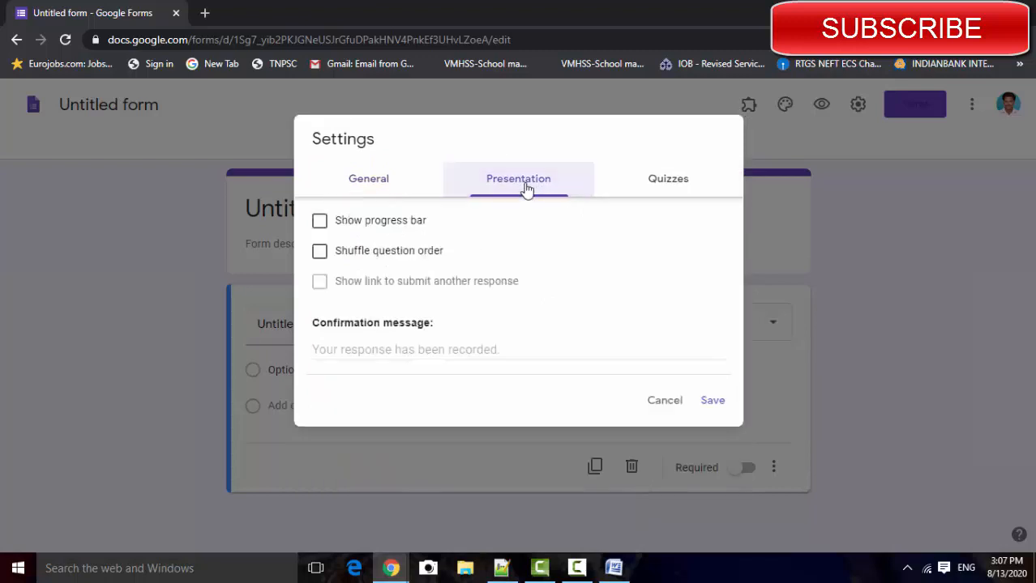
left_click(319, 220)
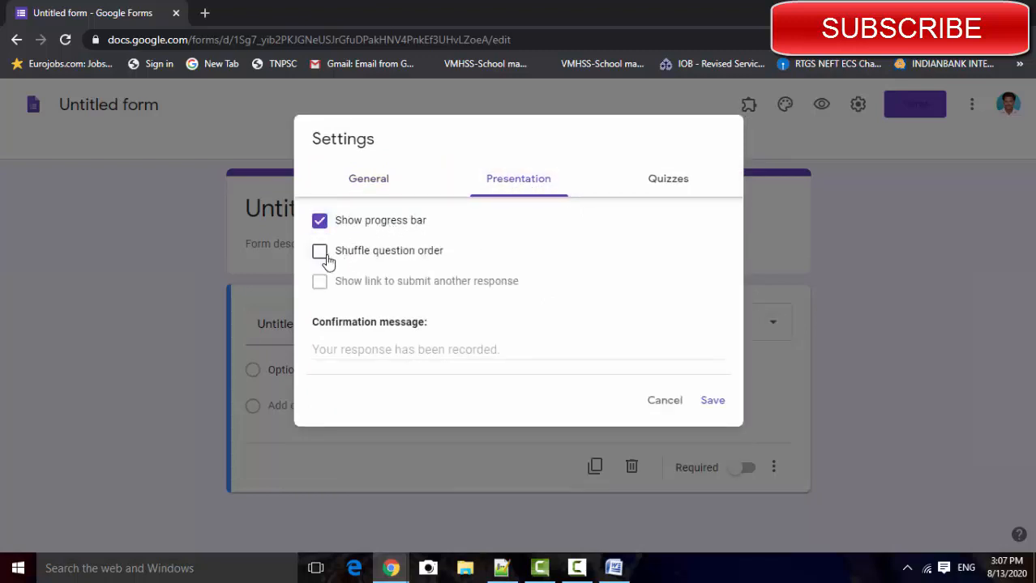
left_click(667, 178)
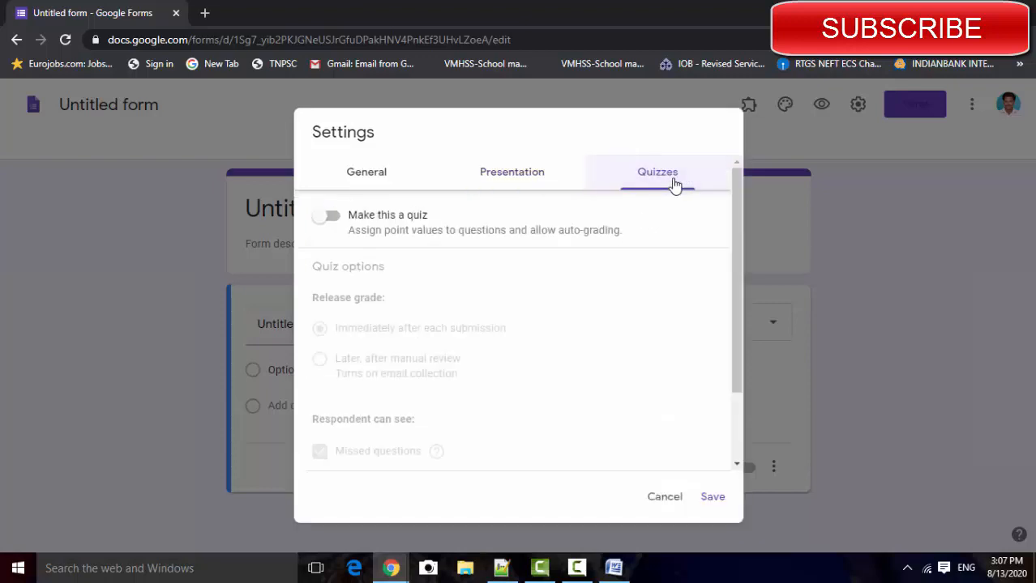
left_click(326, 215)
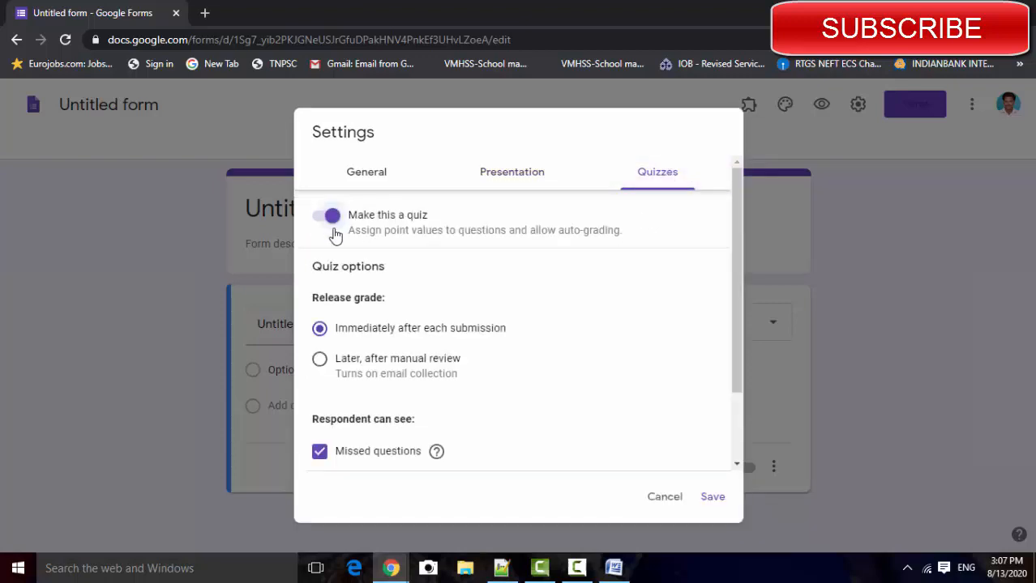
left_click(319, 359)
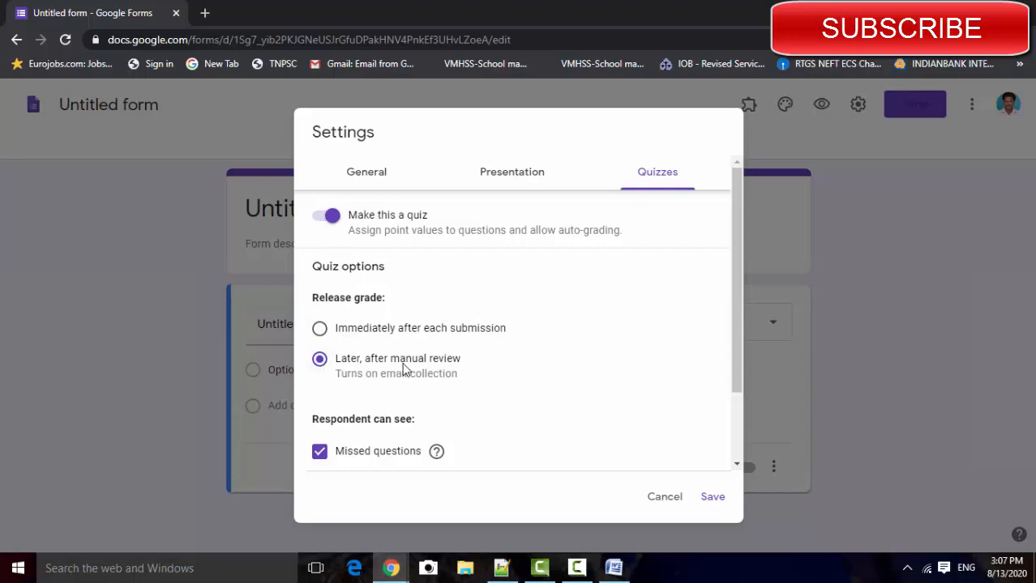
scroll("down", 3)
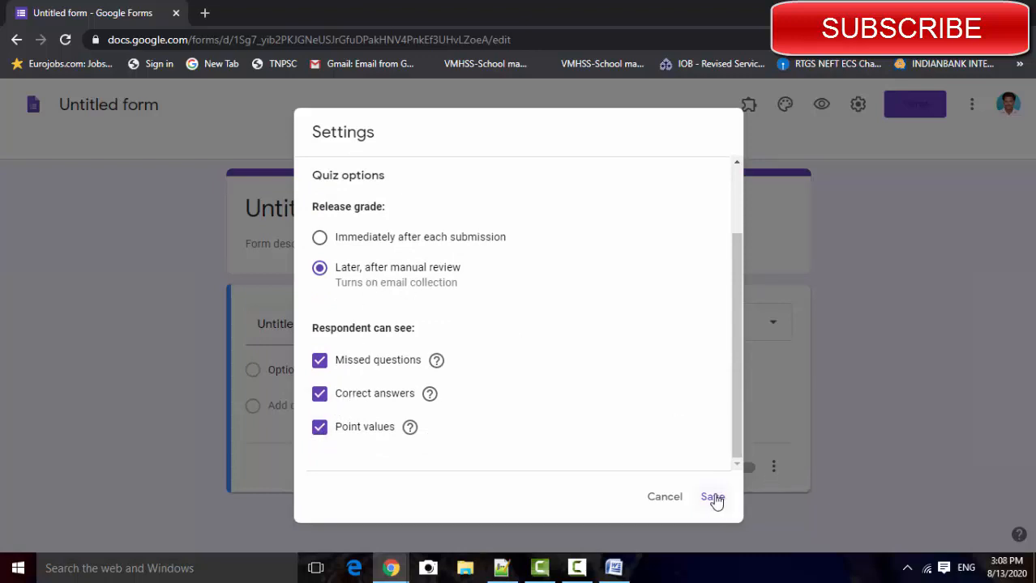
left_click(711, 497)
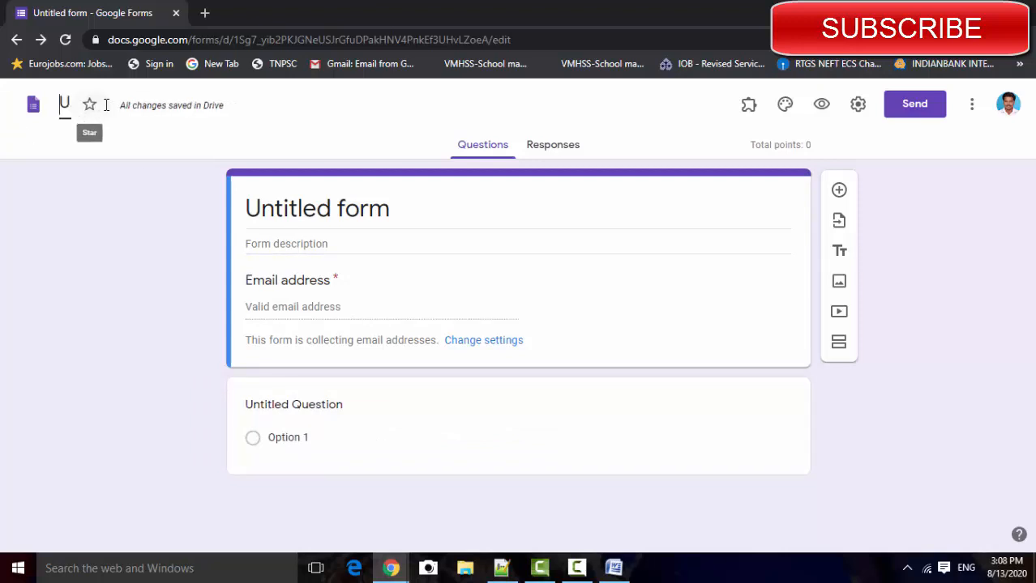
- Title the form 'DEO TEST-4' and set its description to 'LESSON 4'
type("DEO TEST-")
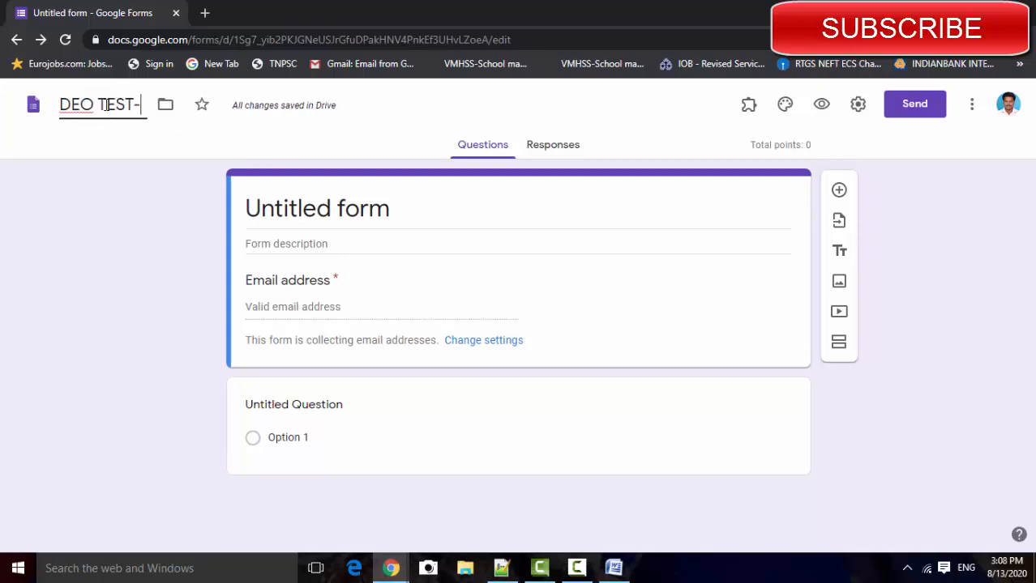
type("4")
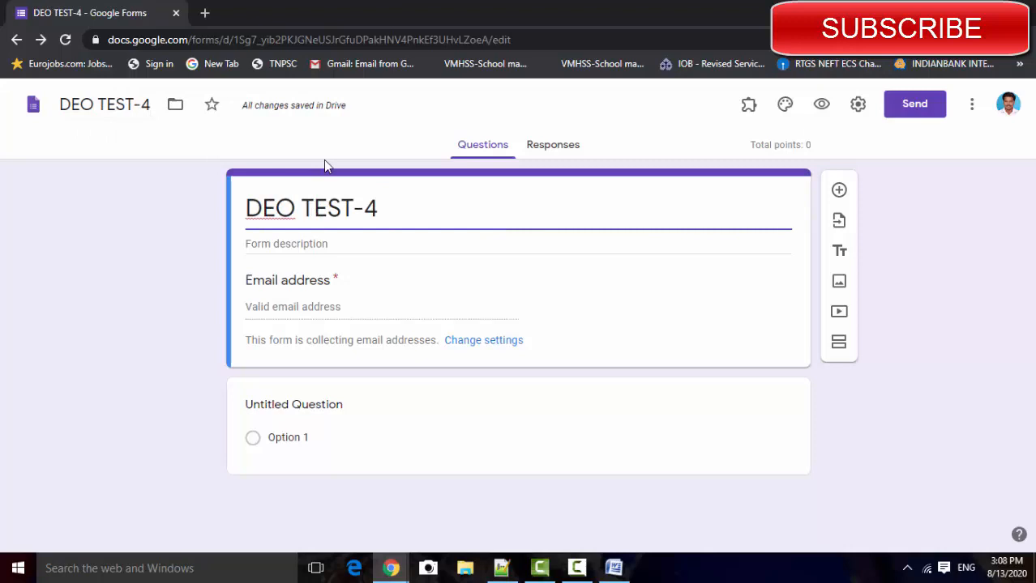
left_click(324, 244)
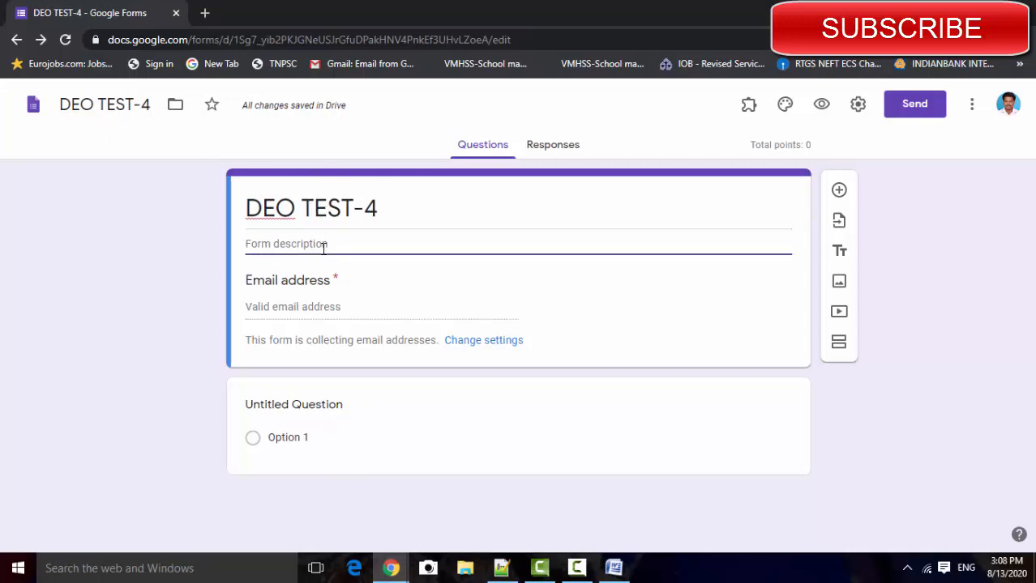
type("LESSON 4")
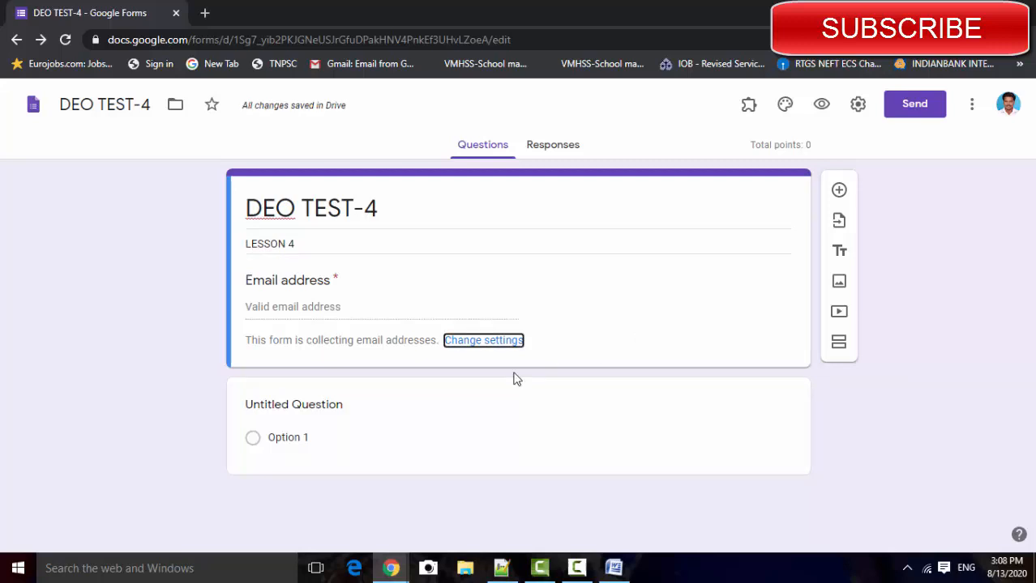
mouse_move(320, 411)
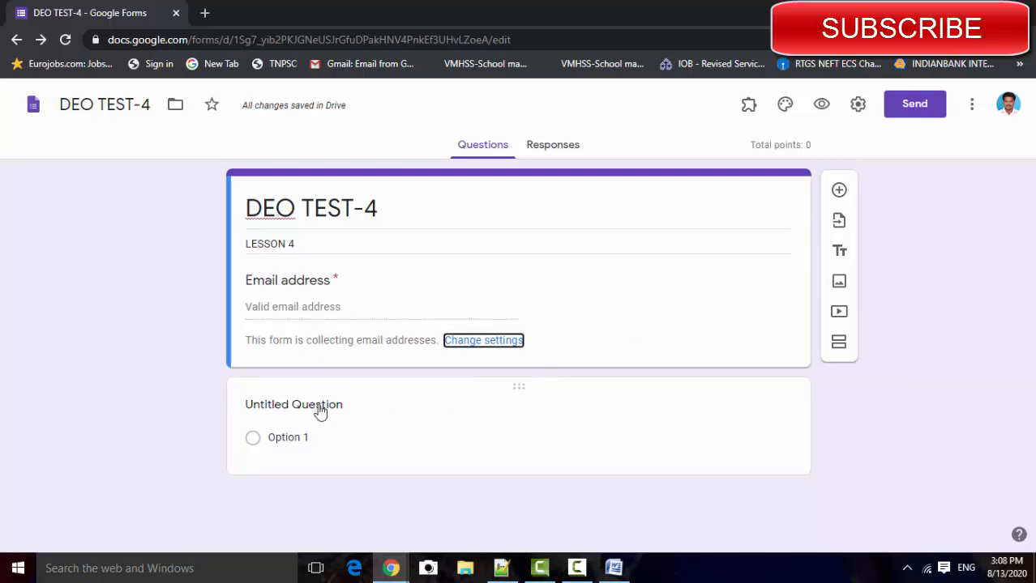
- Add a short-answer NAME question and a CLASS question with SEC 1 and SEC 2 options
type("NAME")
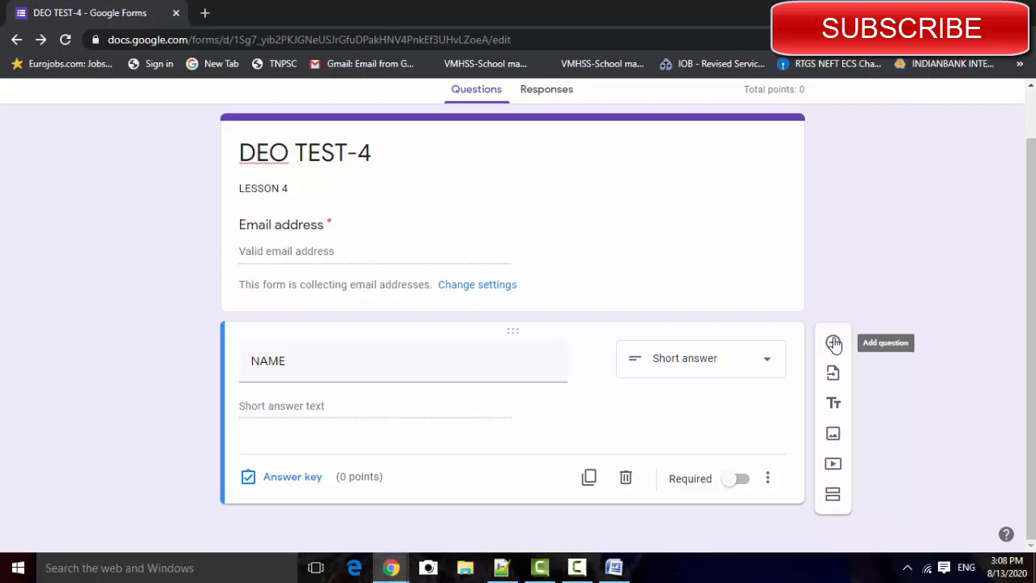
left_click(832, 343)
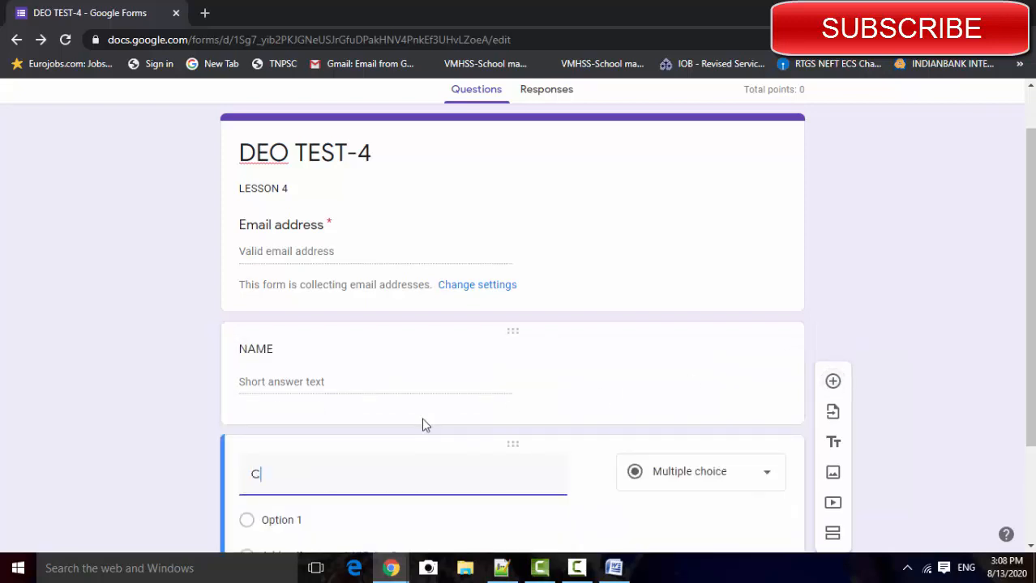
type("LASS")
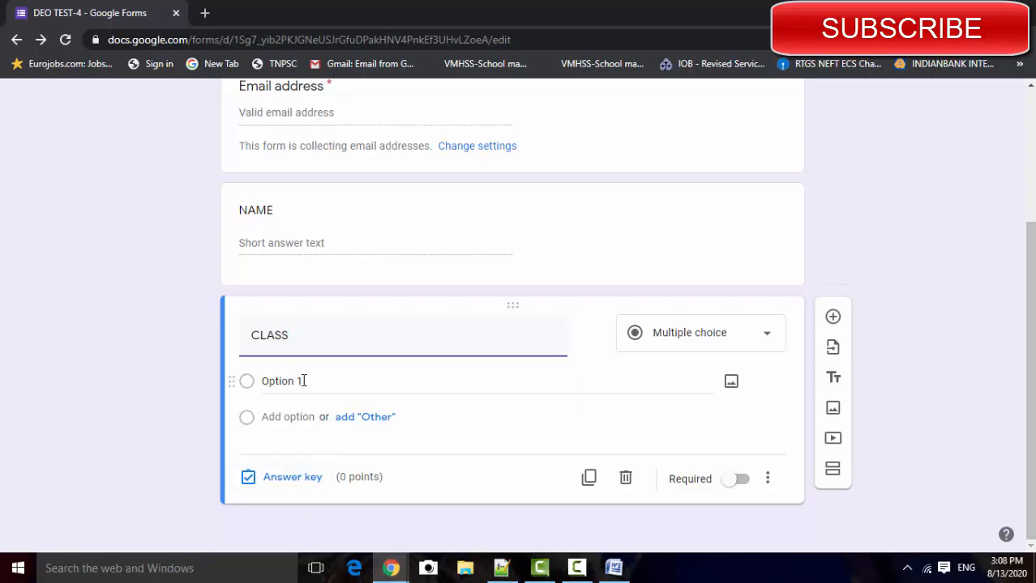
type("SEC 1")
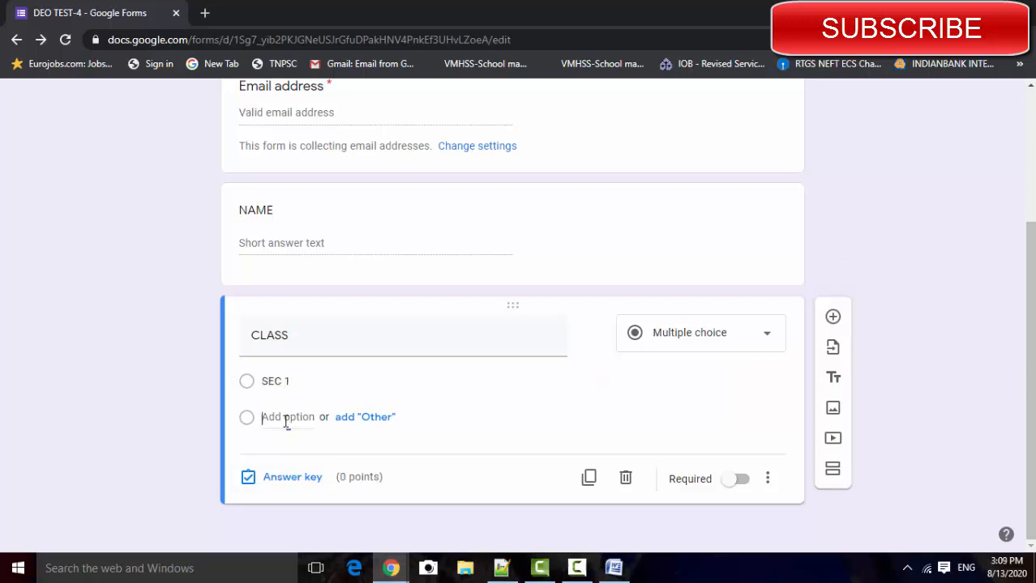
type("SEC")
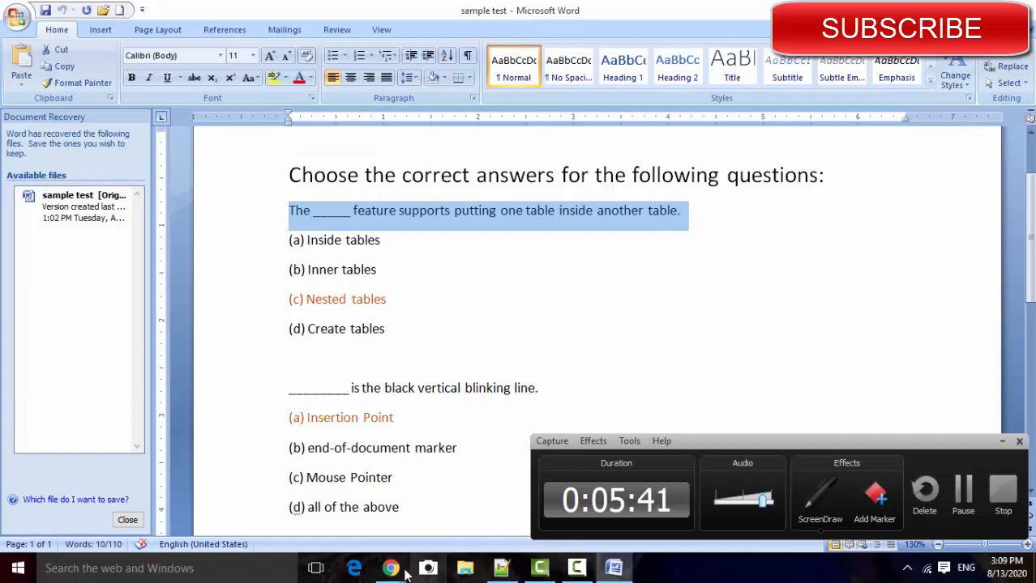
- Paste the nested-tables question text and its four options (a)–(d) from Word into the quiz
left_click(390, 568)
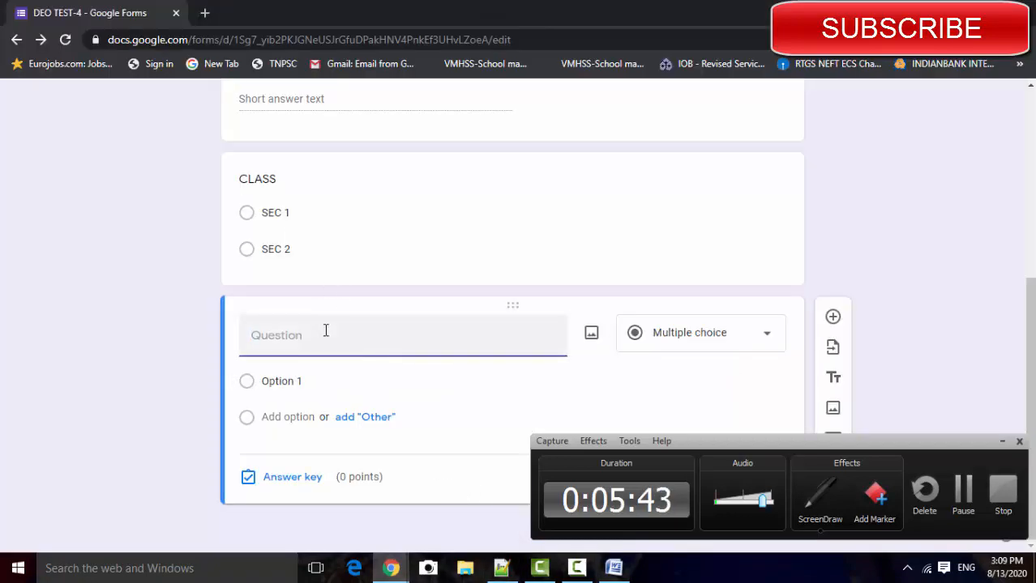
type("The _____ feature supports putting one table inside another table.")
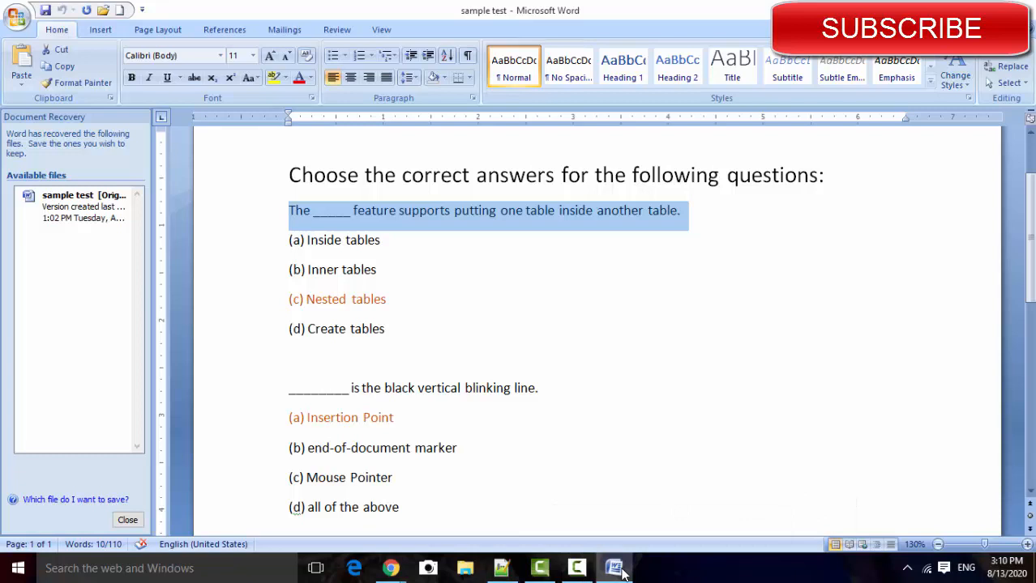
left_click(369, 328)
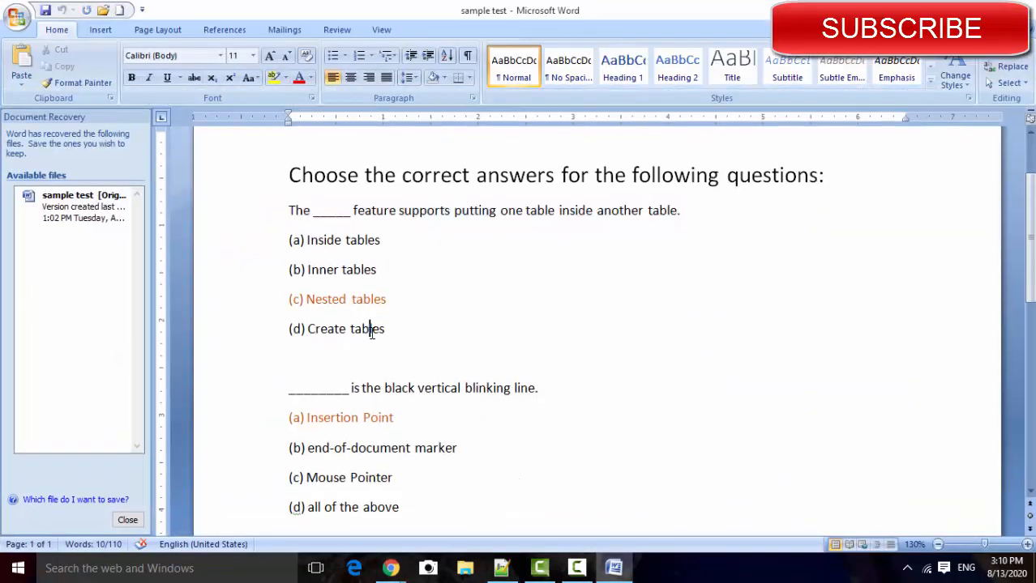
left_click_drag(289, 240, 387, 328)
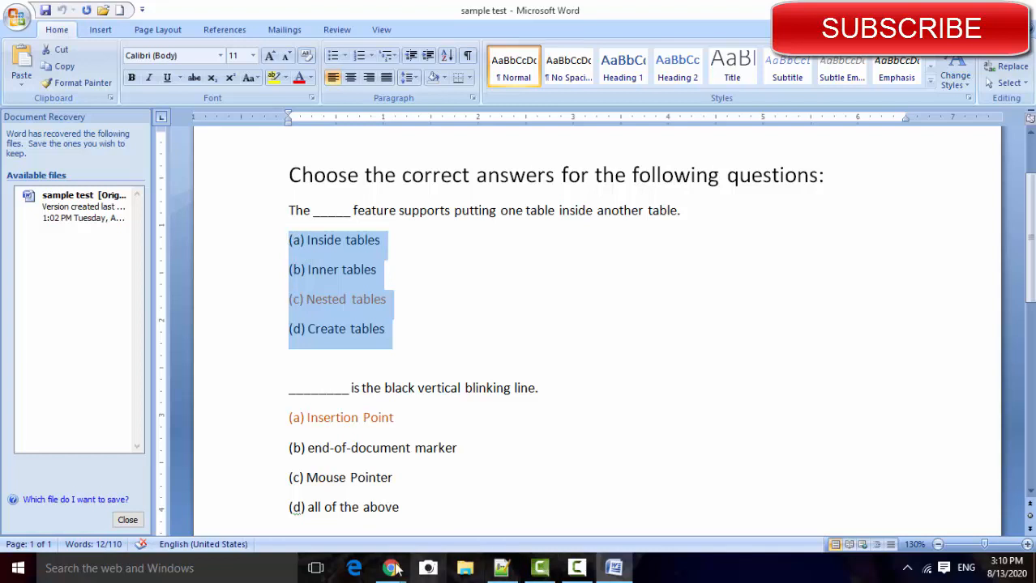
left_click(392, 567)
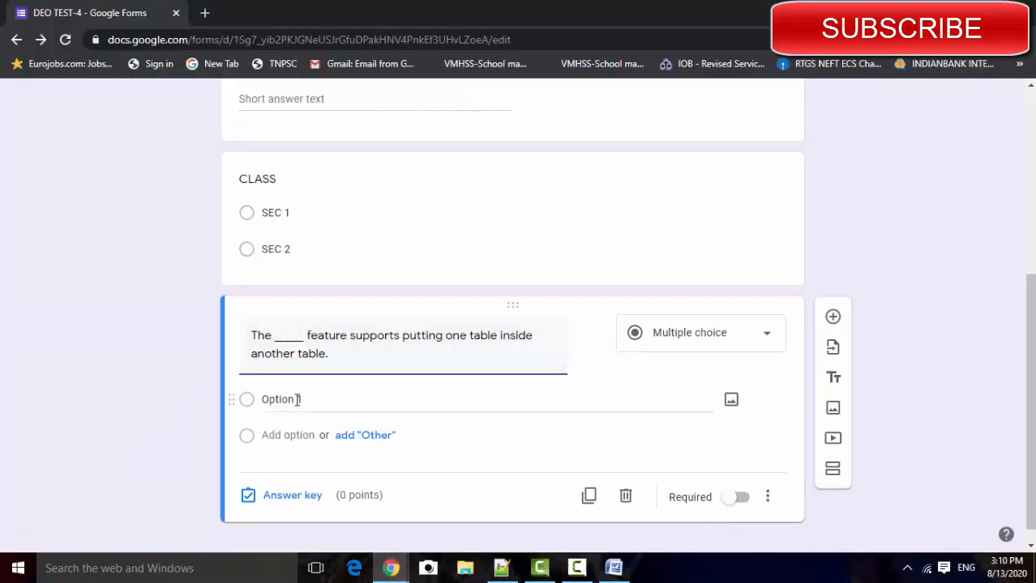
double_click(281, 399)
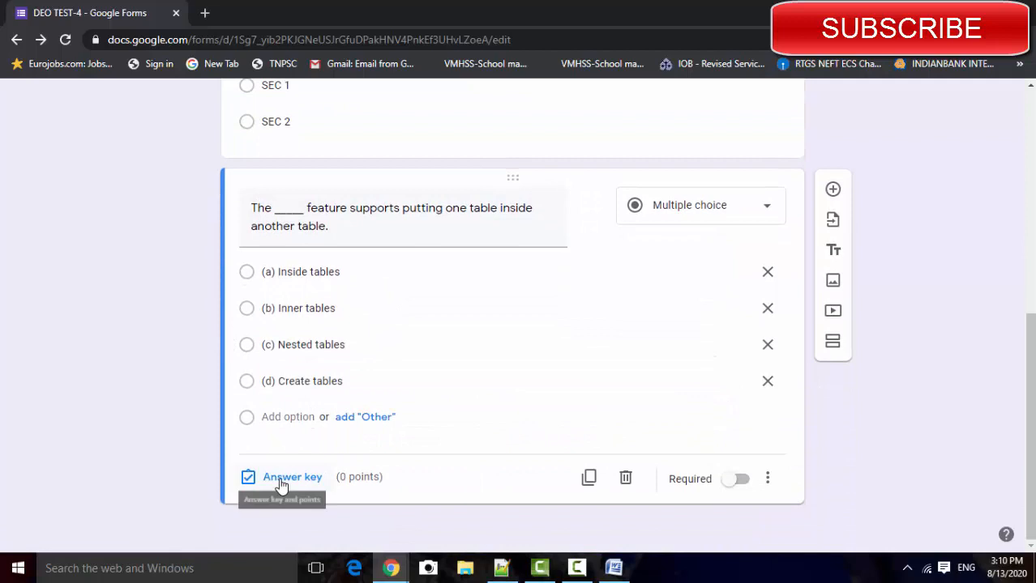
- Key (c) Nested tables correct for 1 point and make the NAME and CLASS questions required
left_click(292, 477)
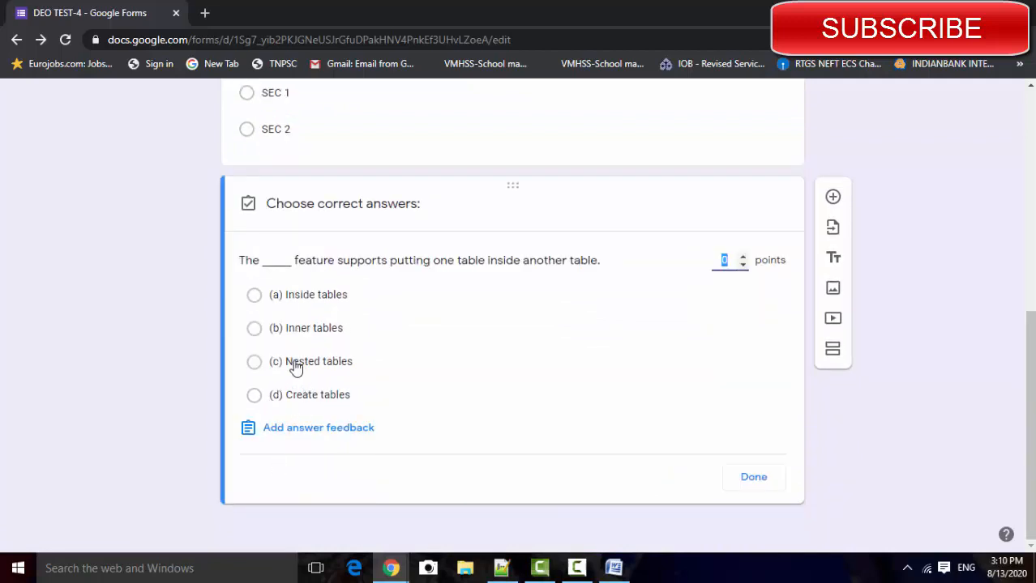
left_click(253, 362)
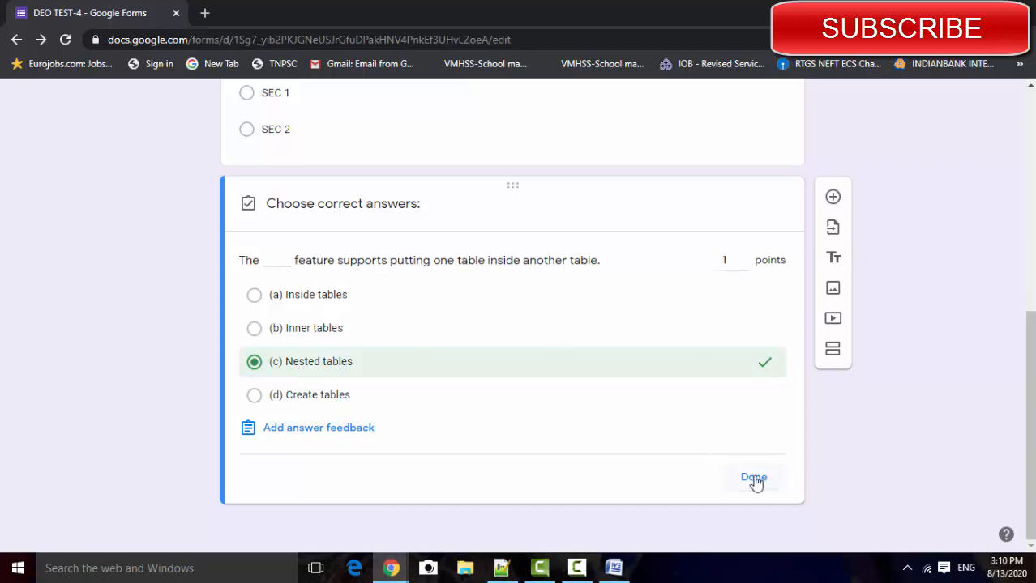
left_click(753, 477)
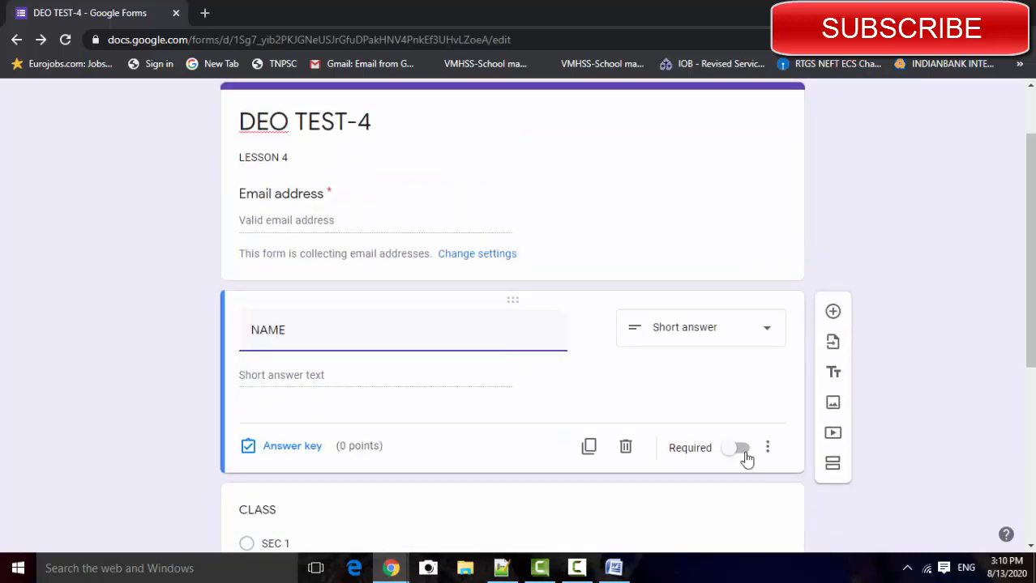
left_click(736, 448)
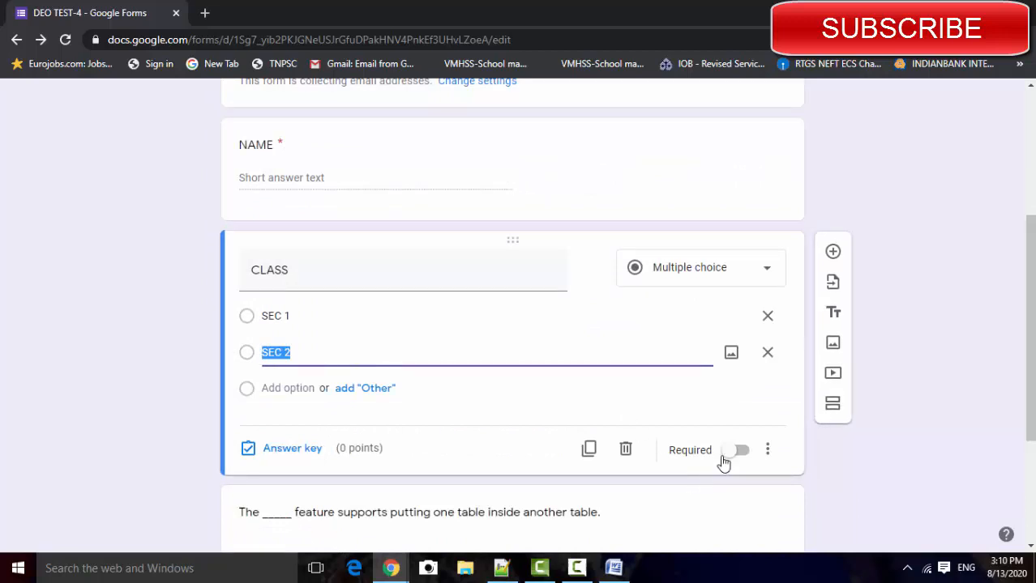
left_click(737, 451)
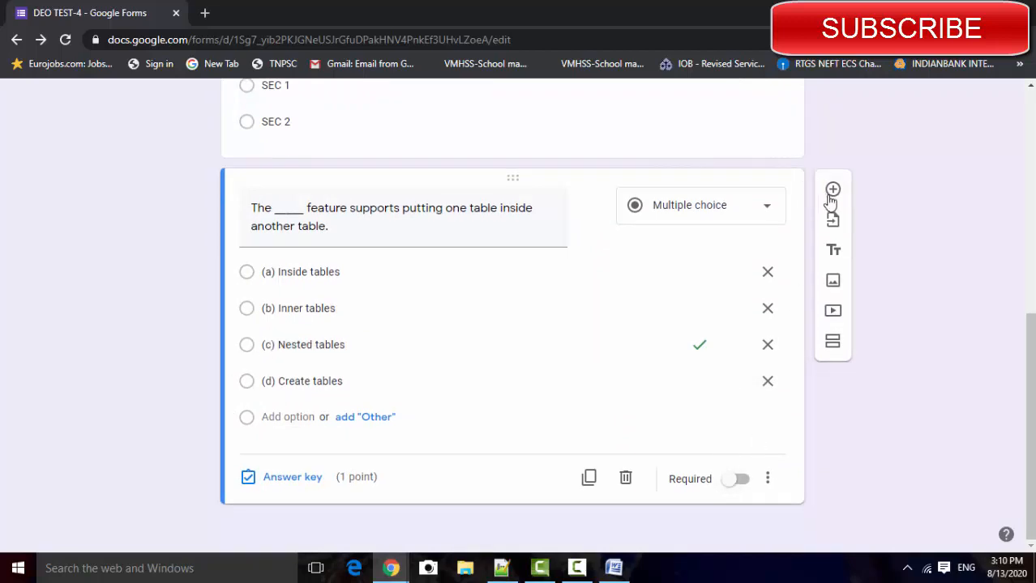
- Add the blinking-line question from Word and key (a) Insertion Point correct for 1 point
left_click(832, 189)
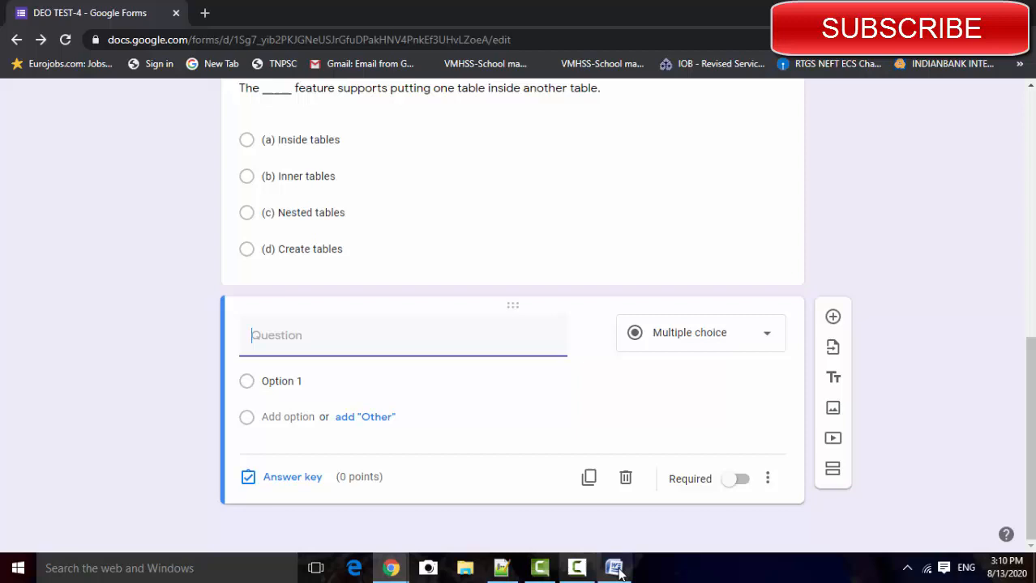
left_click(614, 568)
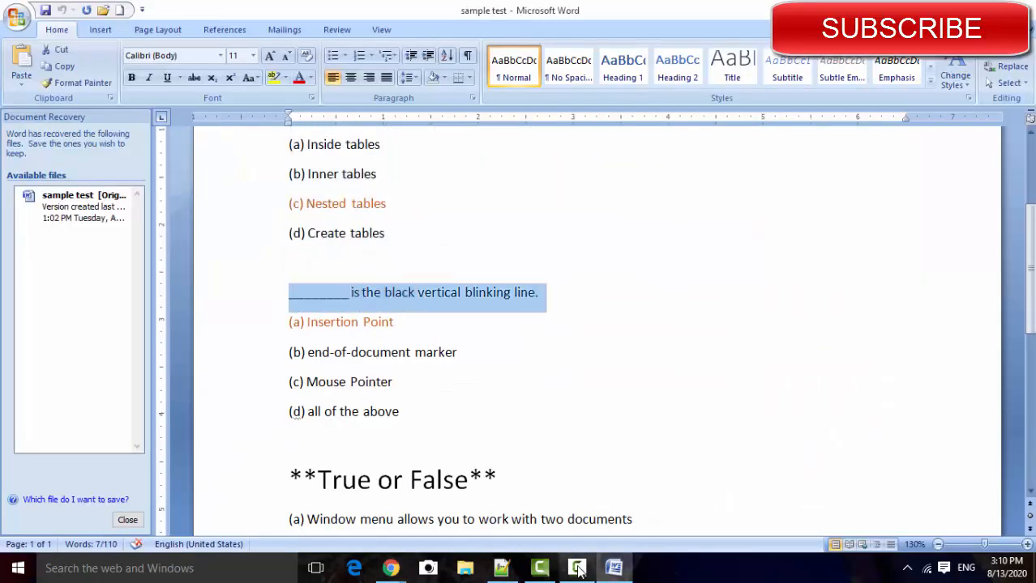
left_click(390, 567)
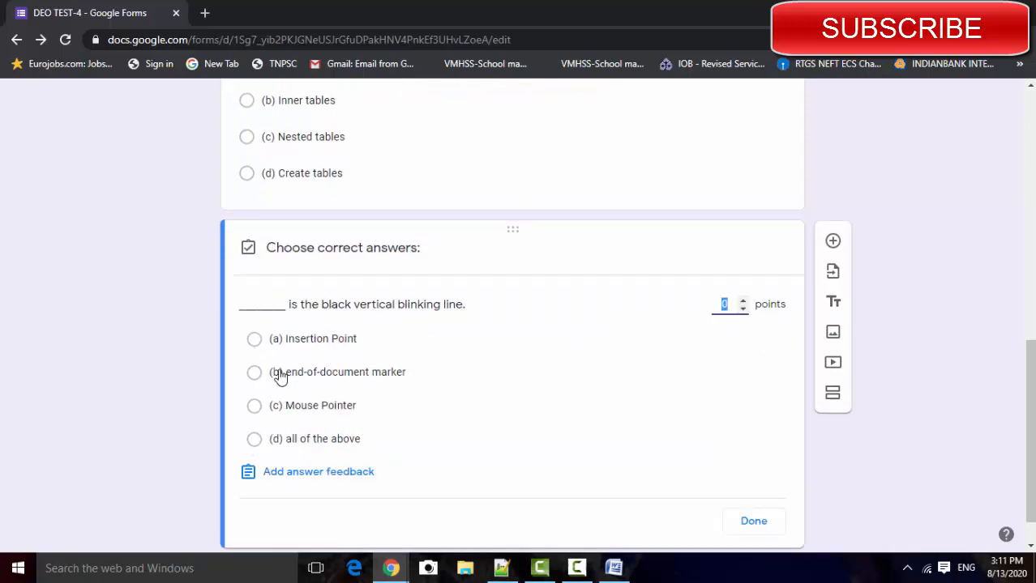
left_click(254, 339)
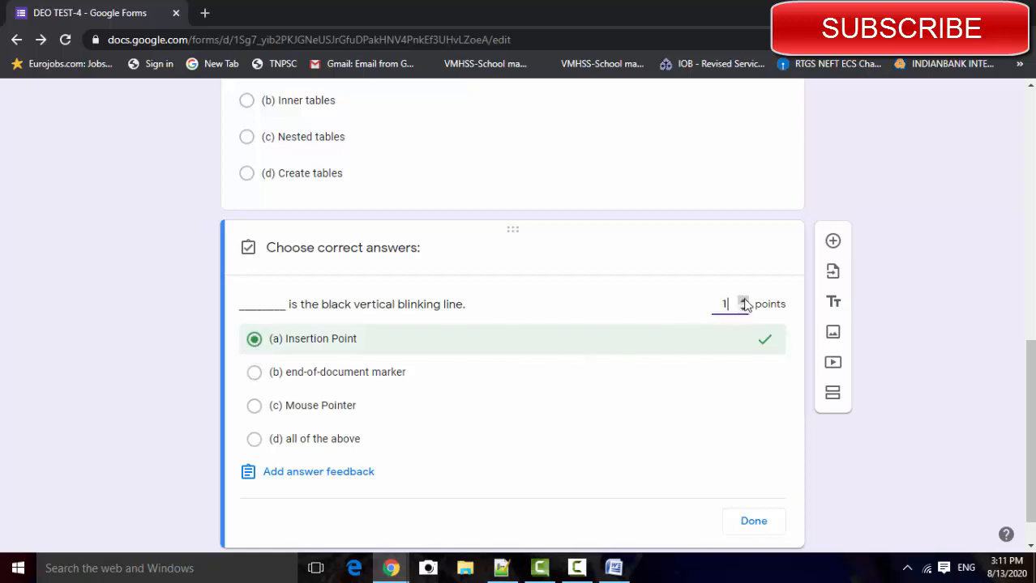
left_click(753, 521)
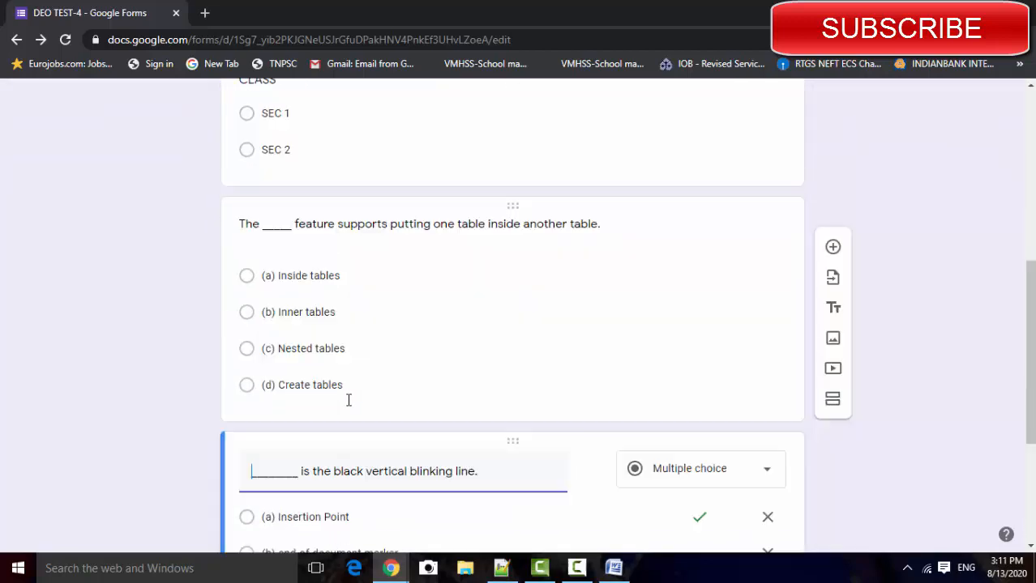
- Add a second section titled TRUE OR FALSE after the existing questions
scroll("down", 3)
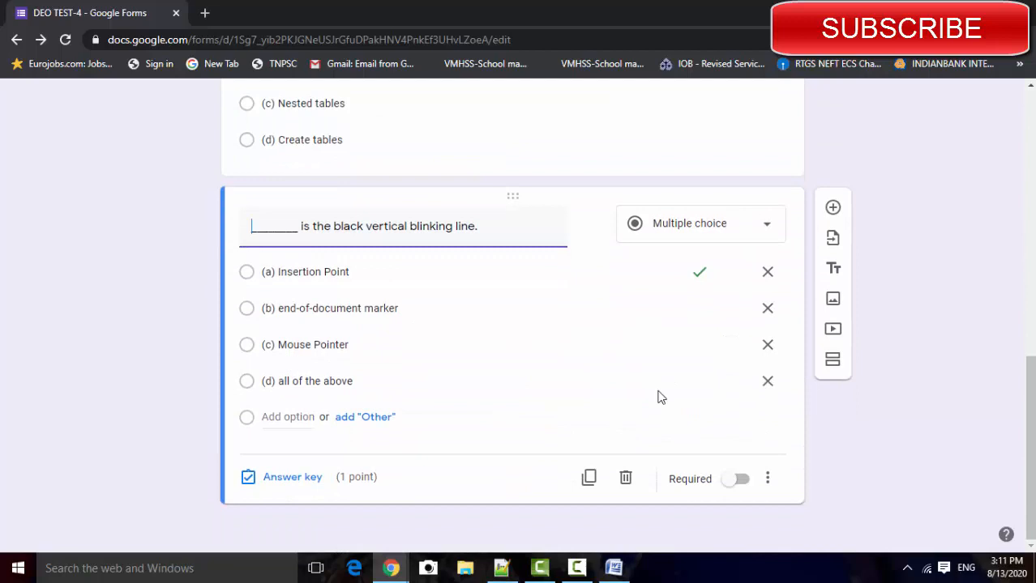
mouse_move(833, 360)
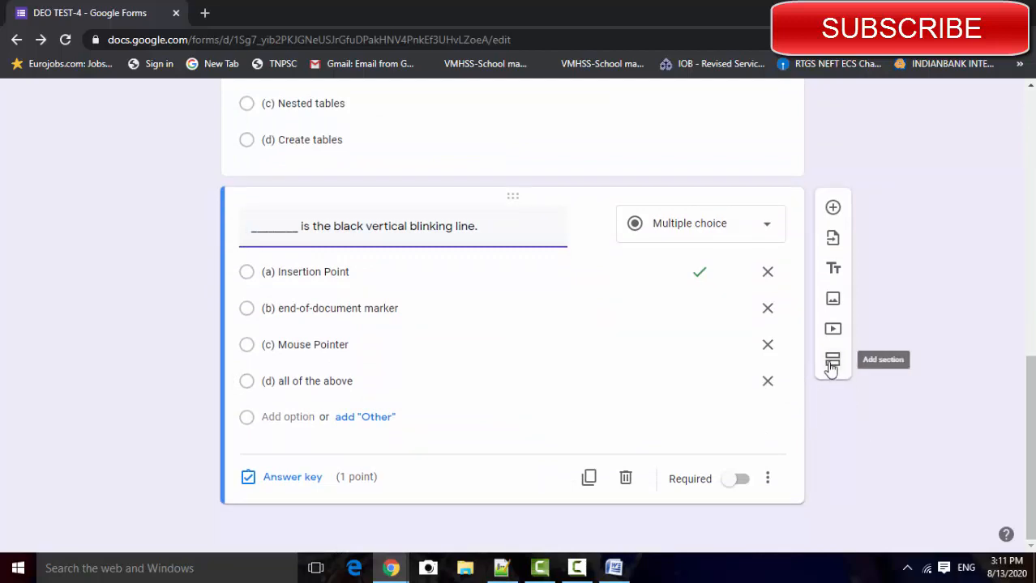
left_click(832, 359)
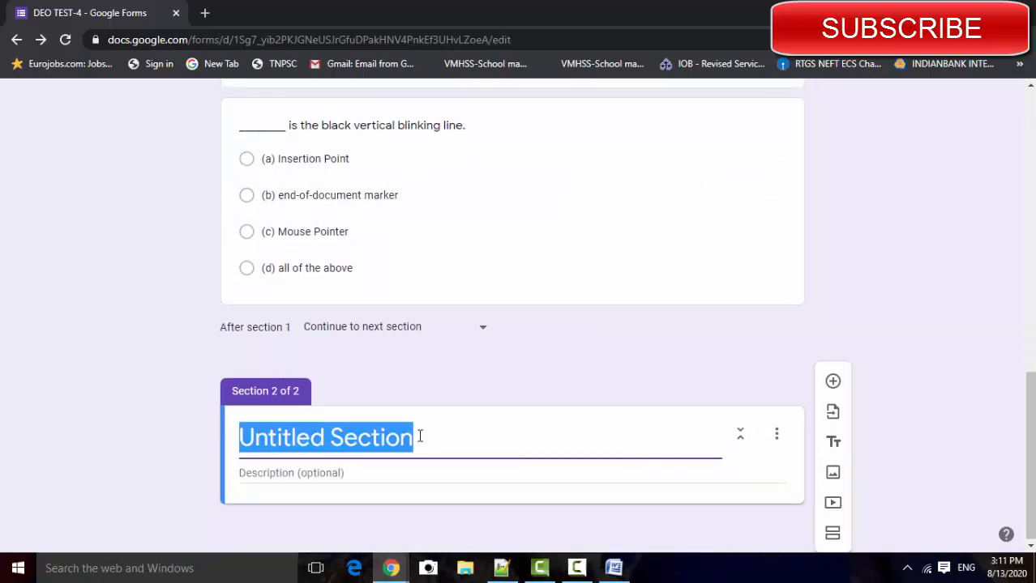
type("TRUE OR")
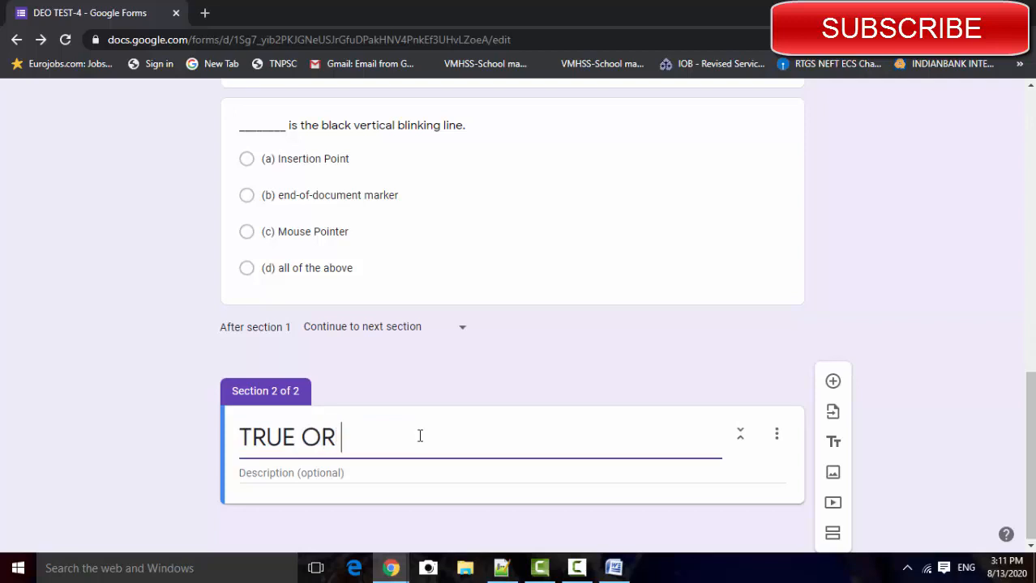
type("FALSE")
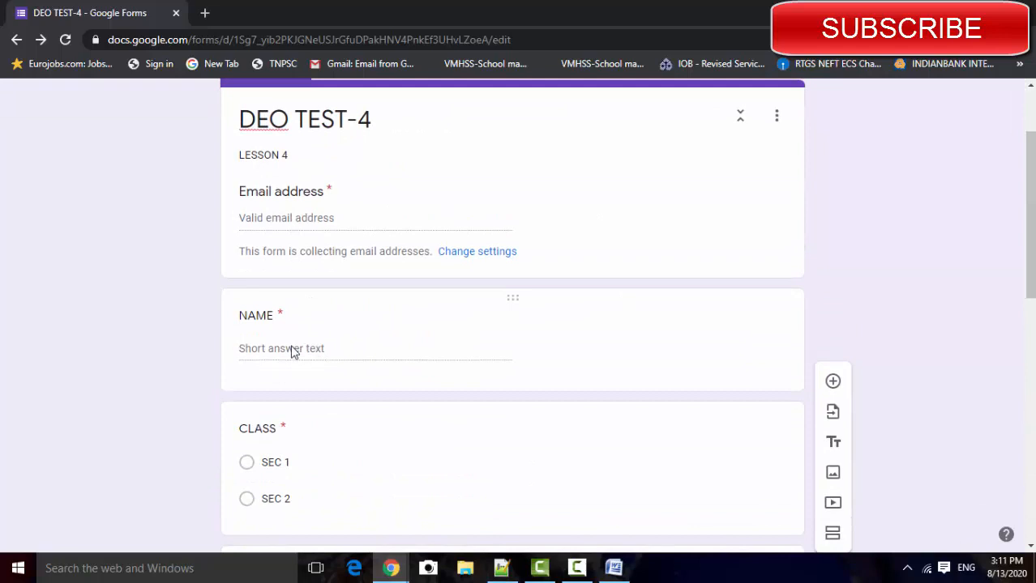
scroll("down", 3)
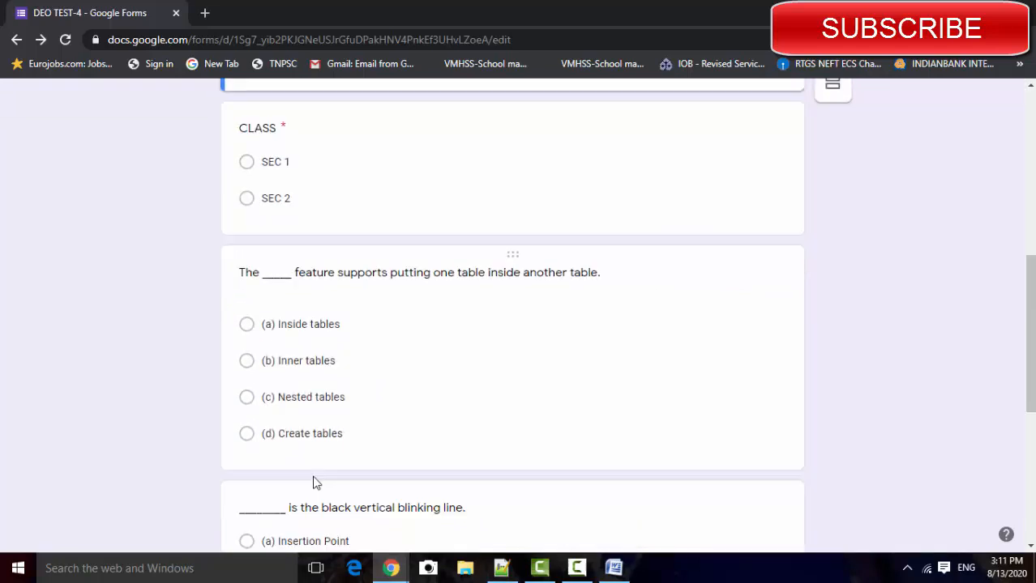
scroll("down", 3)
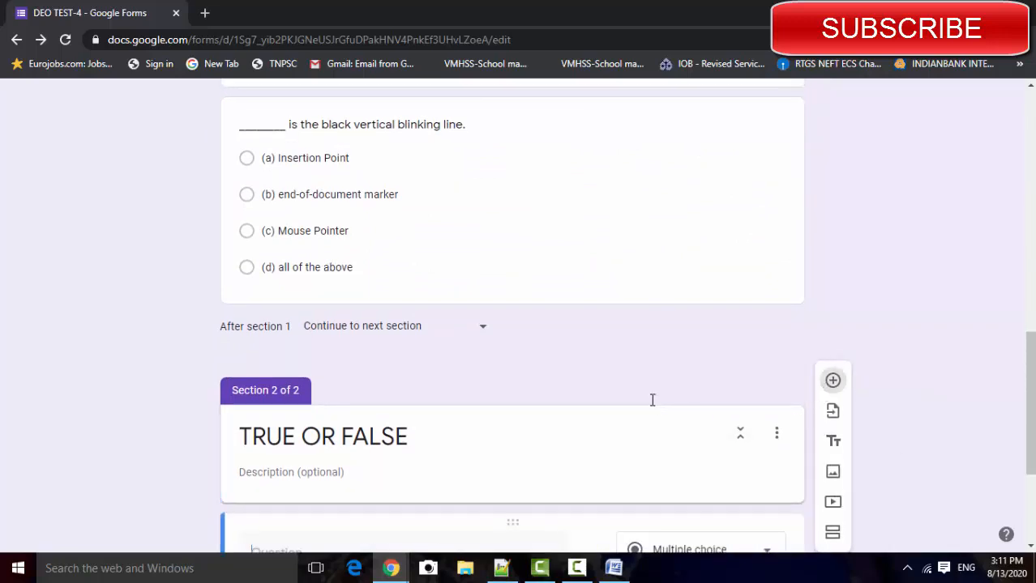
scroll("down", 3)
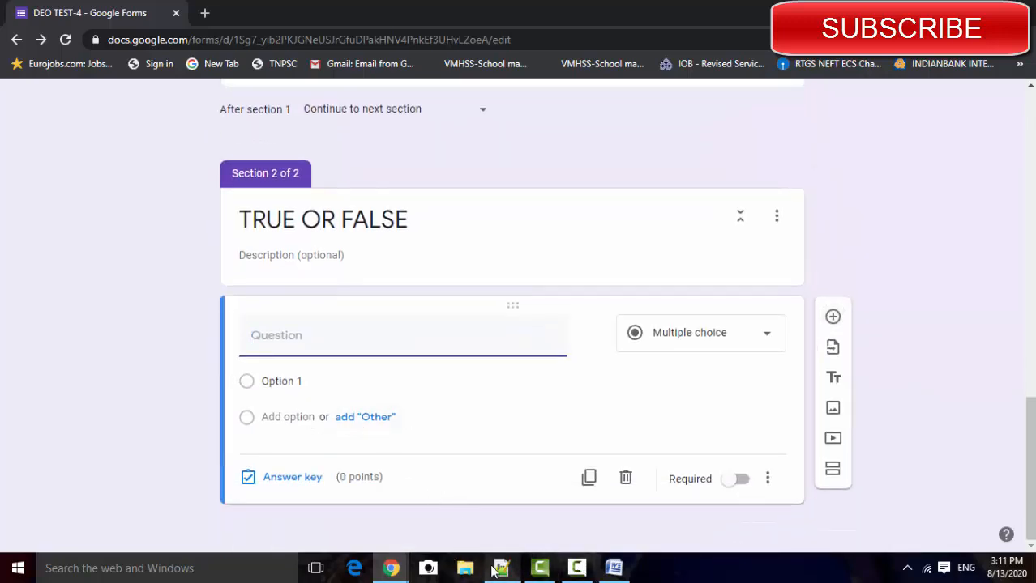
- Paste statement (a) from Word with TRUE and FALSE options, keying TRUE as correct
left_click(613, 567)
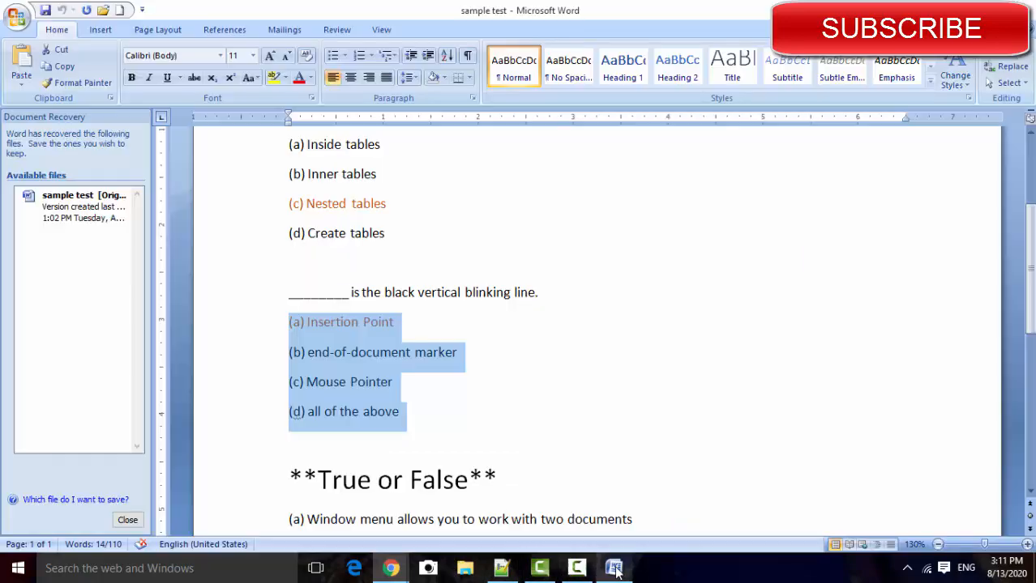
scroll("down", 3)
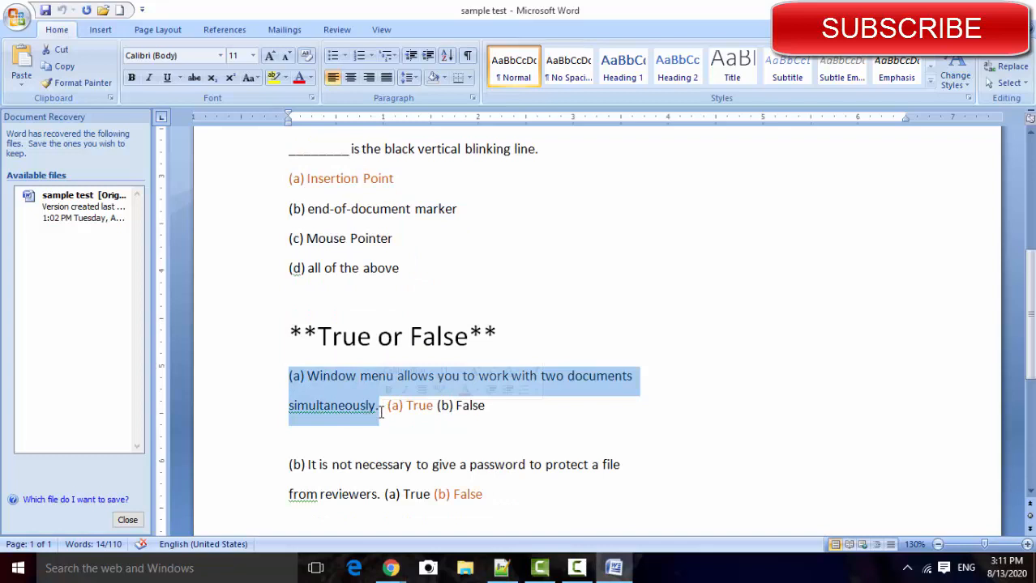
mouse_move(390, 567)
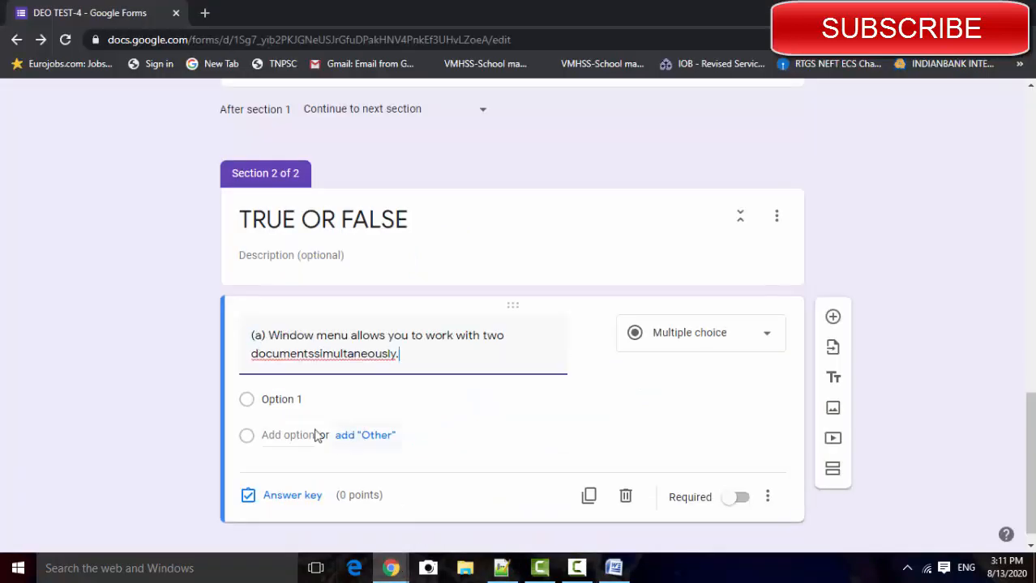
type("TRUE")
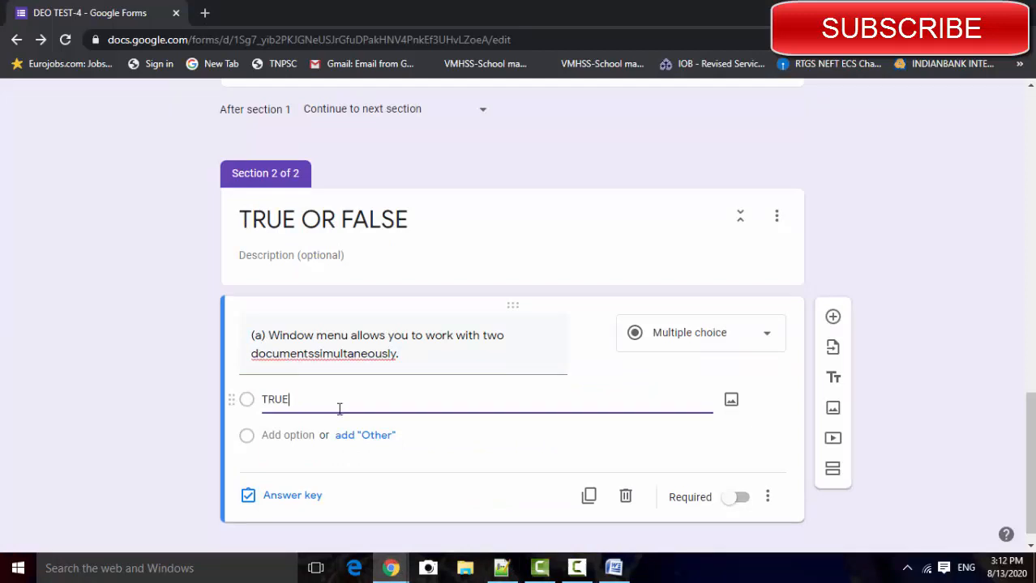
left_click(288, 436)
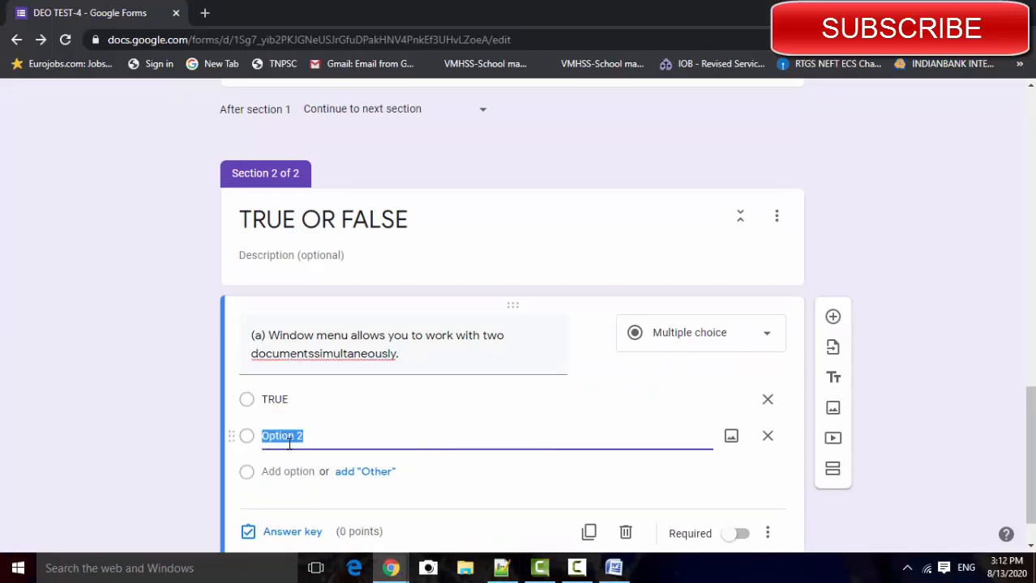
type("FALSE")
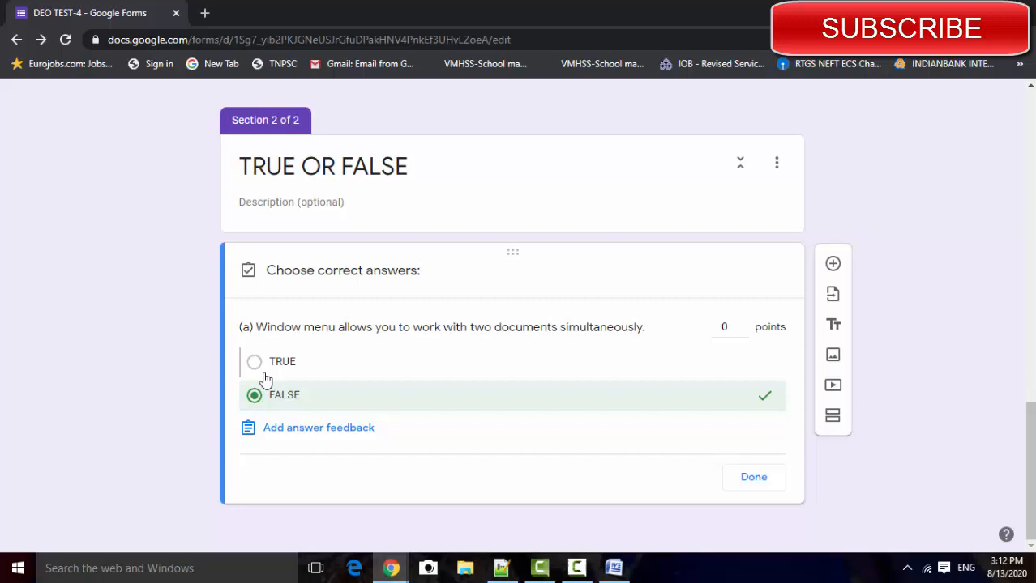
left_click(254, 361)
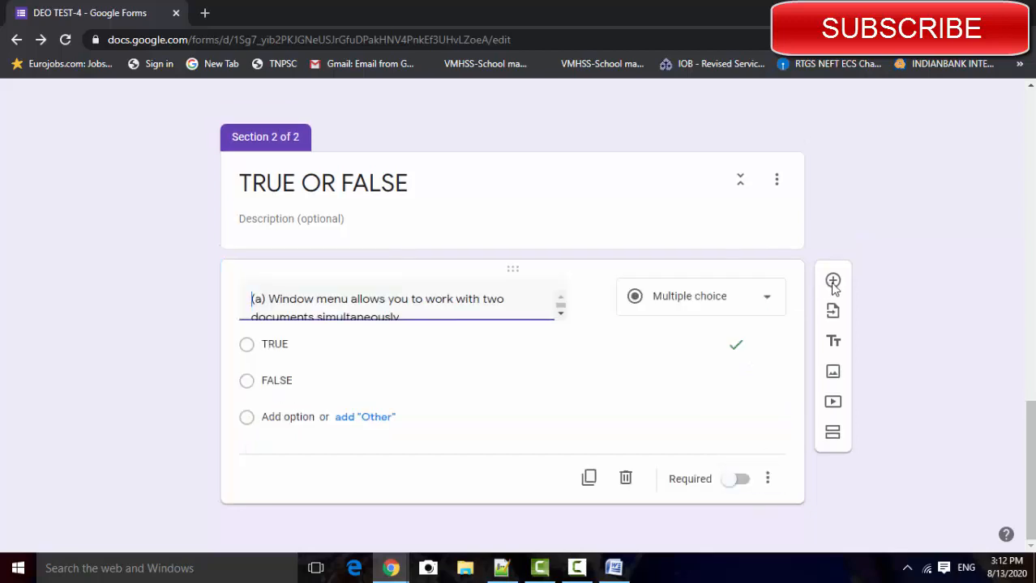
- Add statement (b) from Word, accept the suggested True/False options and remove the stray T option
left_click(833, 282)
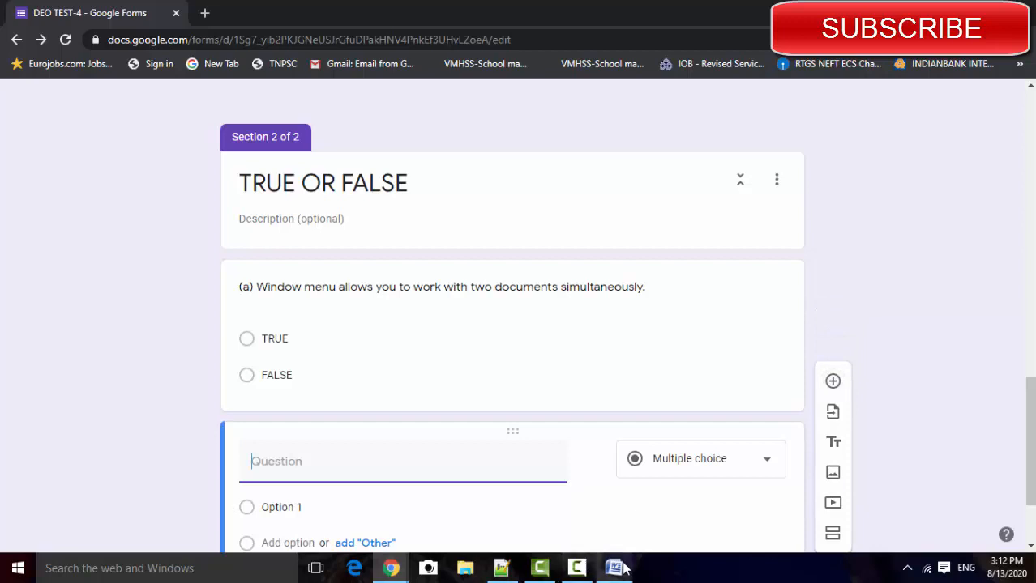
left_click(614, 567)
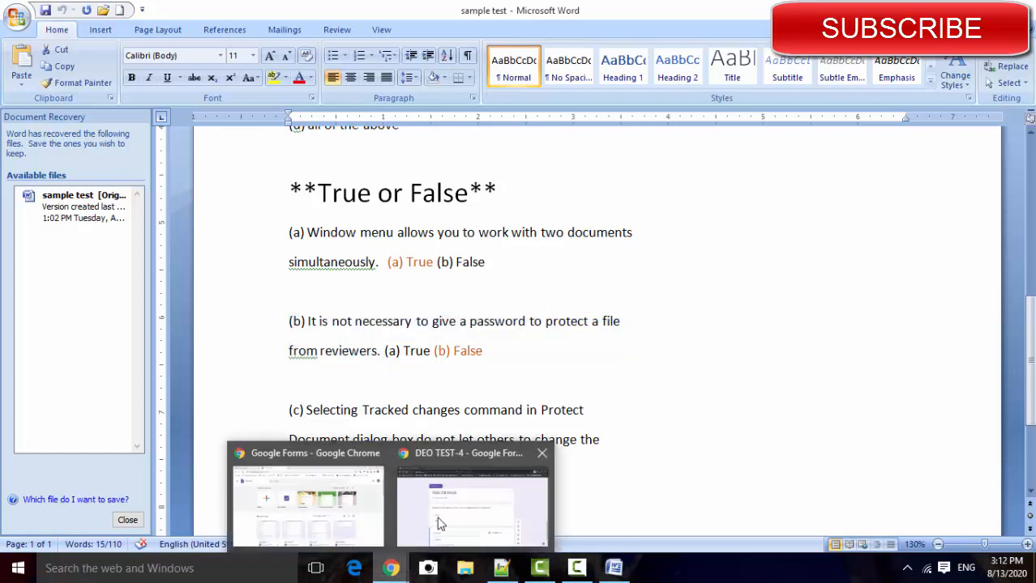
left_click(472, 498)
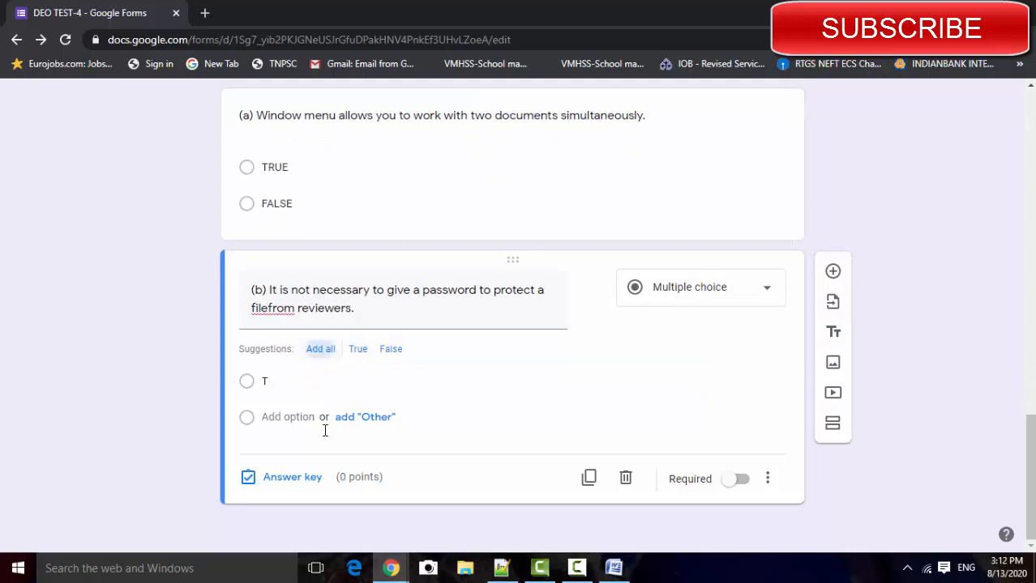
left_click(320, 348)
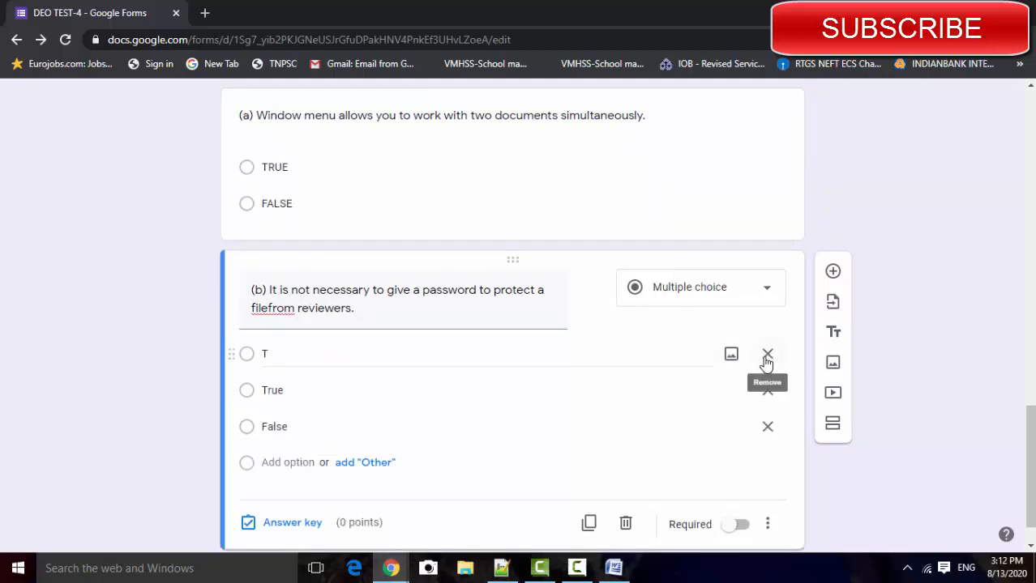
left_click(767, 354)
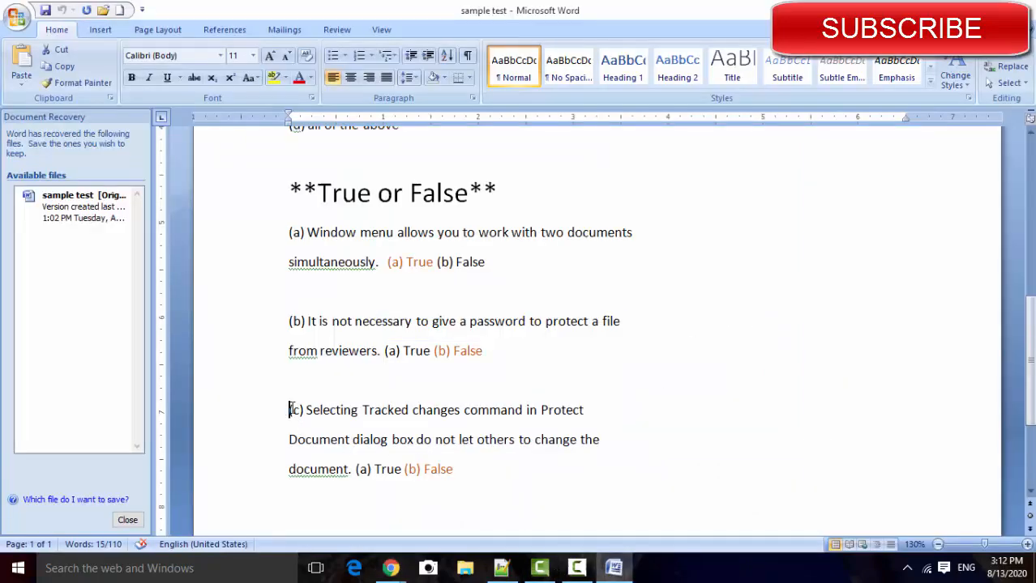
- Bring statement (c) into the form as a multiple-choice question with TRUE and FLASE options
left_click_drag(288, 410, 352, 469)
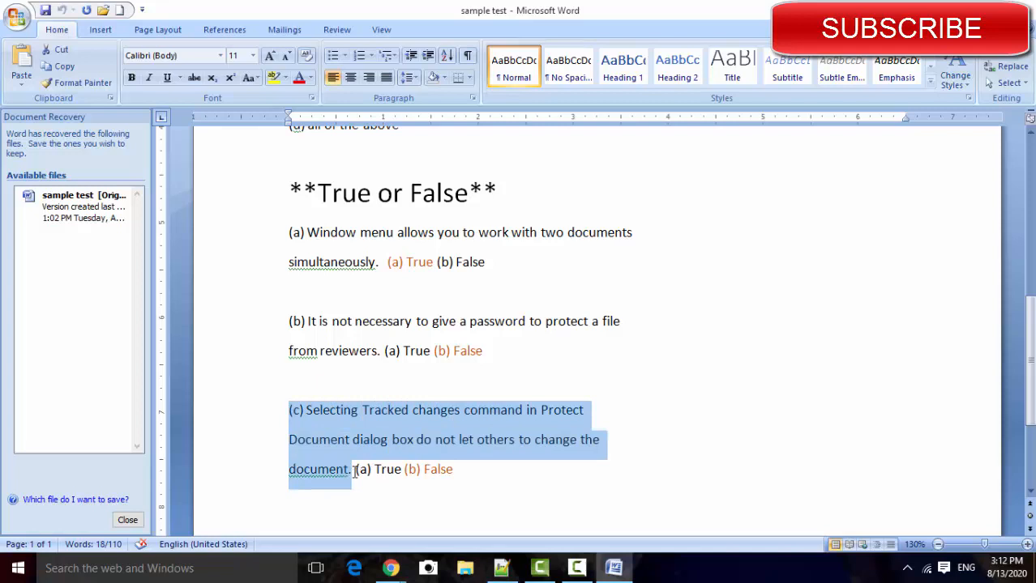
mouse_move(391, 567)
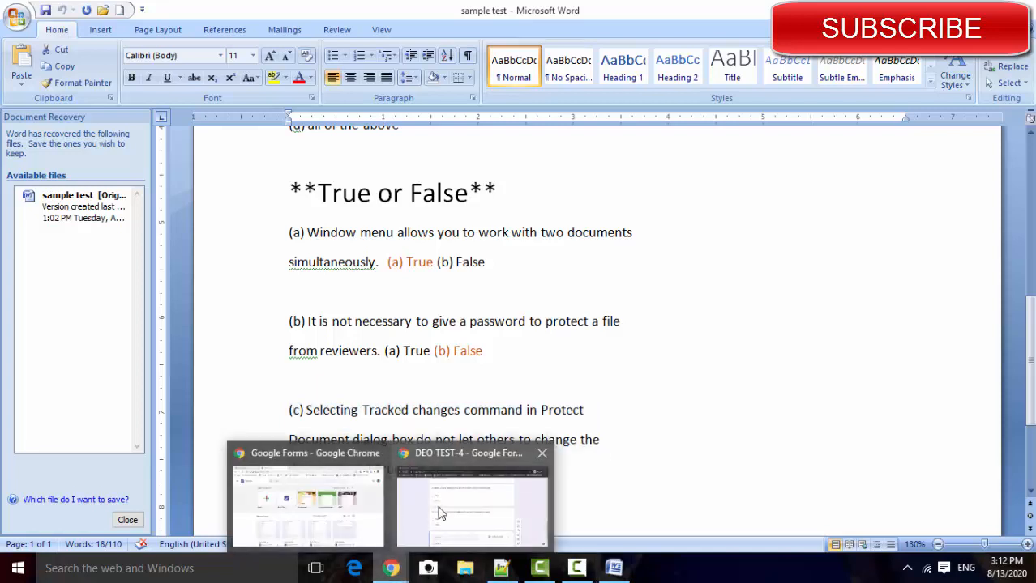
left_click(472, 498)
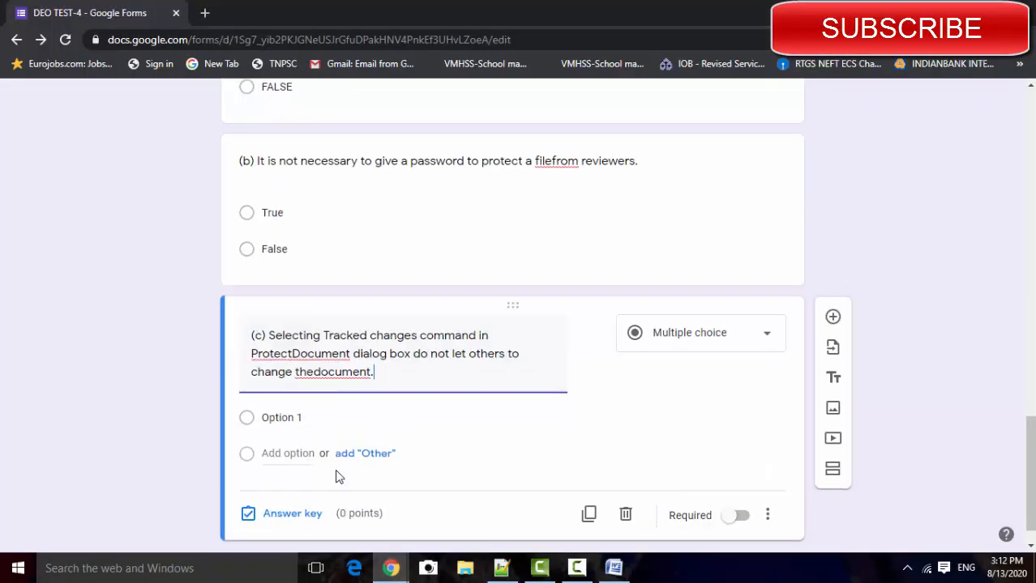
left_click(700, 333)
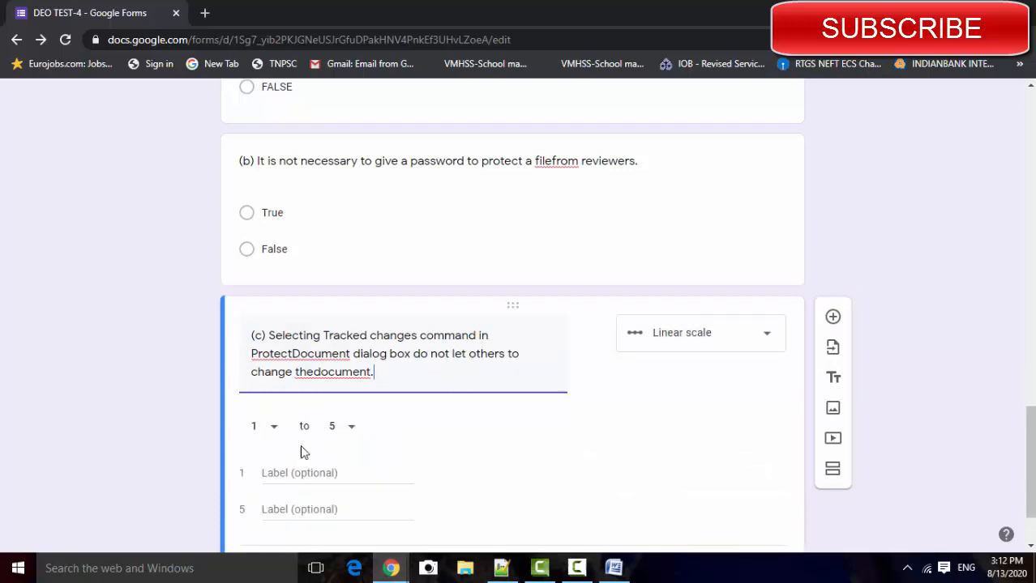
scroll("down", 3)
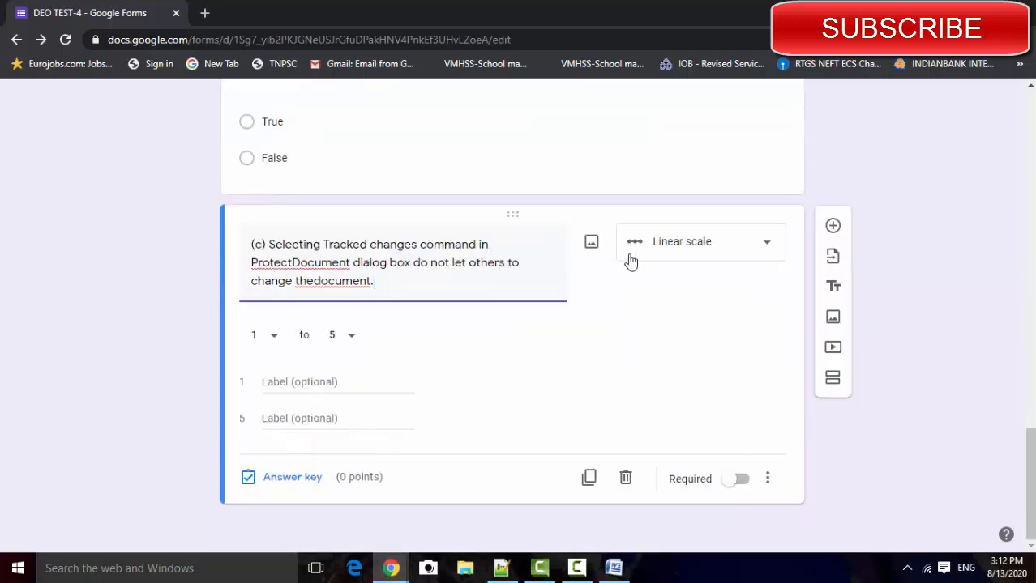
left_click(701, 242)
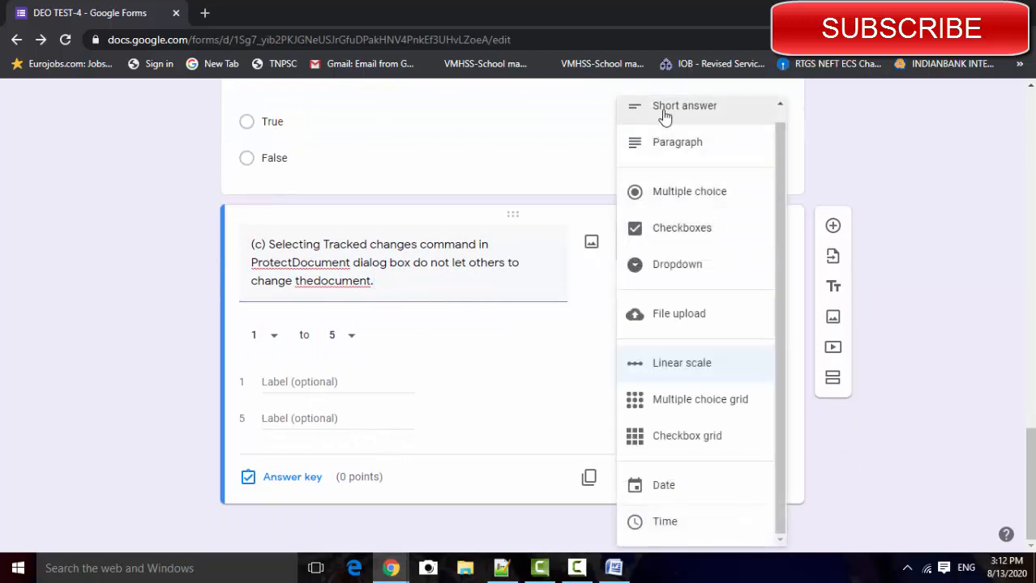
left_click(689, 191)
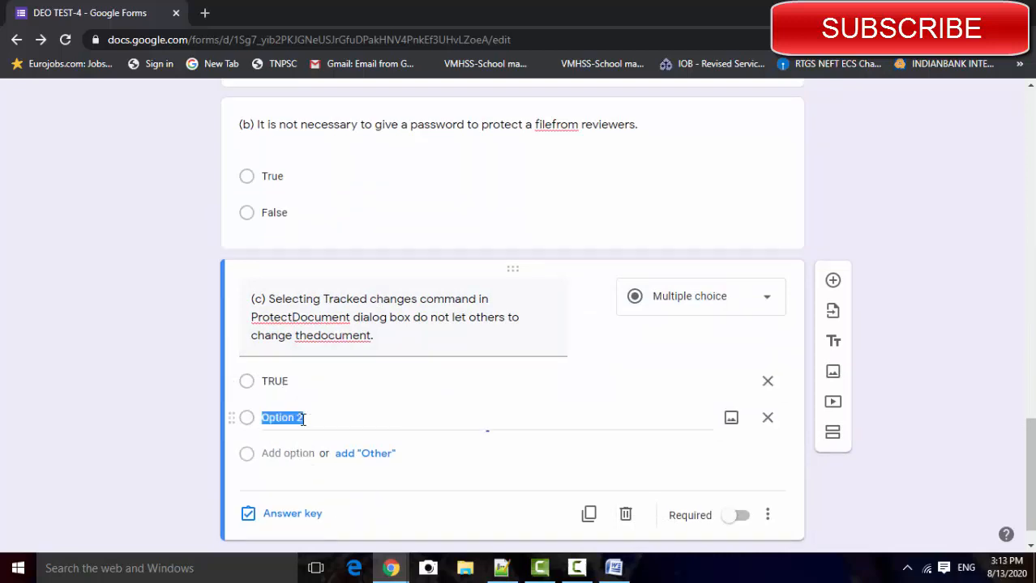
type("FLASE")
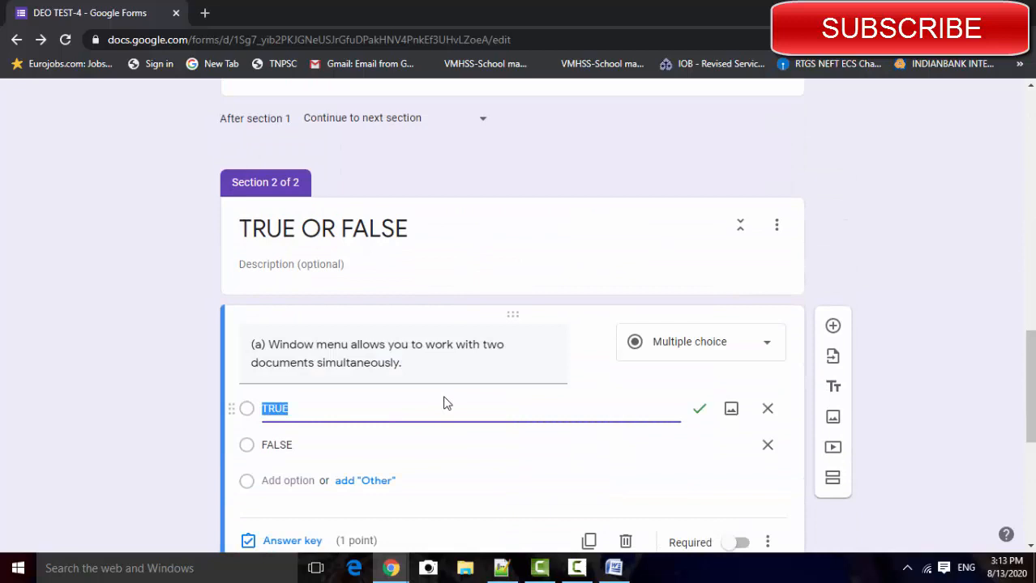
- Key FLASE as the correct answer for question (c), worth 1 point
scroll("down", 3)
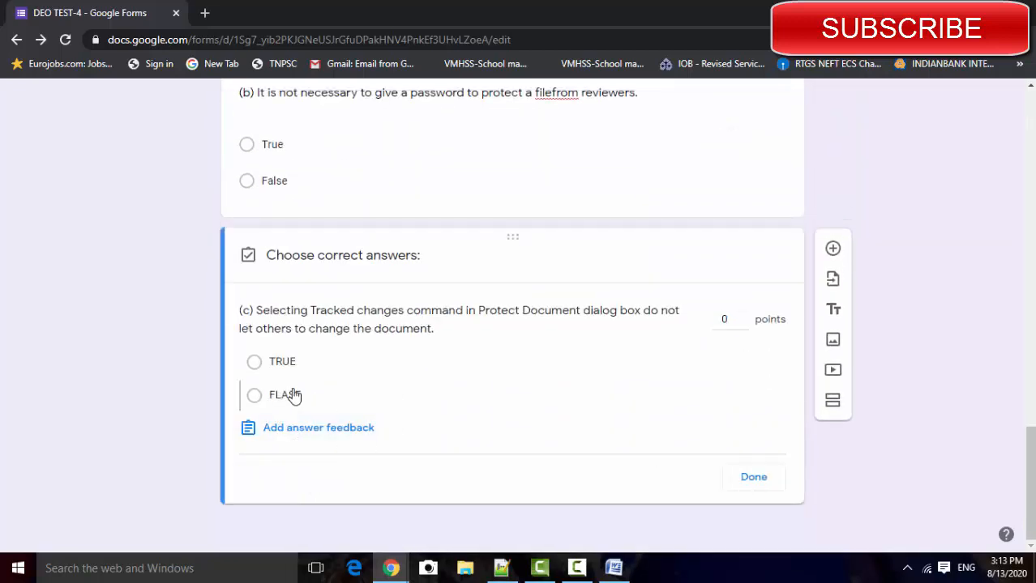
left_click(254, 395)
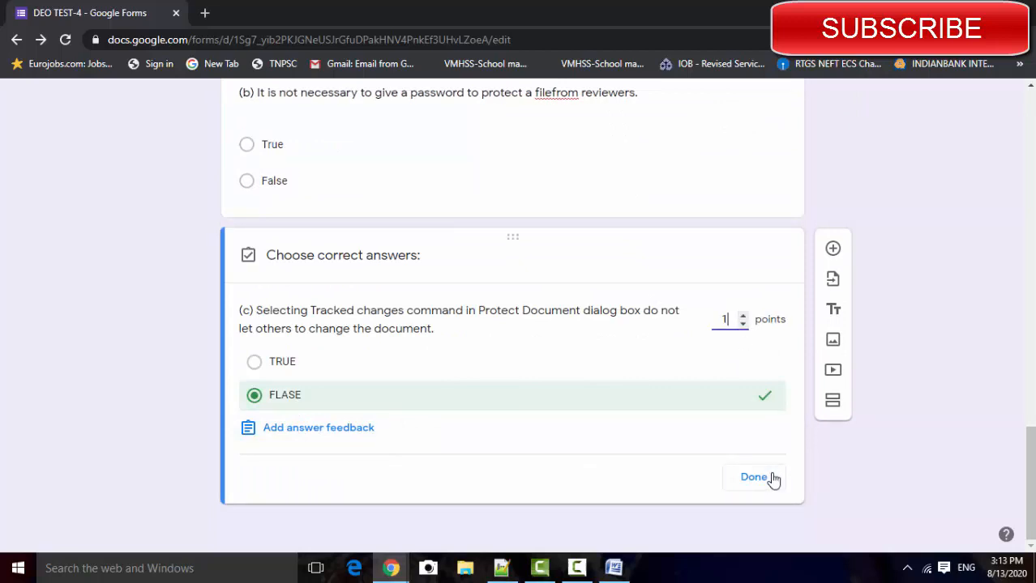
left_click(753, 477)
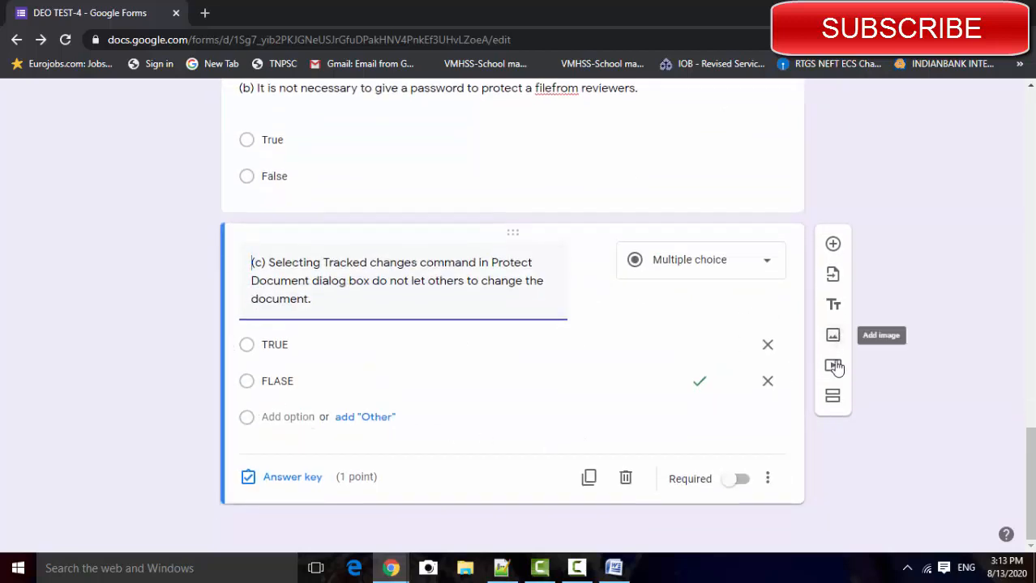
mouse_move(832, 305)
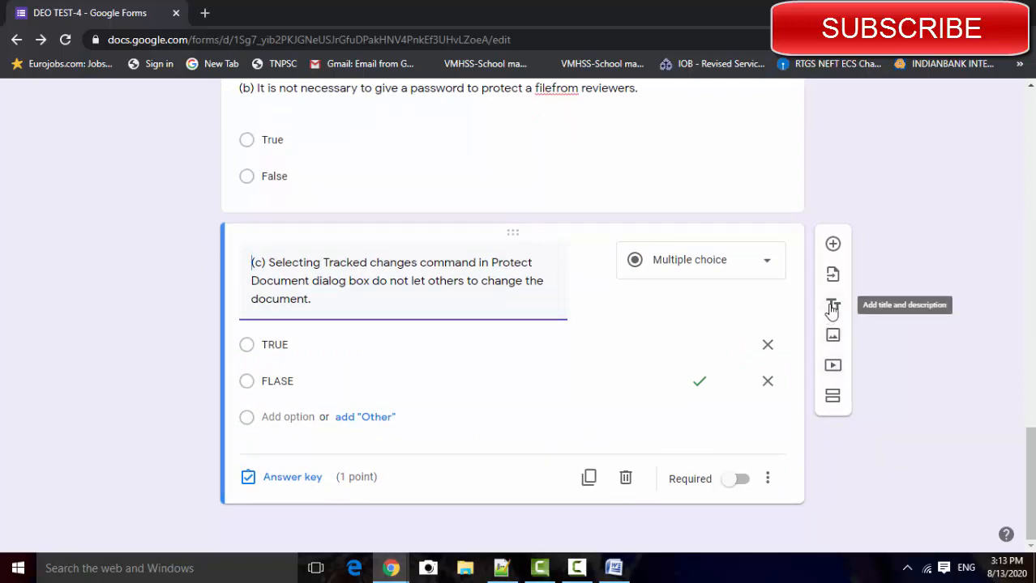
mouse_move(832, 366)
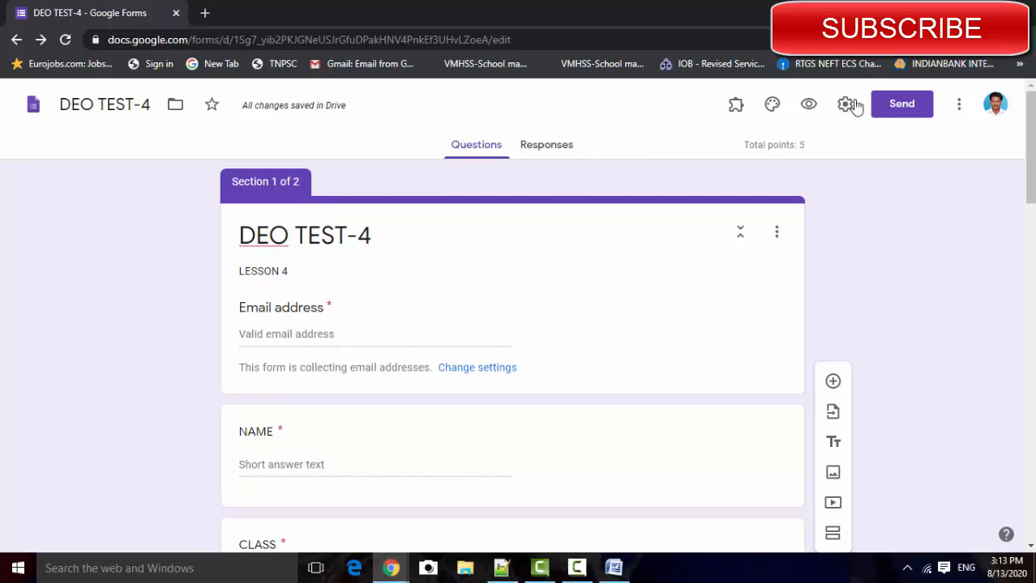
mouse_move(808, 103)
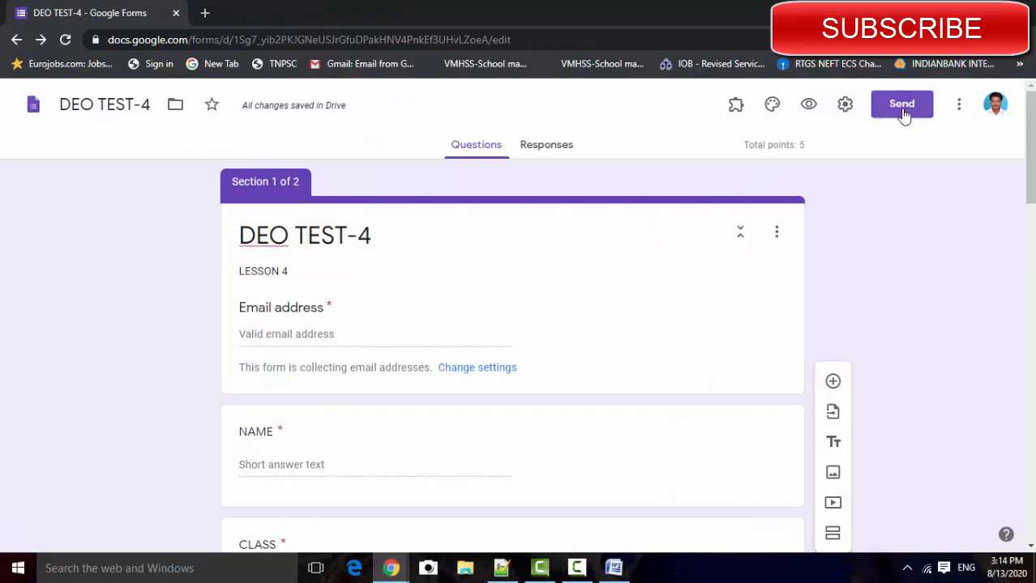
left_click(901, 104)
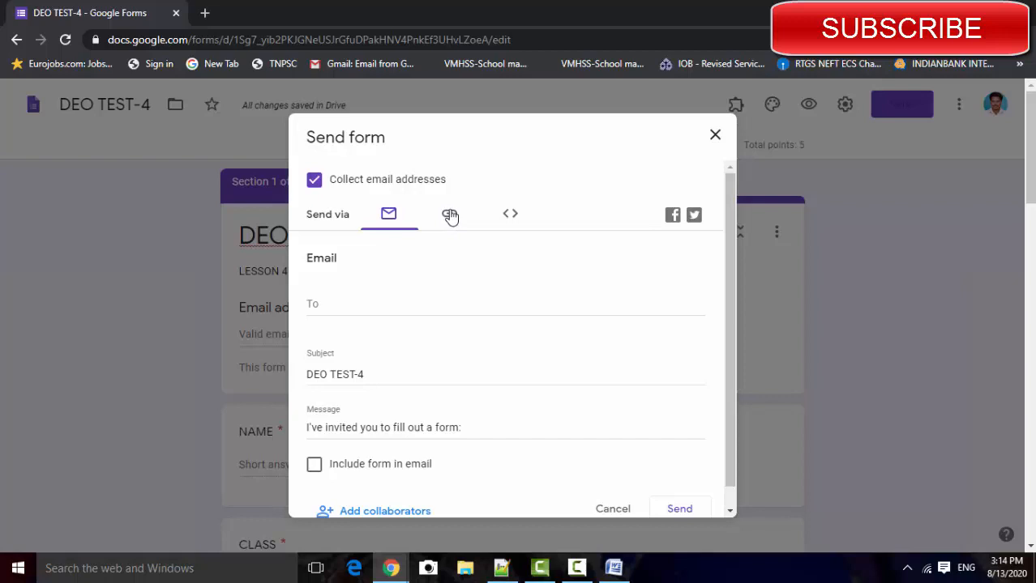
left_click(452, 215)
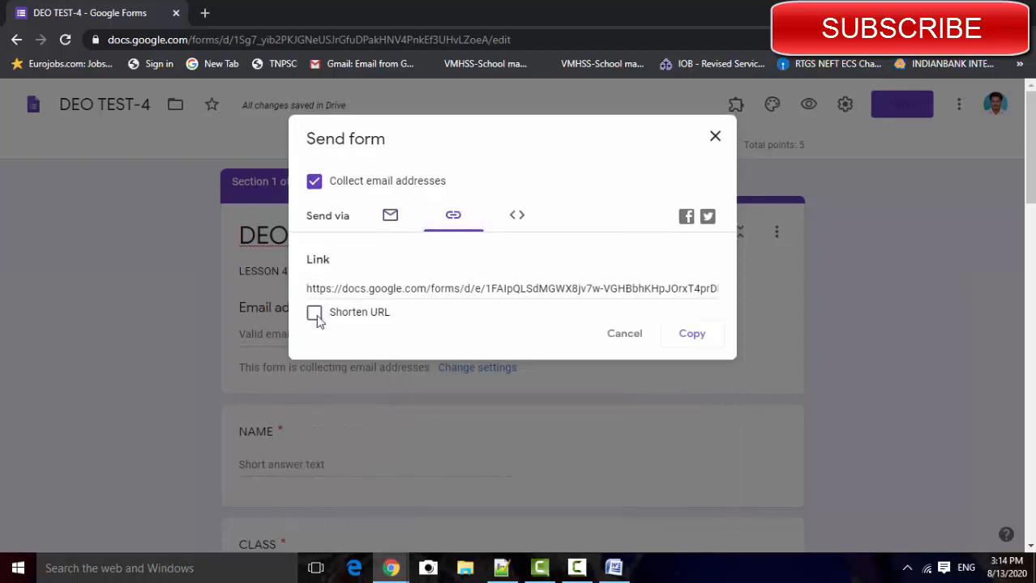
left_click(314, 313)
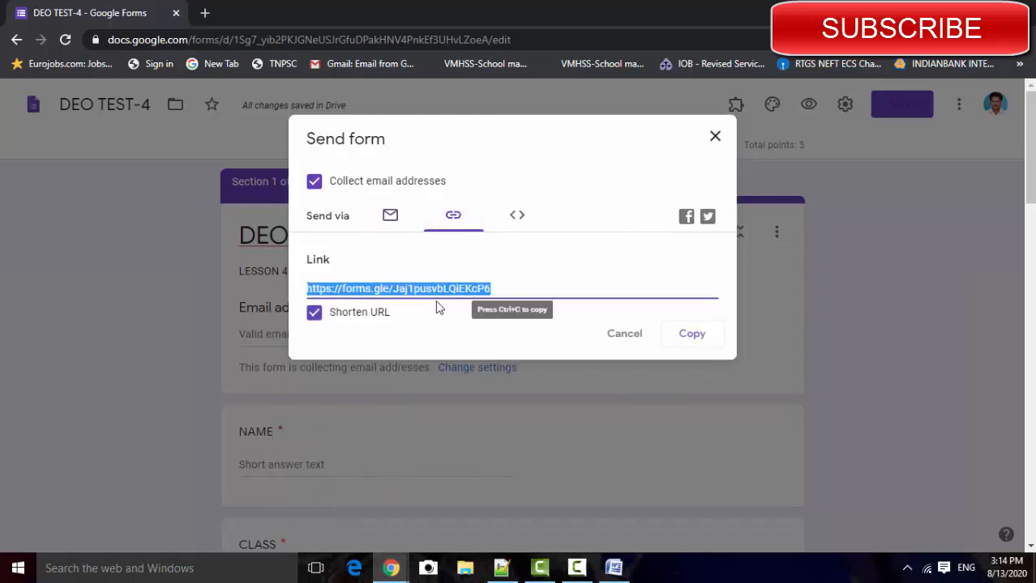
mouse_move(588, 329)
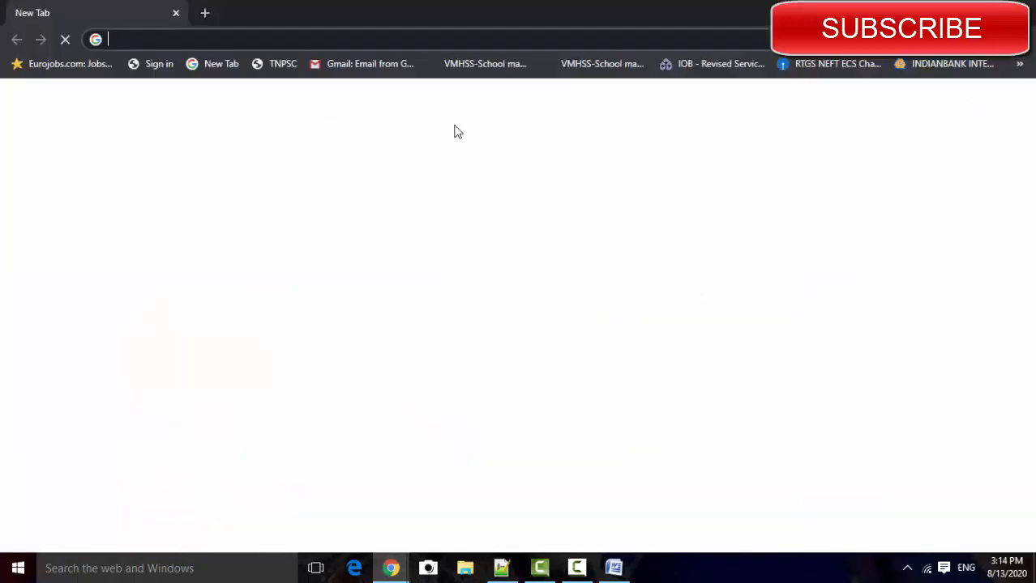
- Load the form from its short link and fill in the test email and the name NAREN
type("https://forms.gle/Jaj1pusvbLQiEKcP6")
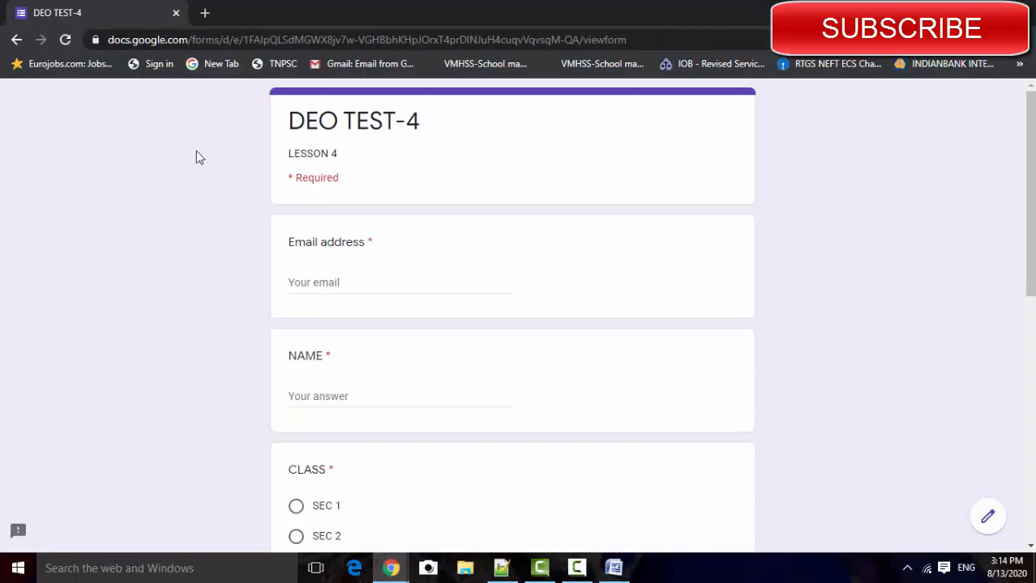
mouse_move(319, 278)
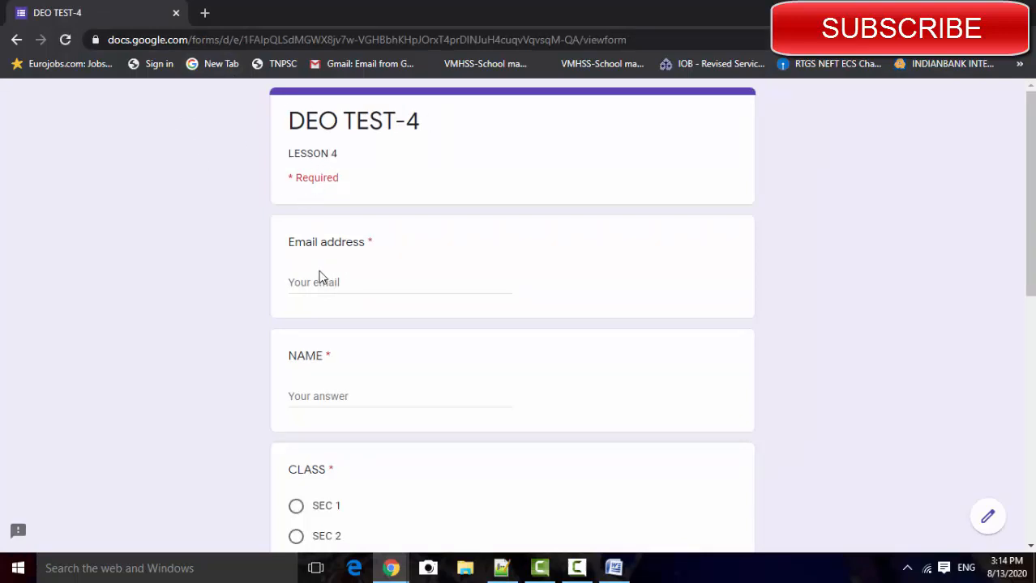
type("TEST@")
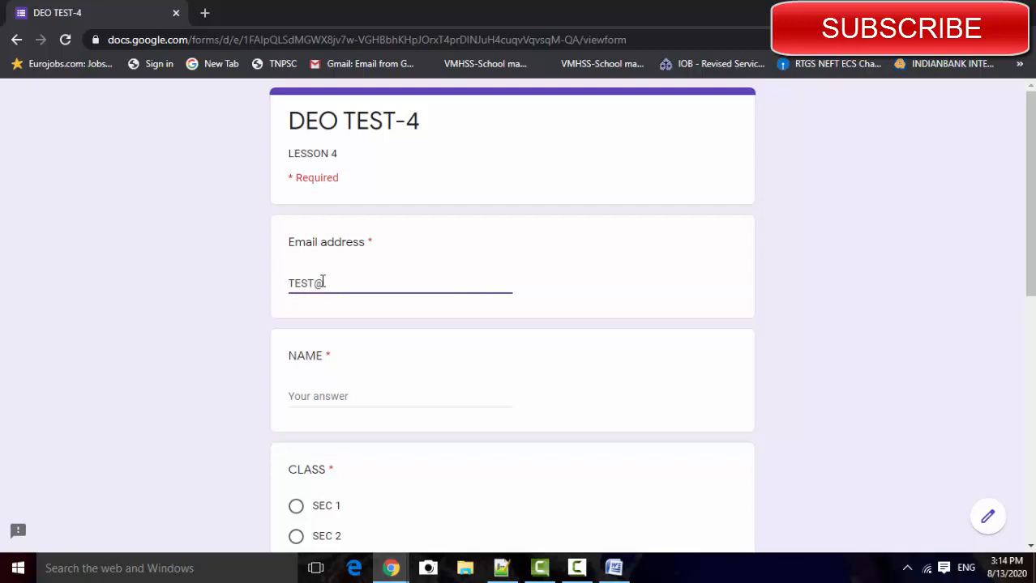
type("GMAIL.COM")
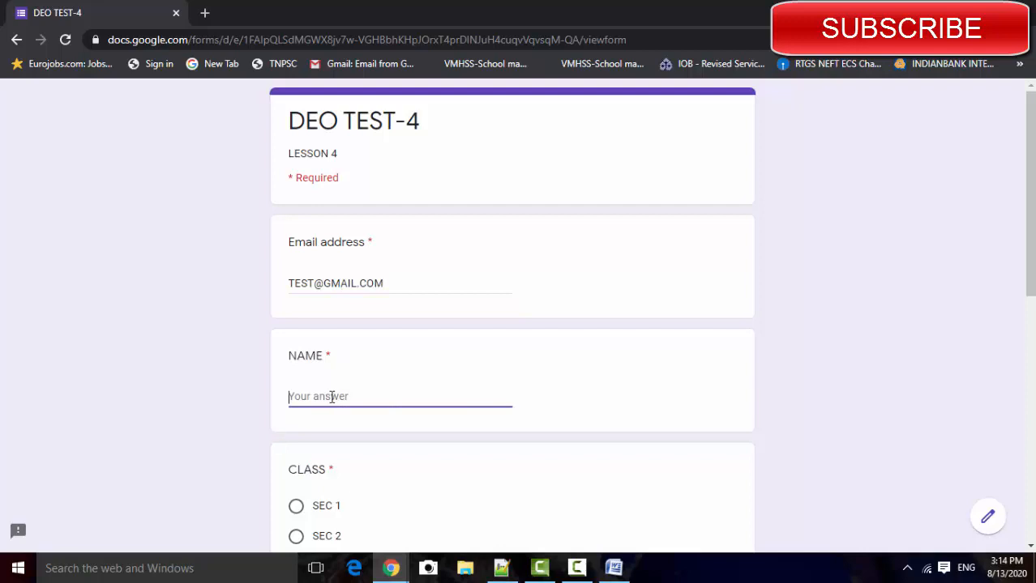
type("NAREN")
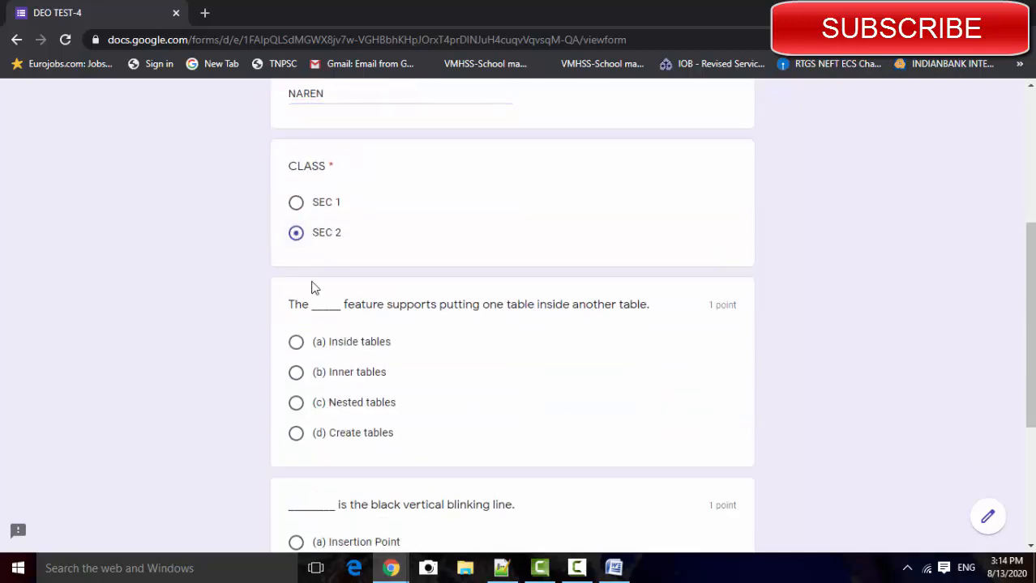
- Answer Nested tables and Insertion Point on page one, then advance to page two
left_click(296, 403)
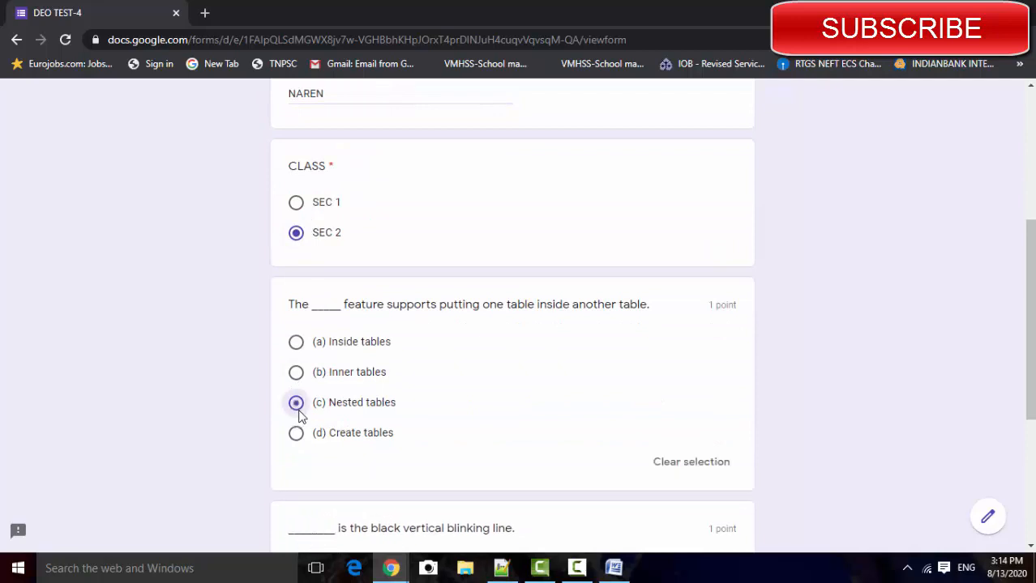
scroll("down", 3)
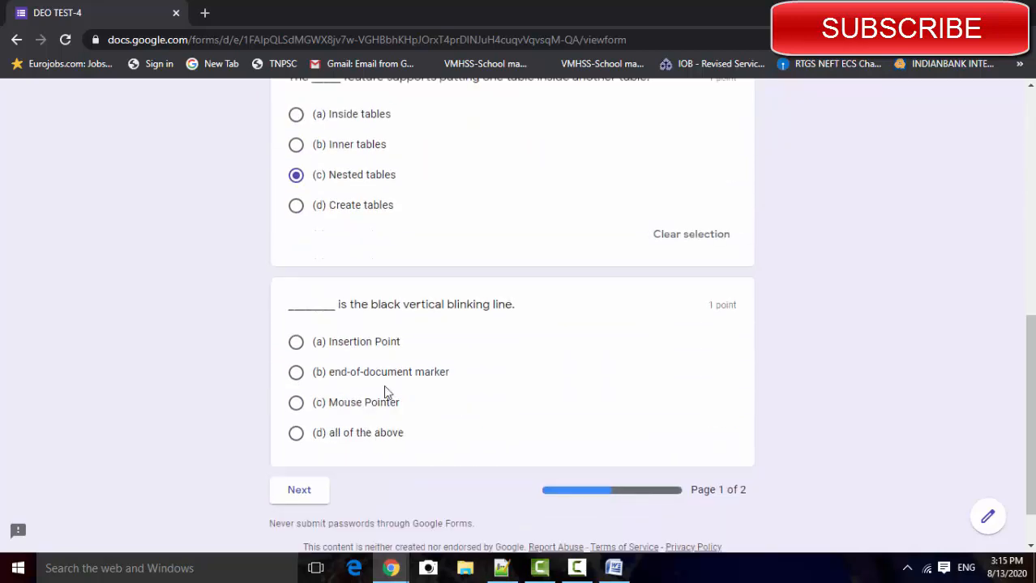
mouse_move(301, 394)
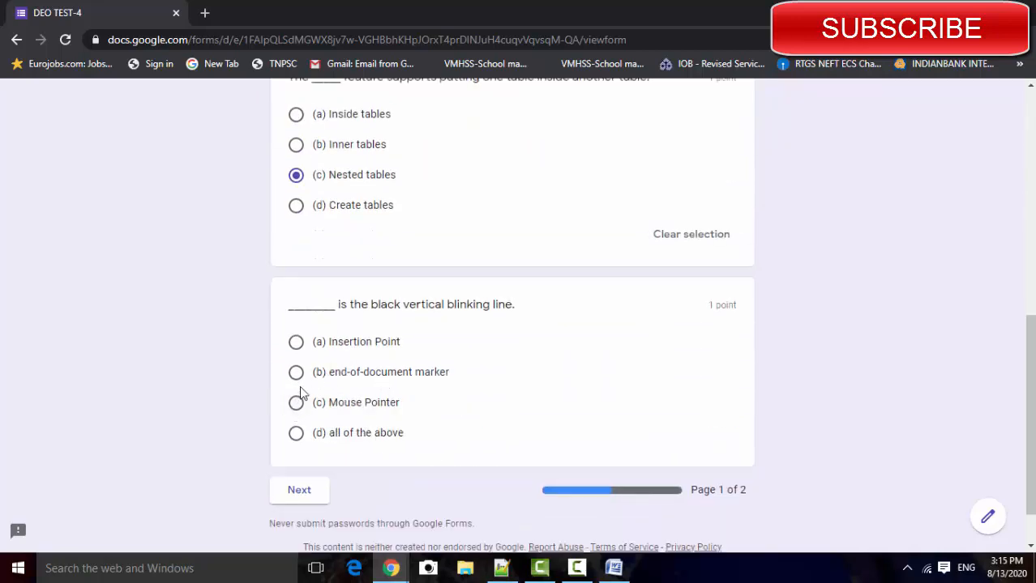
left_click(296, 341)
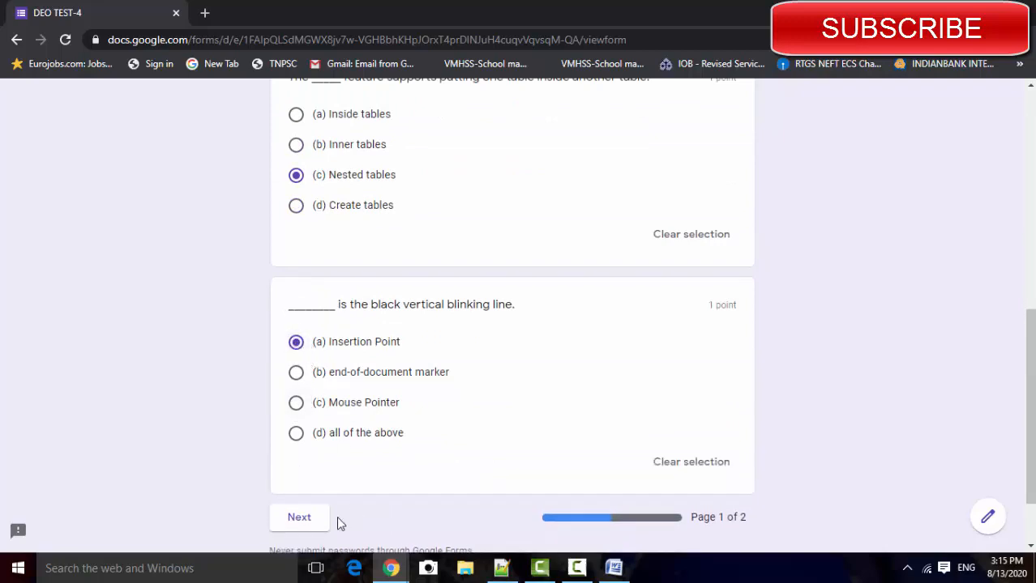
left_click(299, 517)
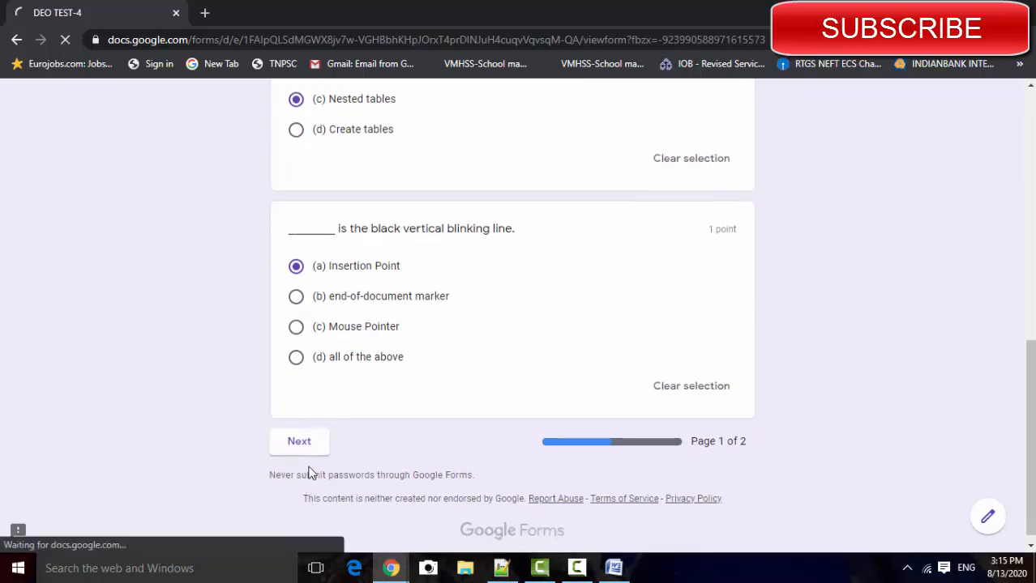
- Answer the page-two questions: TRUE for Window menu, False for (b), FLASE for (c)
left_click(299, 441)
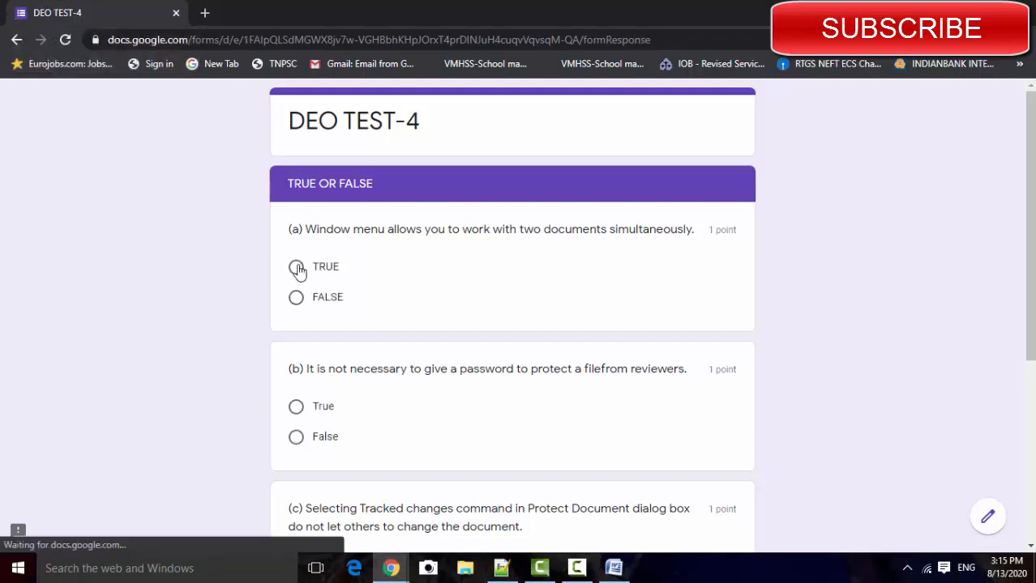
left_click(296, 268)
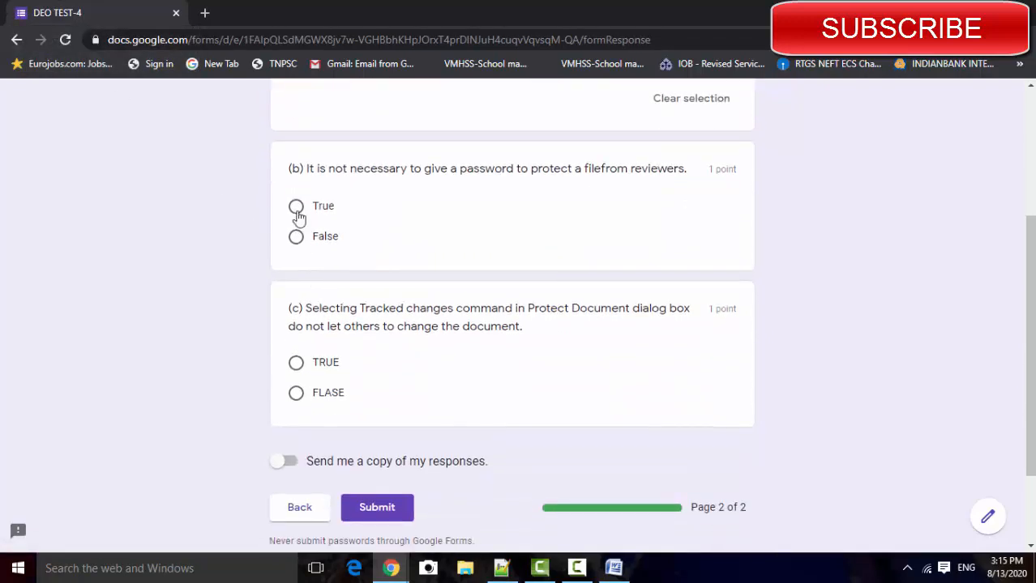
left_click(295, 236)
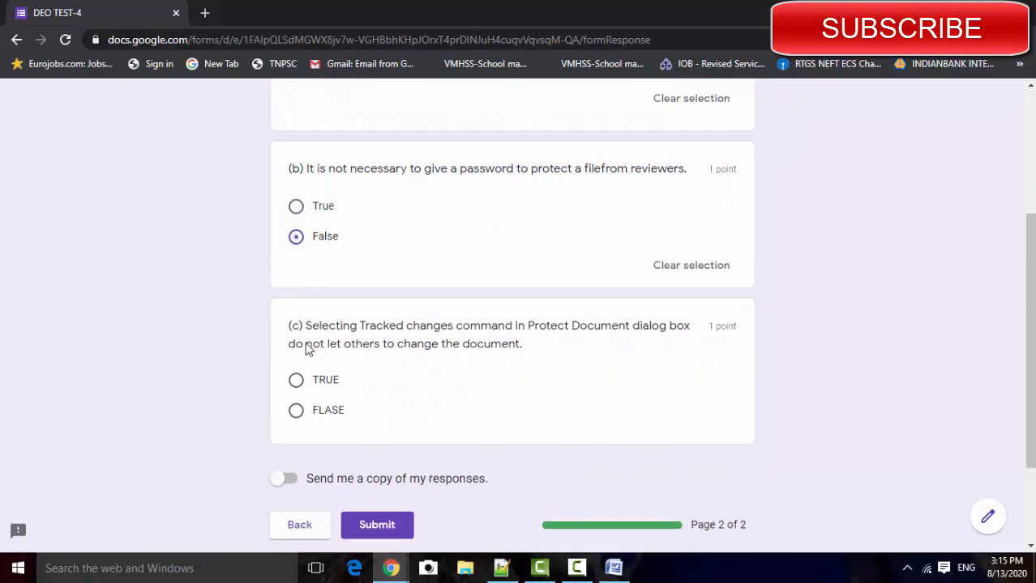
left_click(295, 410)
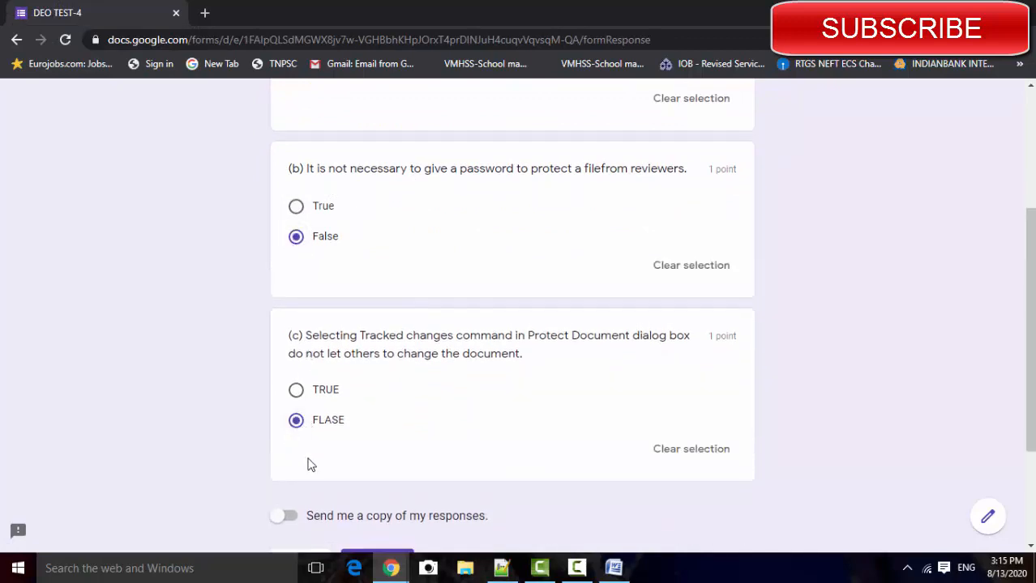
- Submit the test response and see the confirmation it was recorded
scroll("down", 3)
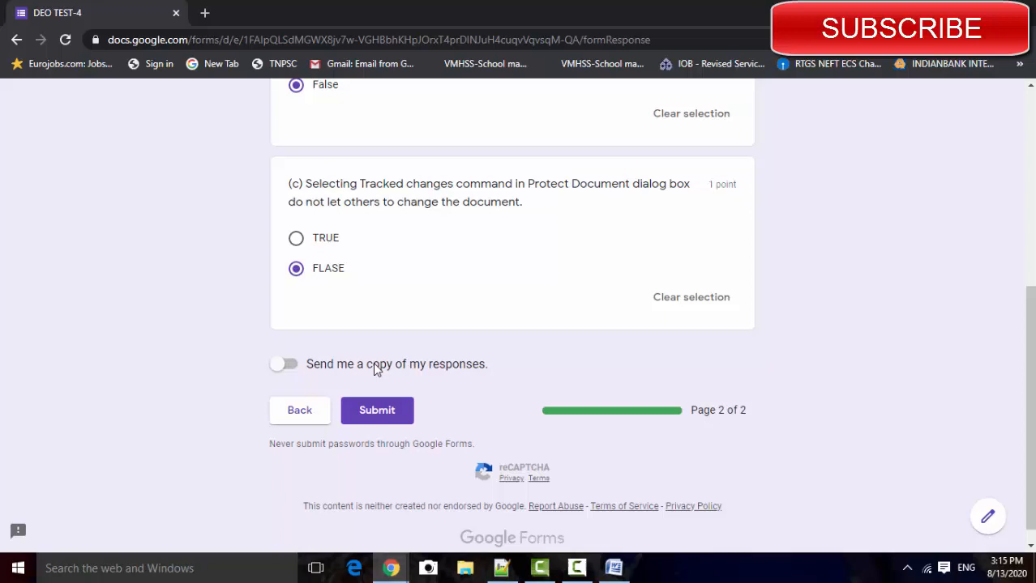
mouse_move(284, 365)
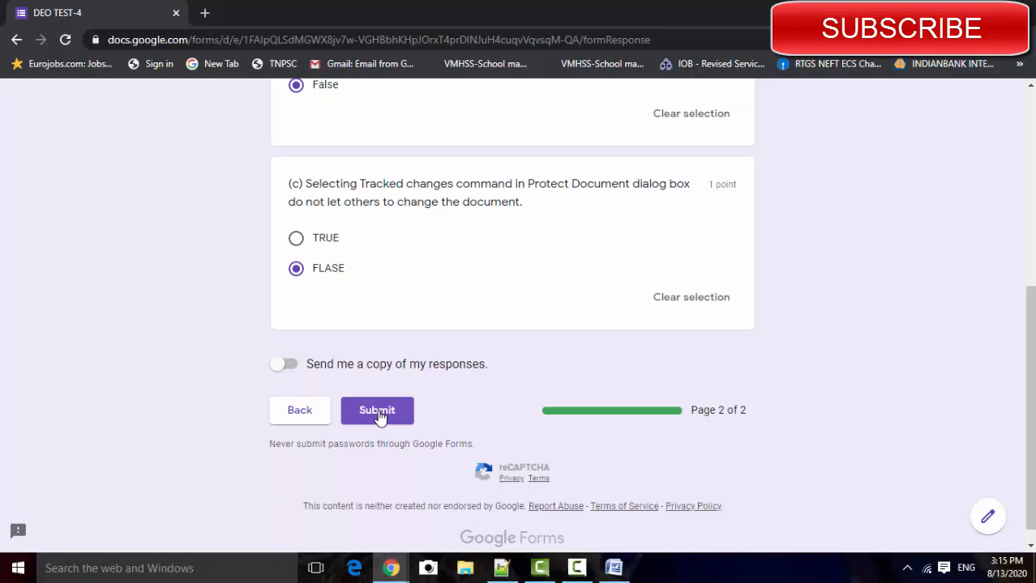
left_click(376, 410)
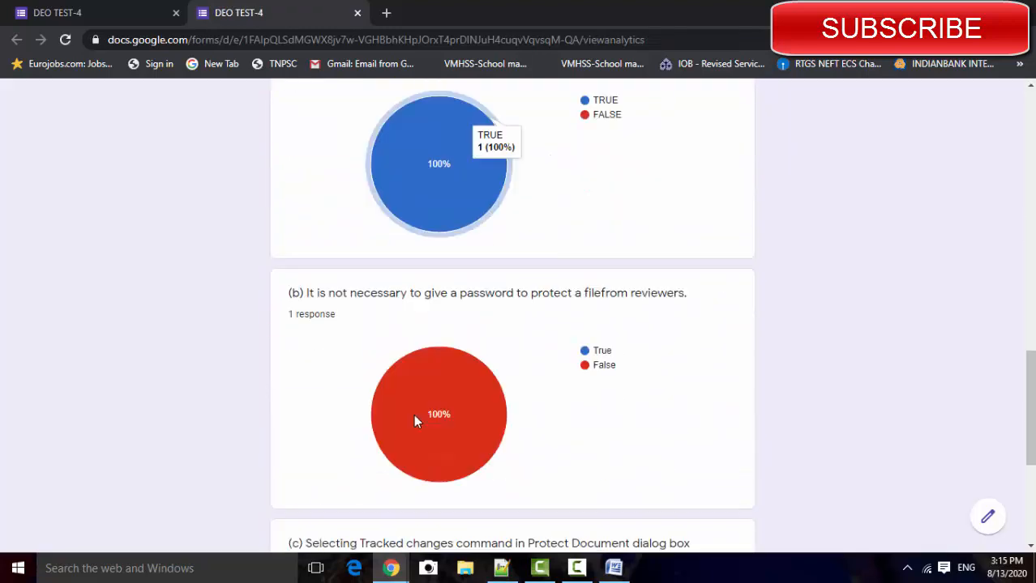
scroll("up", 3)
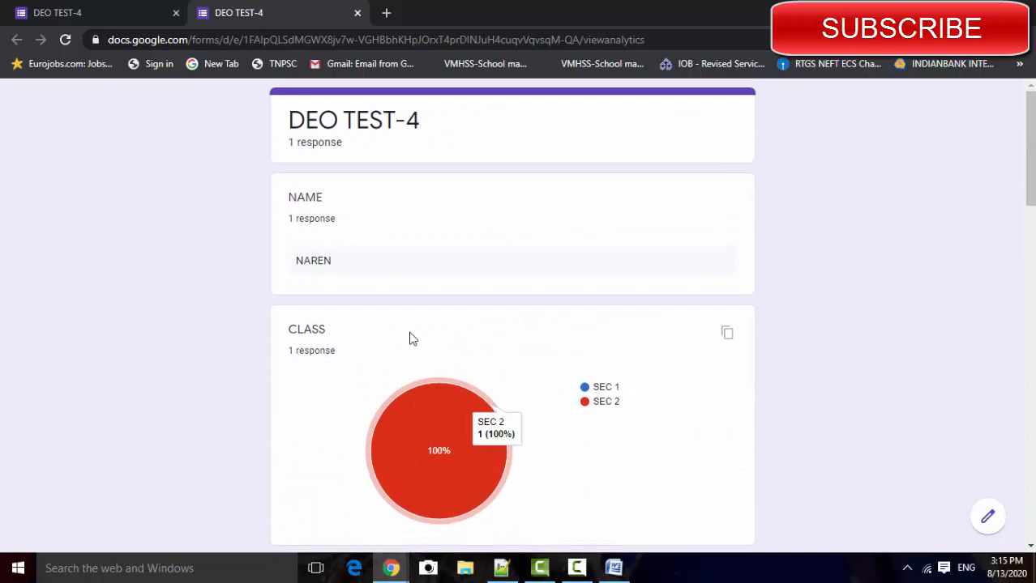
mouse_move(357, 13)
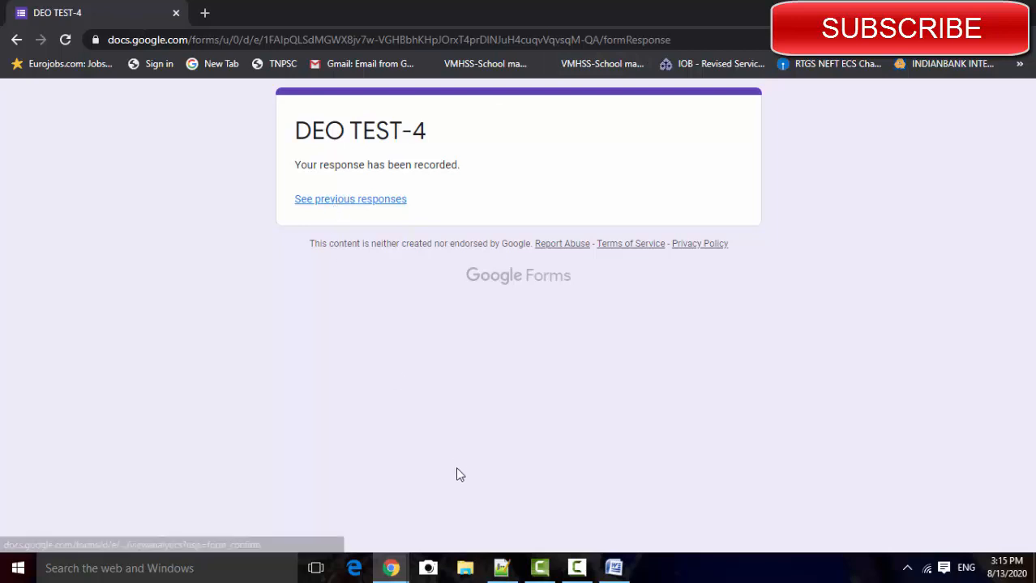
mouse_move(392, 568)
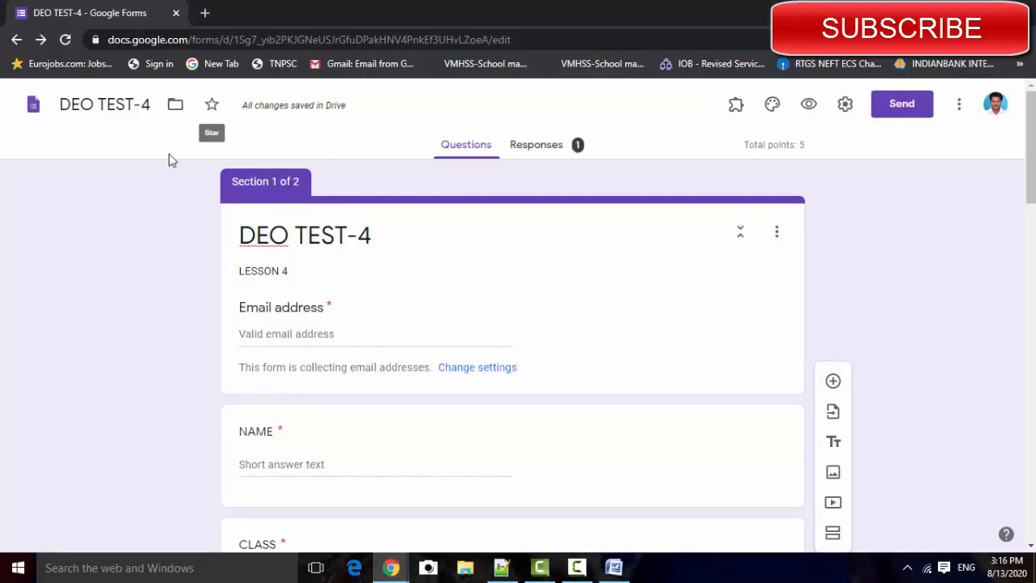
mouse_move(405, 69)
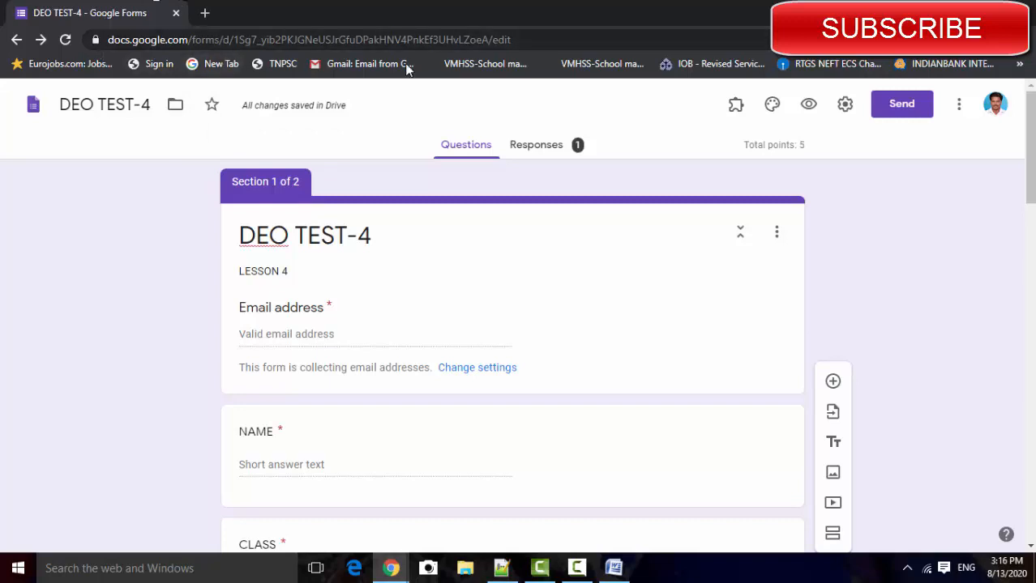
- Review the collected response in the form's Responses summary
left_click(536, 145)
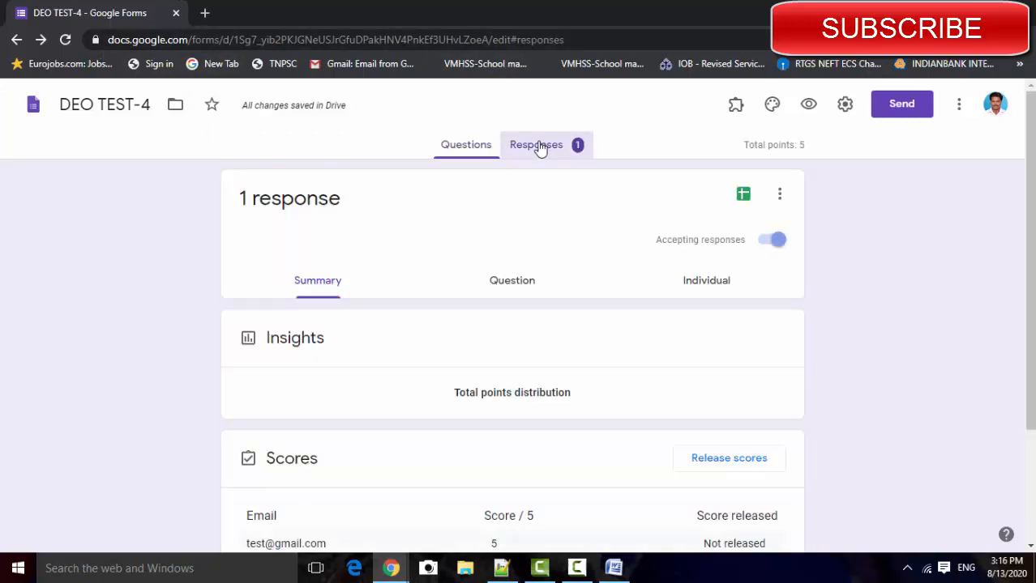
scroll("down", 3)
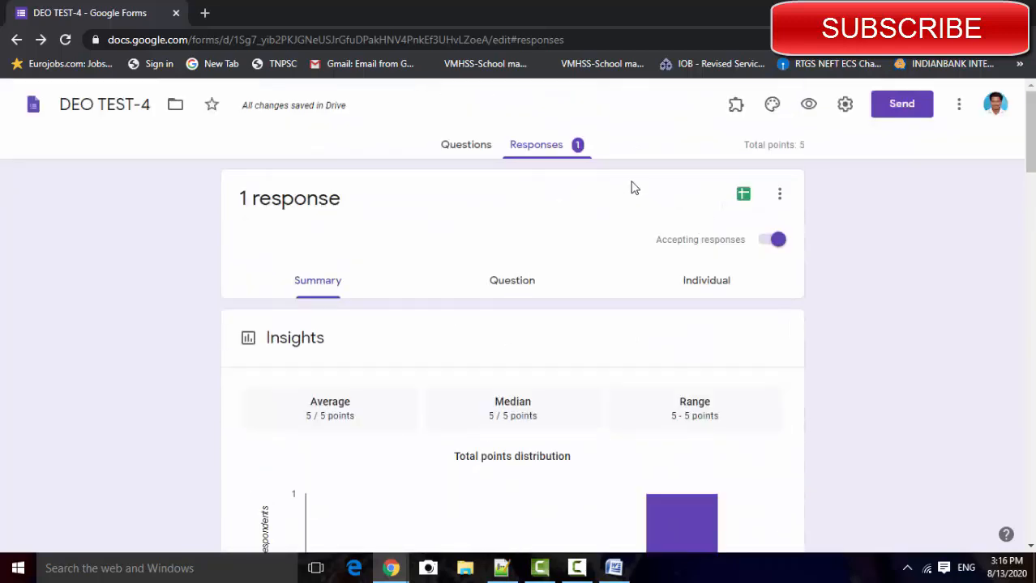
mouse_move(578, 150)
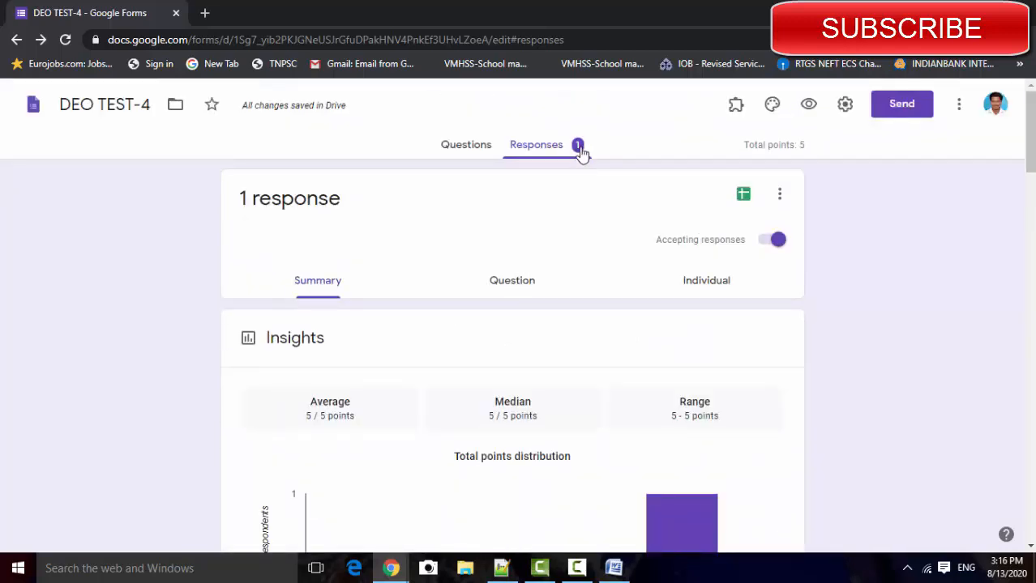
scroll("down", 3)
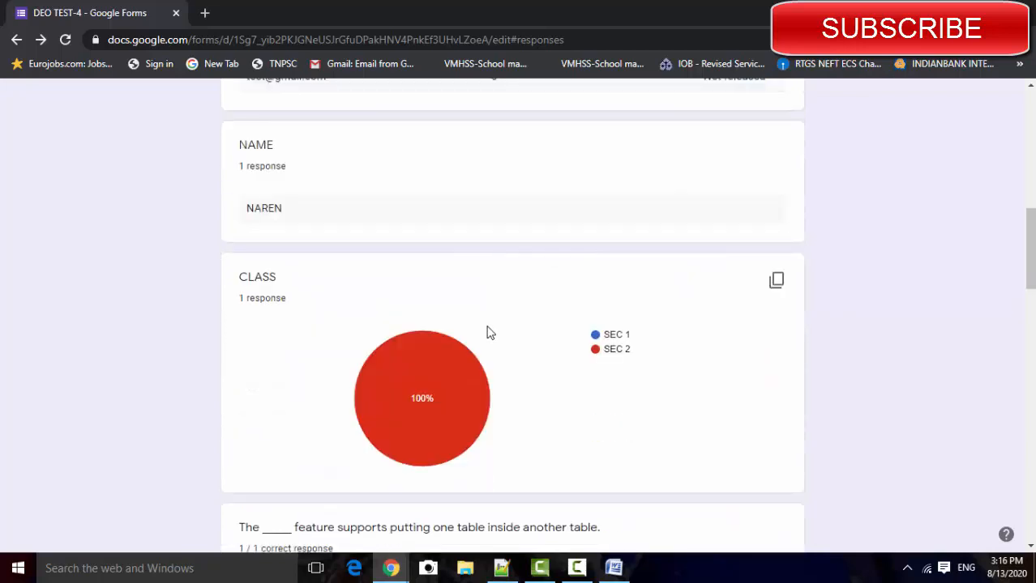
scroll("down", 3)
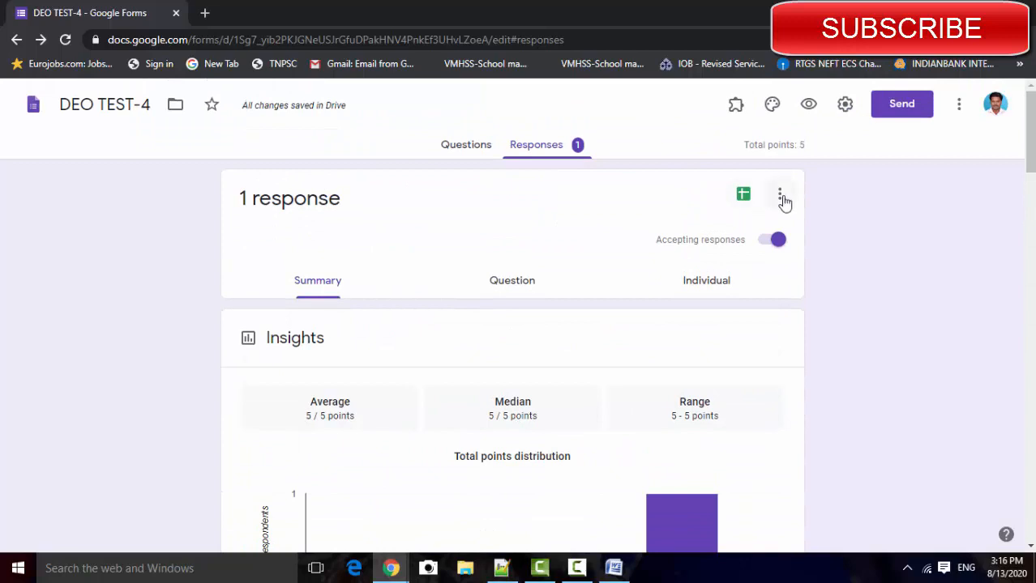
- Download the responses as DEO TEST-4.csv.zip and start opening the archive
left_click(780, 194)
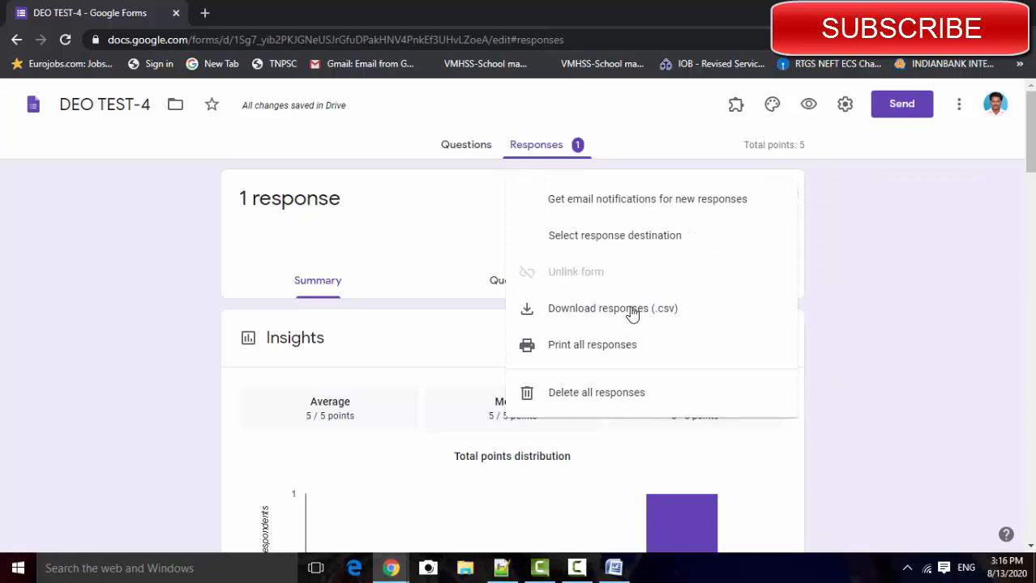
left_click(613, 309)
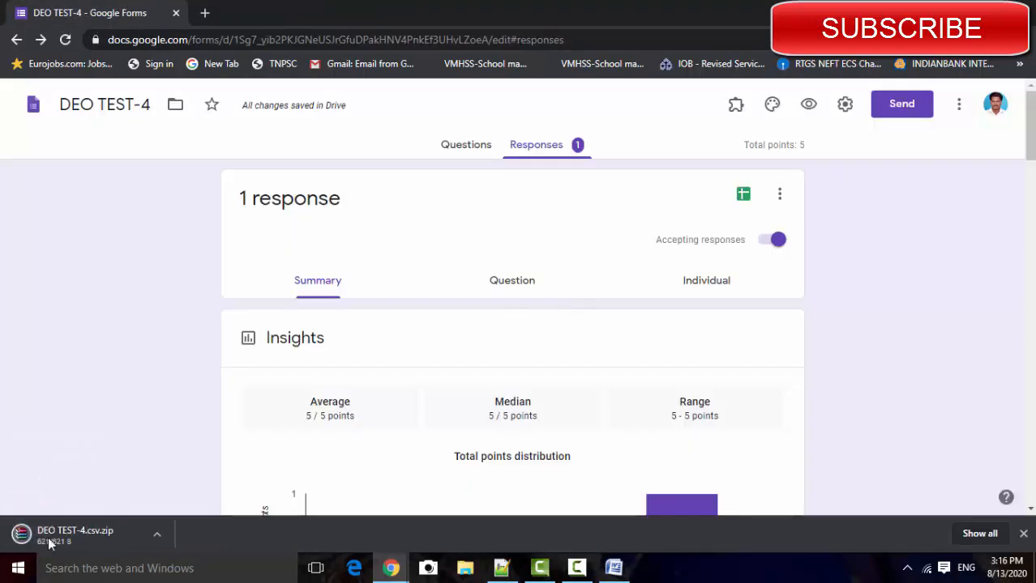
left_click(81, 535)
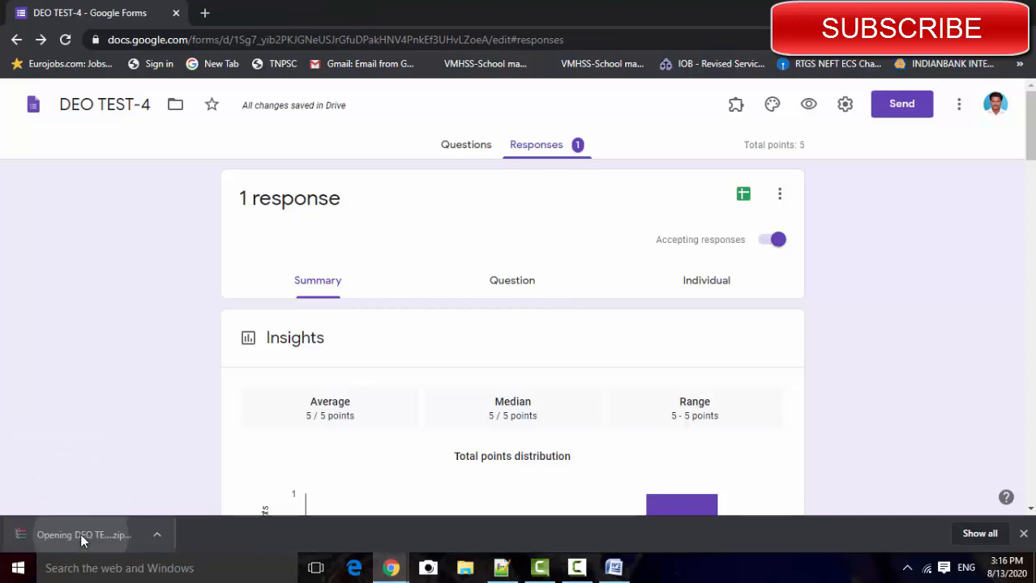
mouse_move(86, 545)
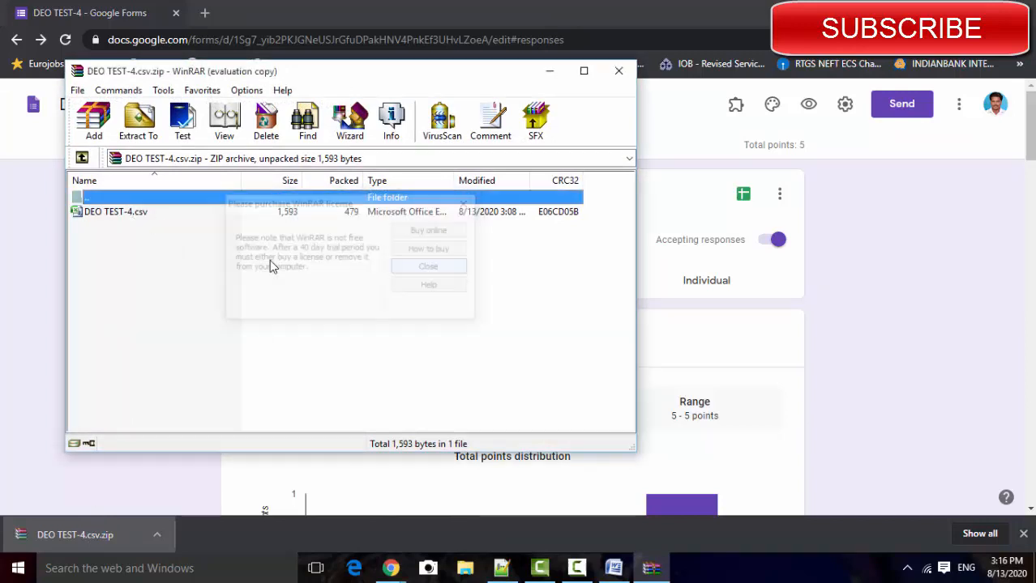
- Dismiss WinRAR's licence notice and launch DEO TEST-4.csv from the archive
left_click(428, 266)
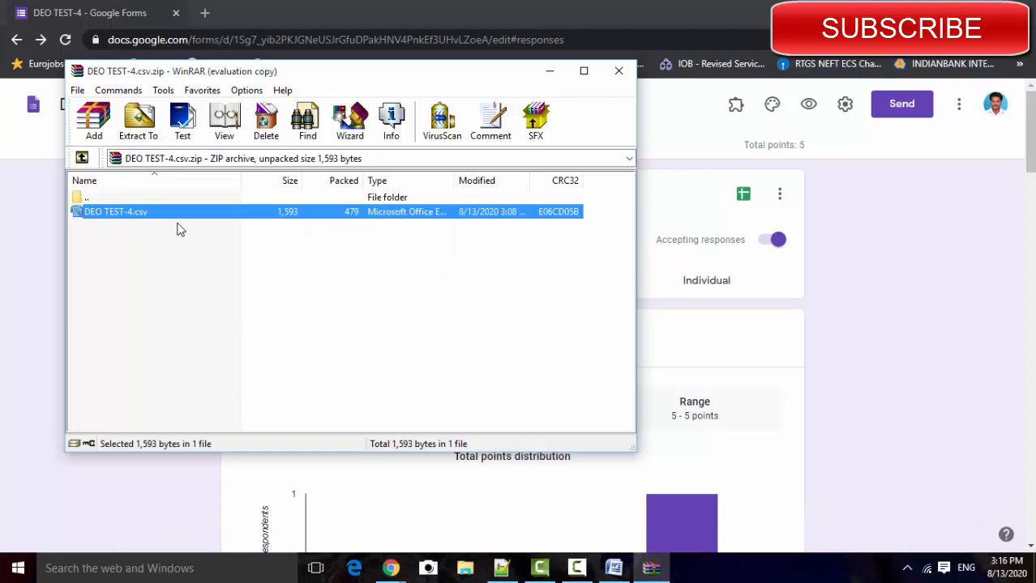
double_click(116, 211)
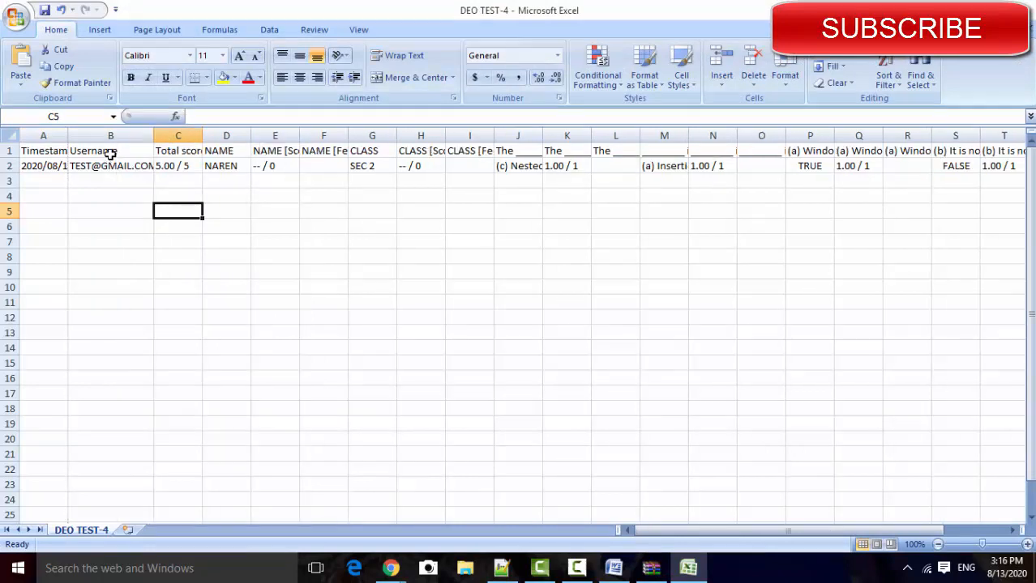
- Move the Total score column to sit right after NAME in a widened column E
left_click(177, 135)
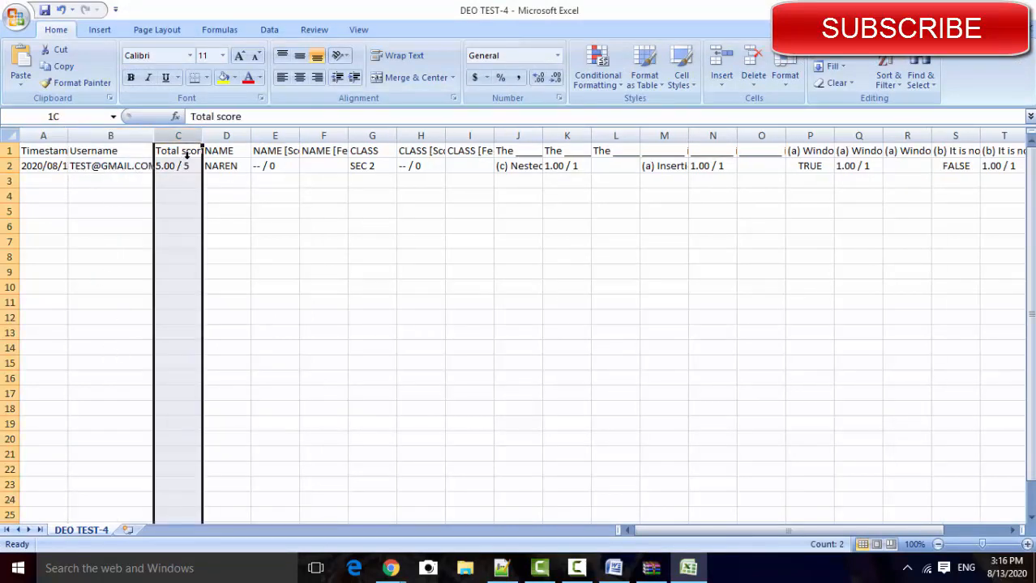
left_click(274, 151)
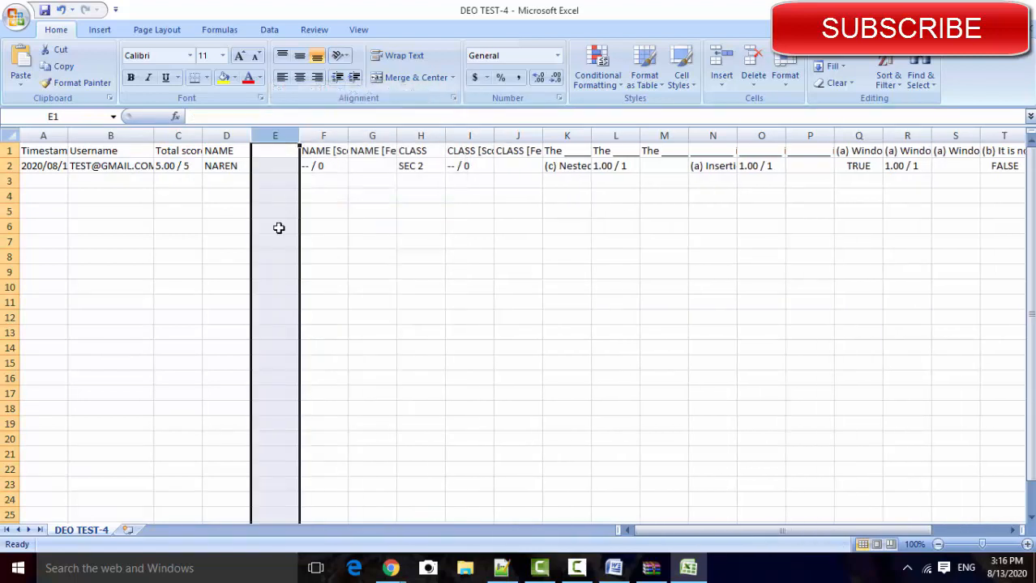
left_click(178, 150)
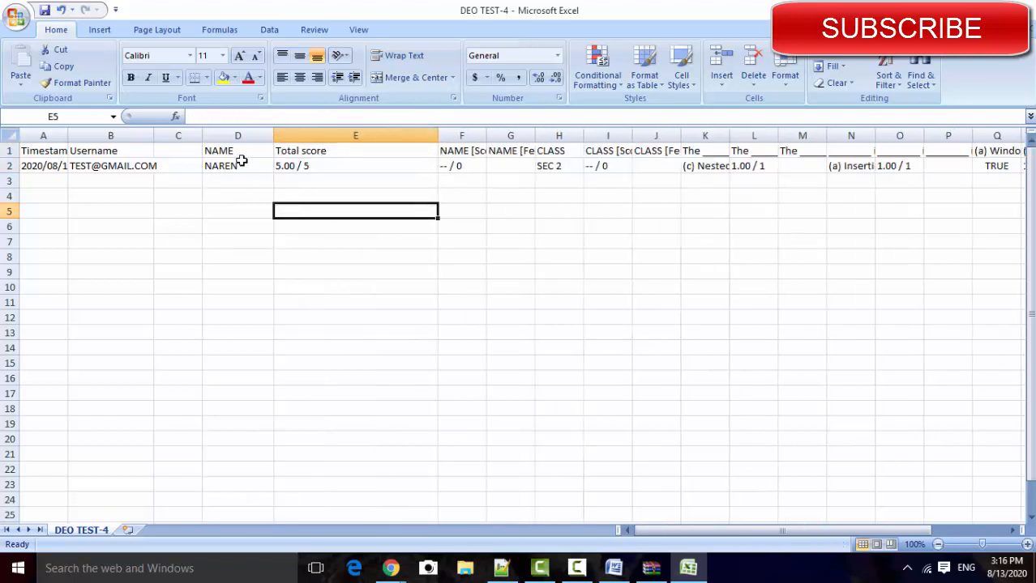
left_click(238, 150)
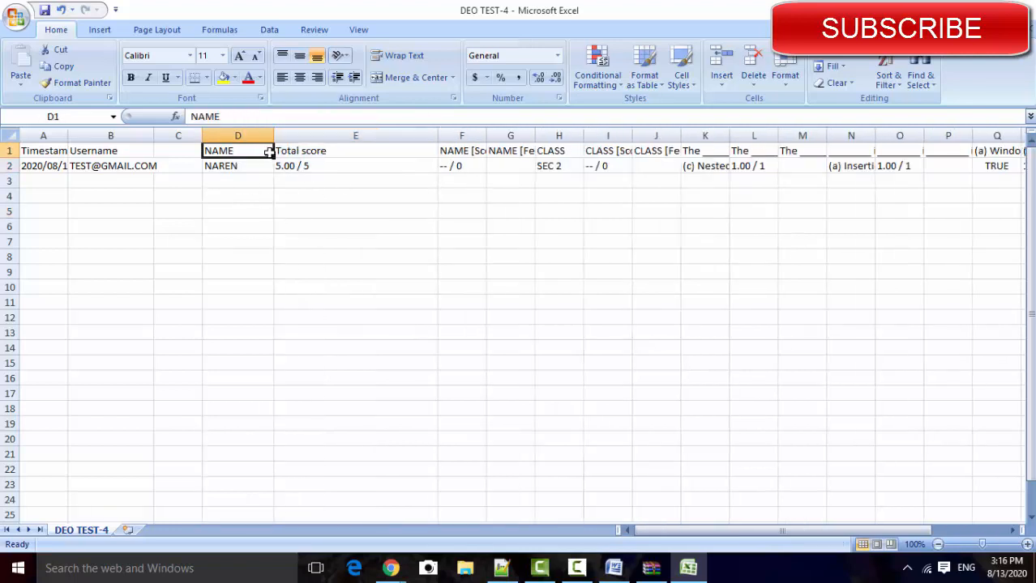
left_click(238, 270)
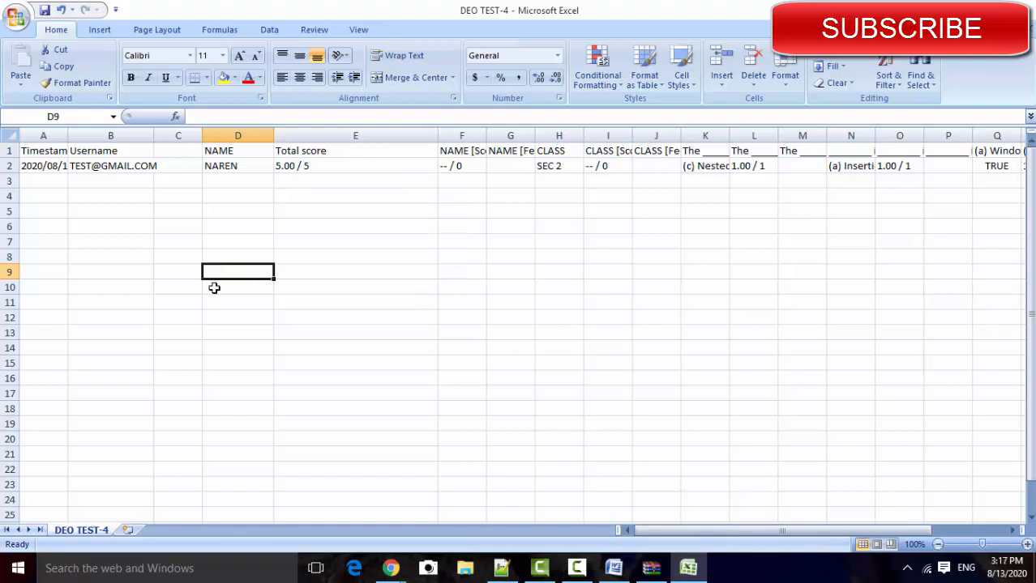